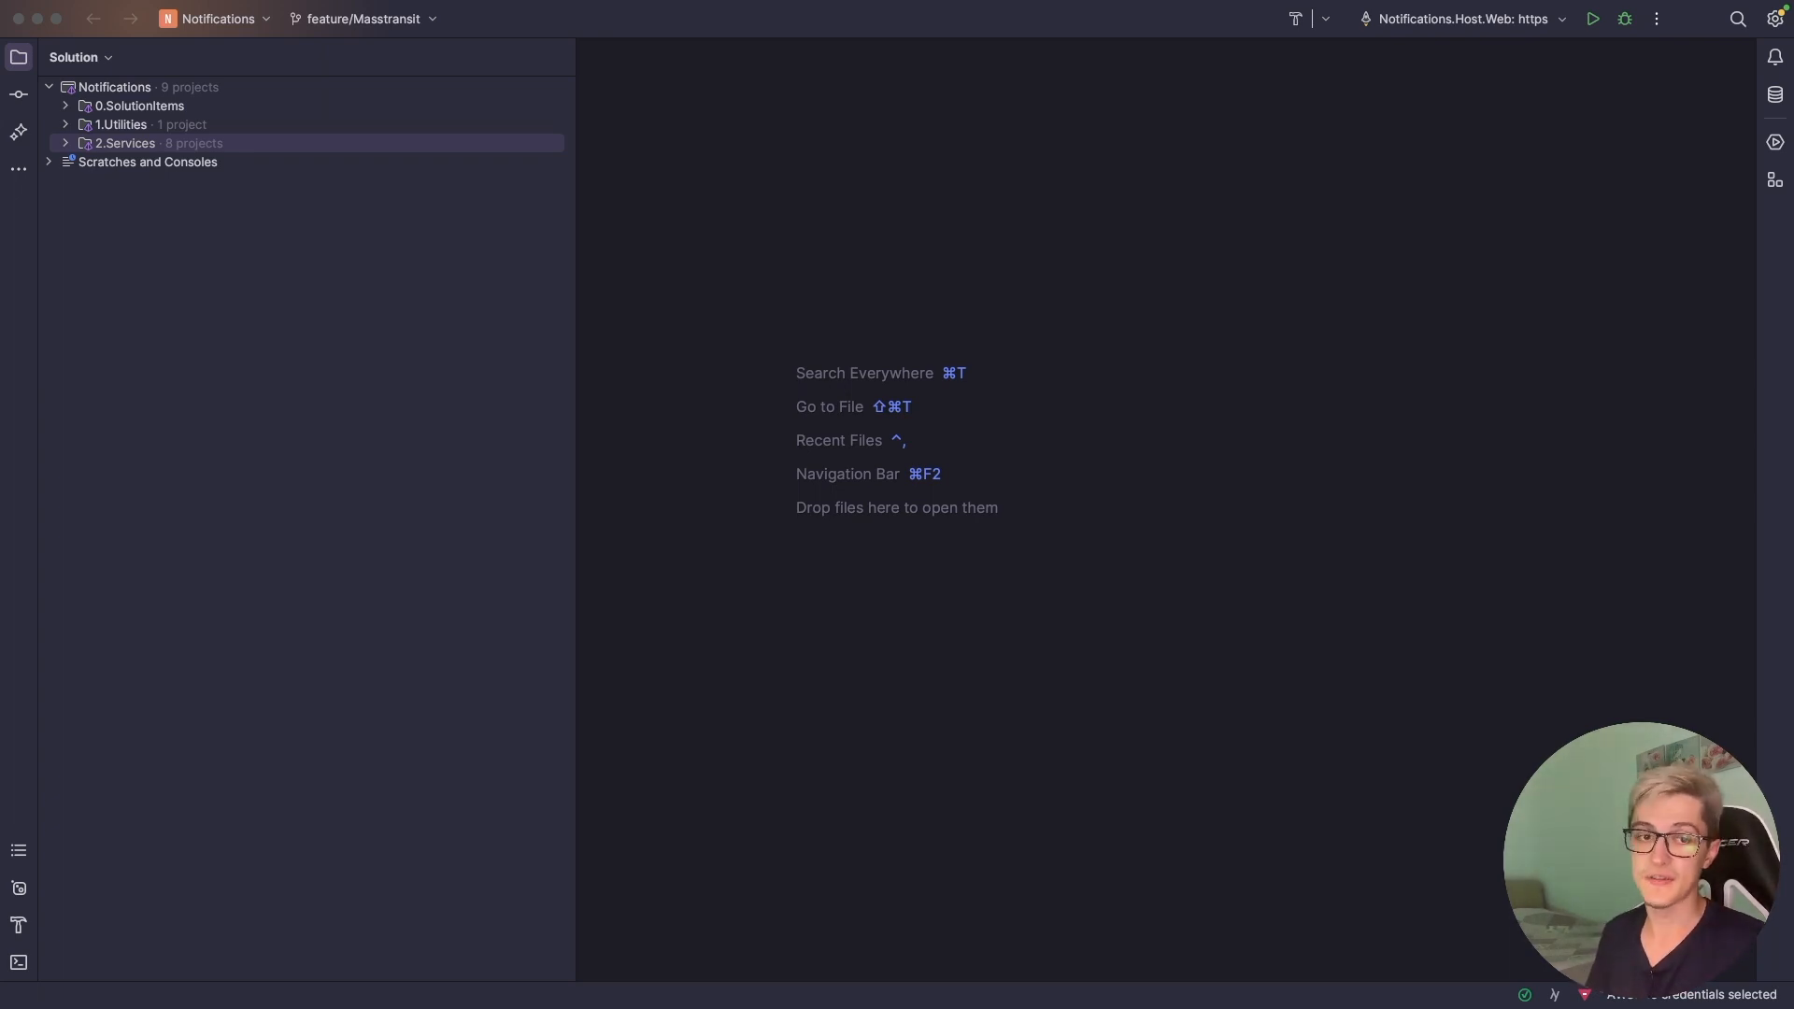
- Open the Shared project's NuGet packages and inspect MassTransit.EntityFrameworkCore and MassTransit.RabbitMQ
click(65, 123)
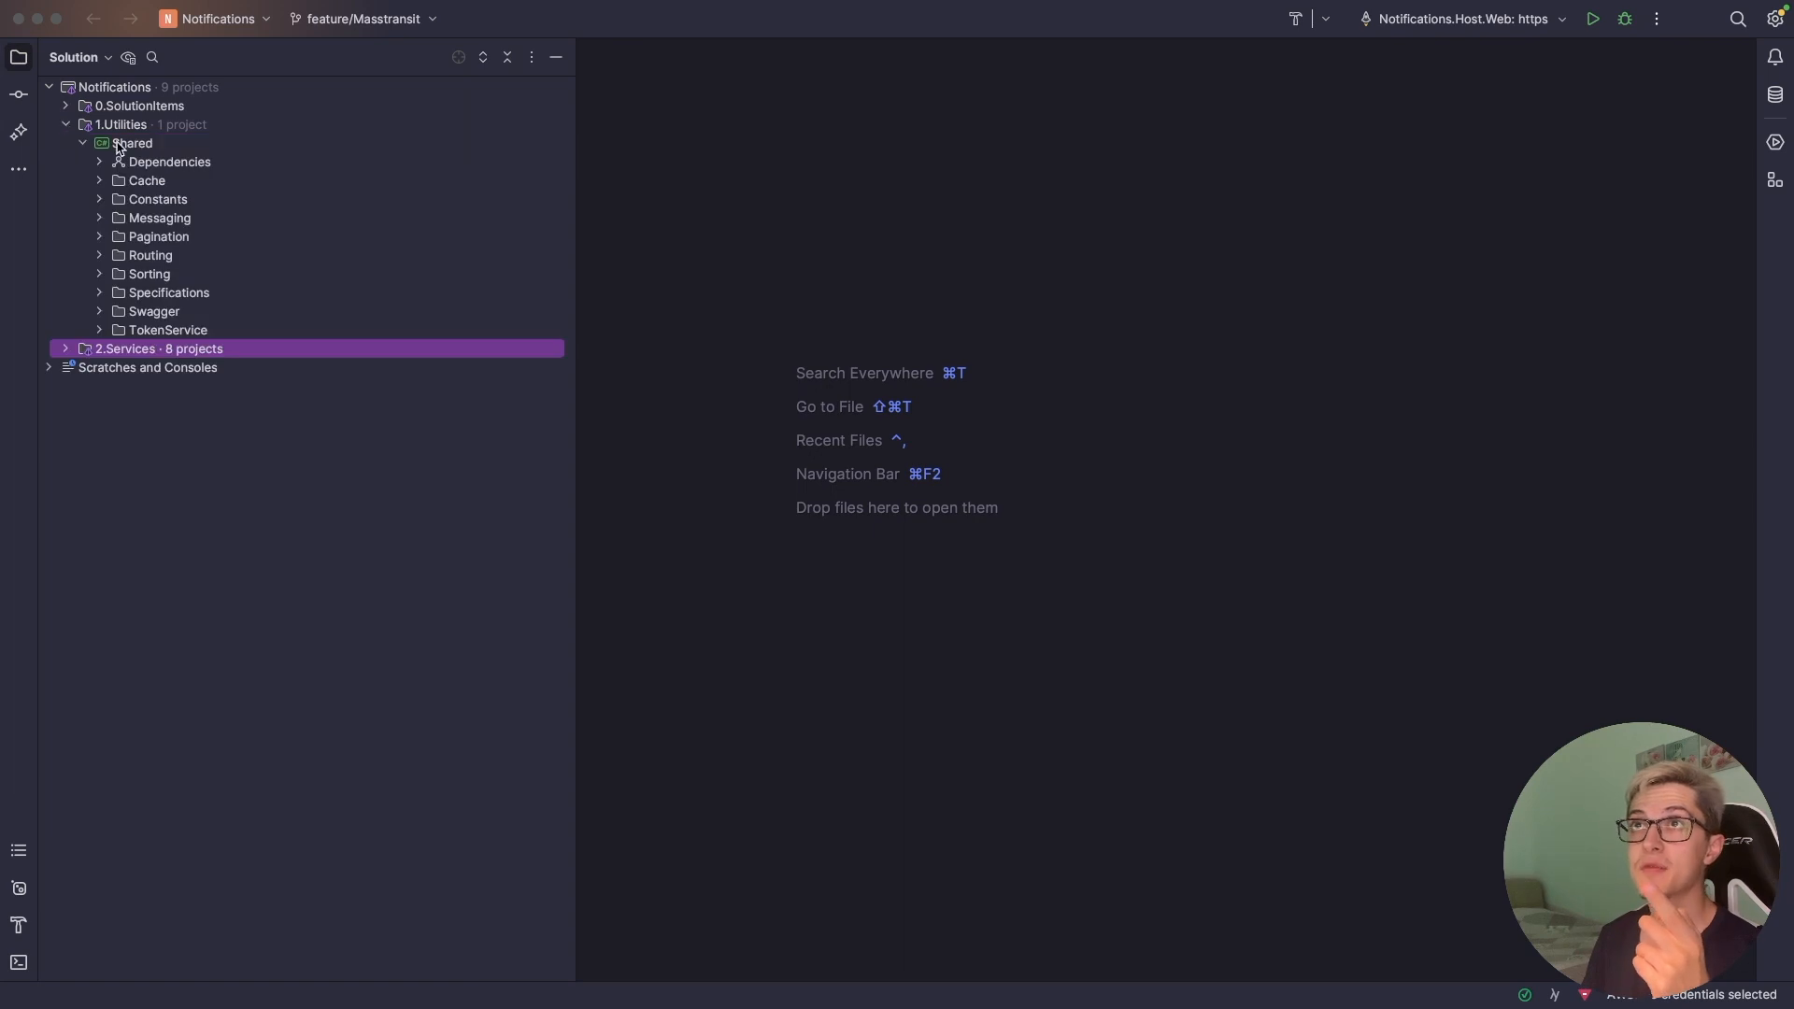
right_click(134, 142)
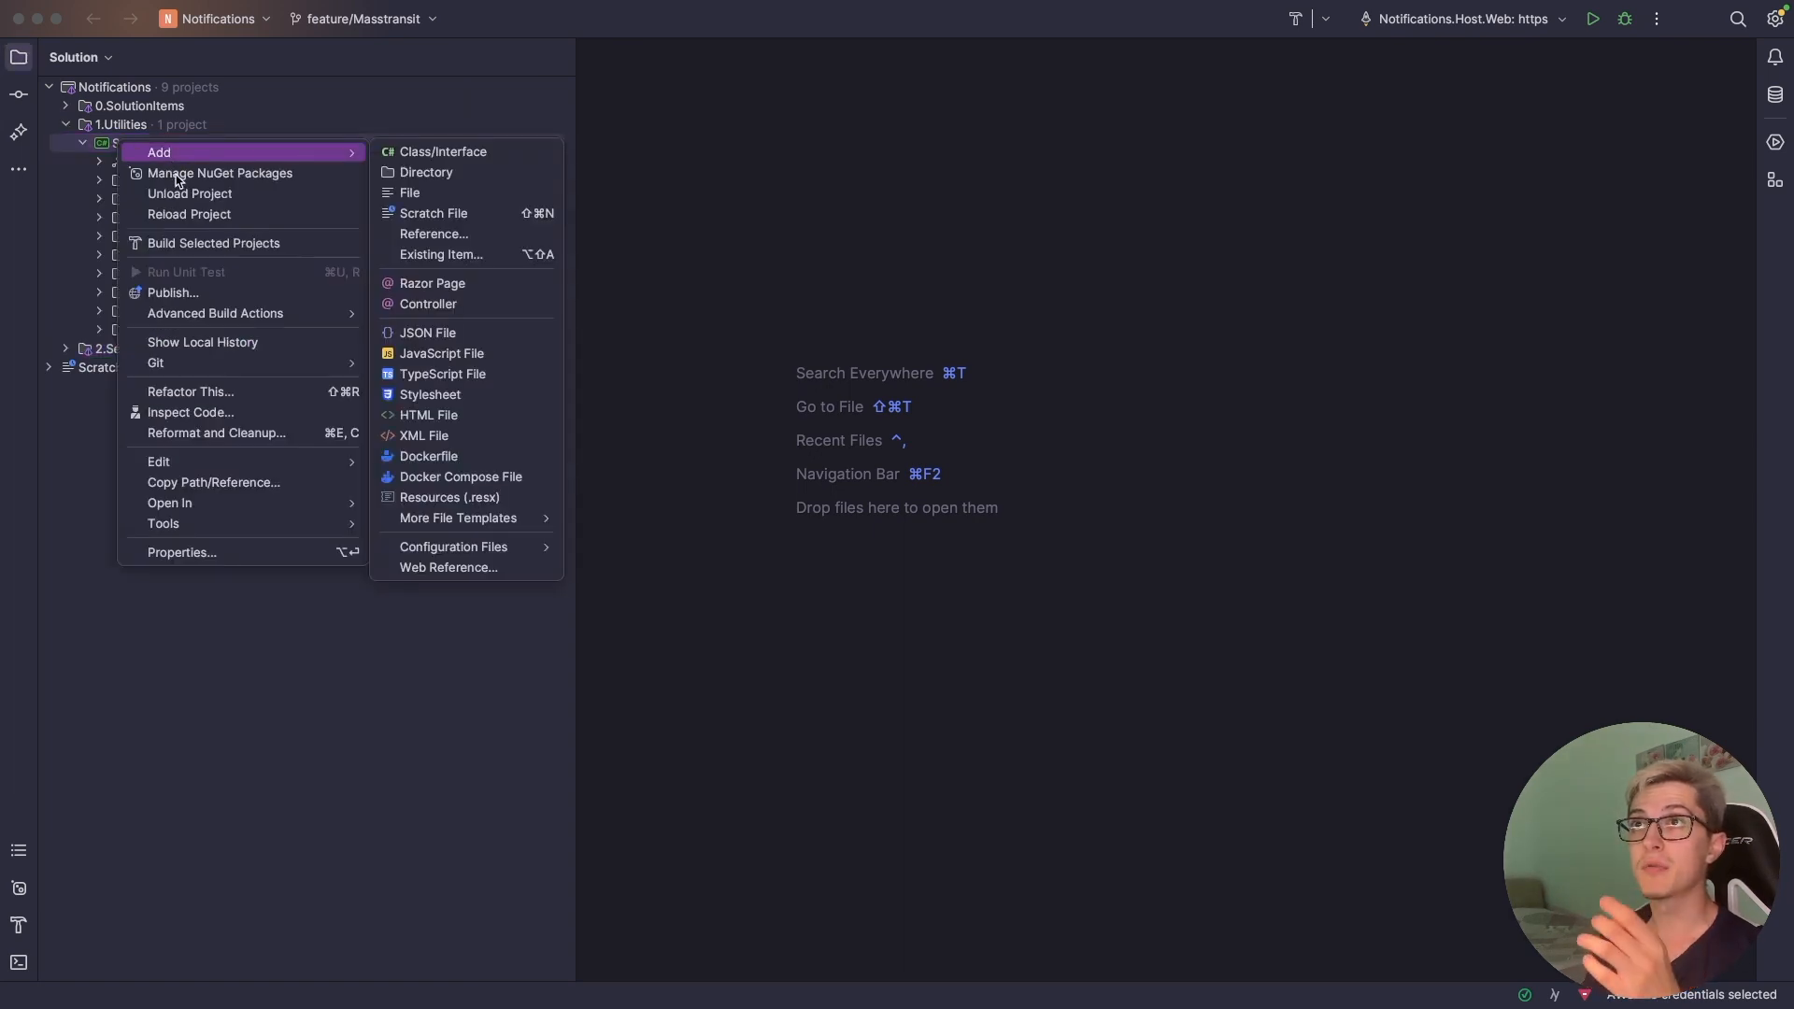
click(219, 173)
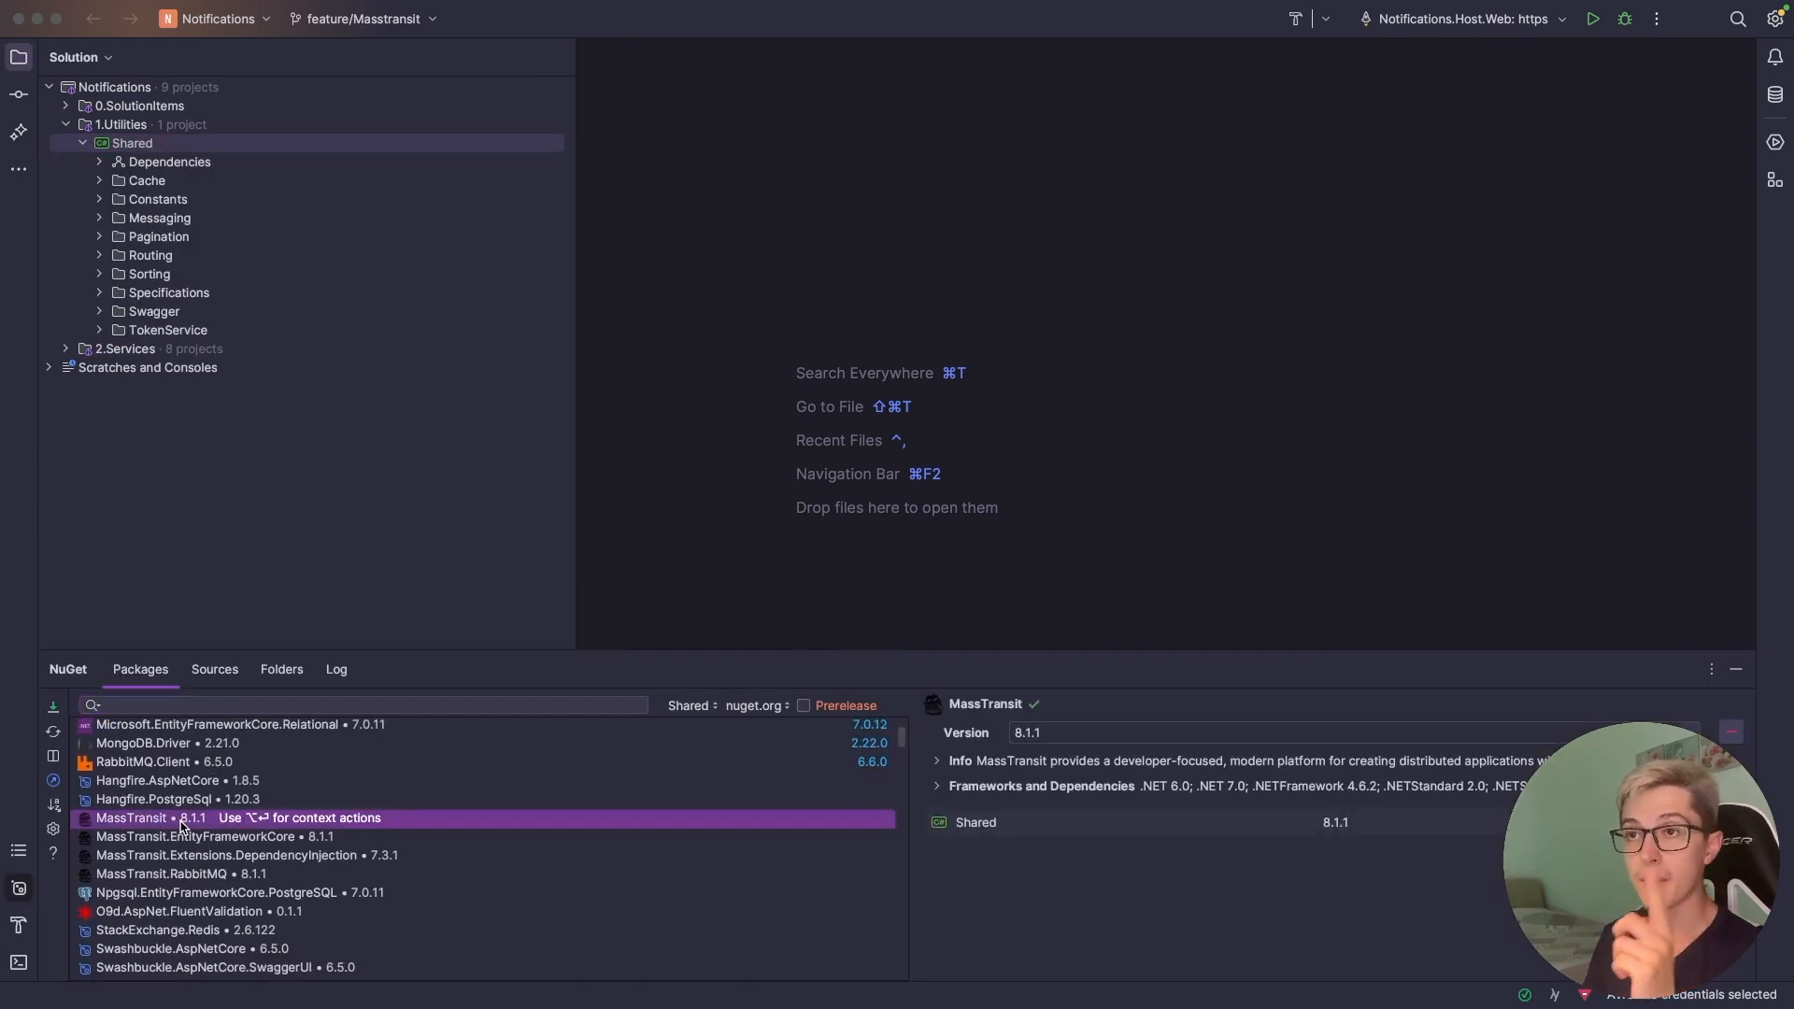
click(194, 837)
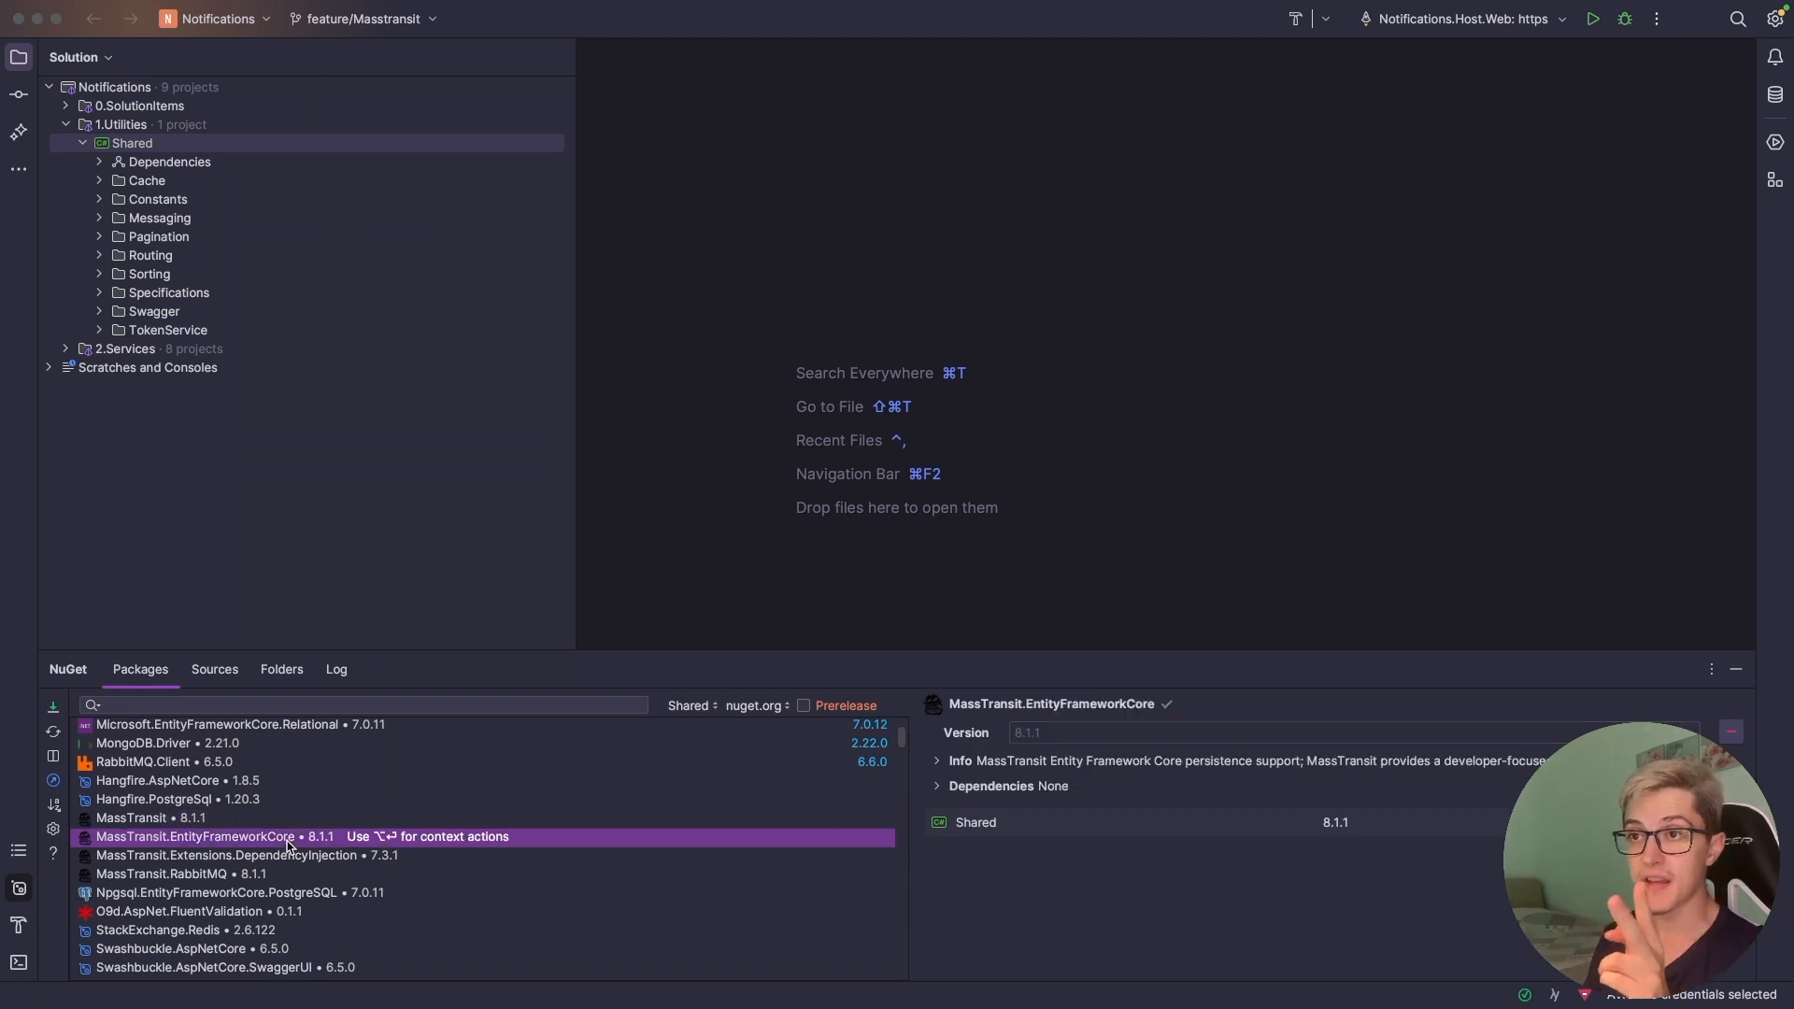
click(167, 872)
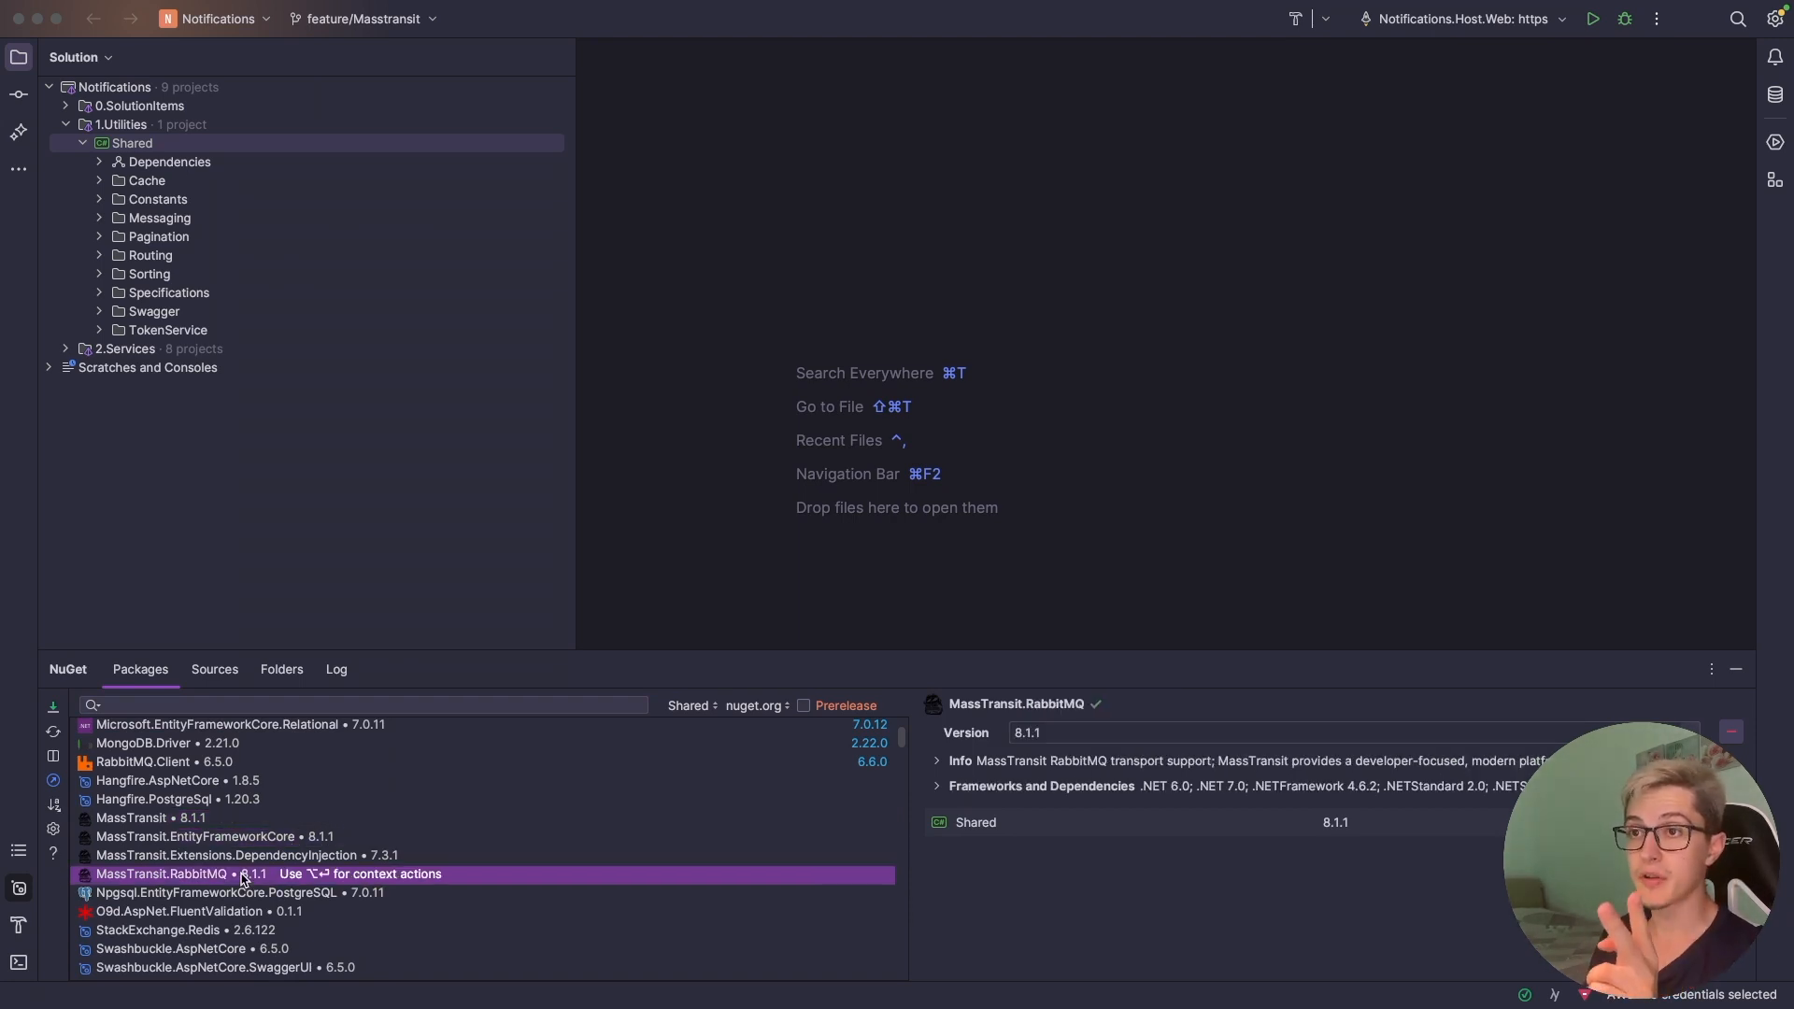
- Reopen Shared's installed packages and review EntityFrameworkCore, Extensions.DependencyInjection and RabbitMQ entries
right_click(130, 142)
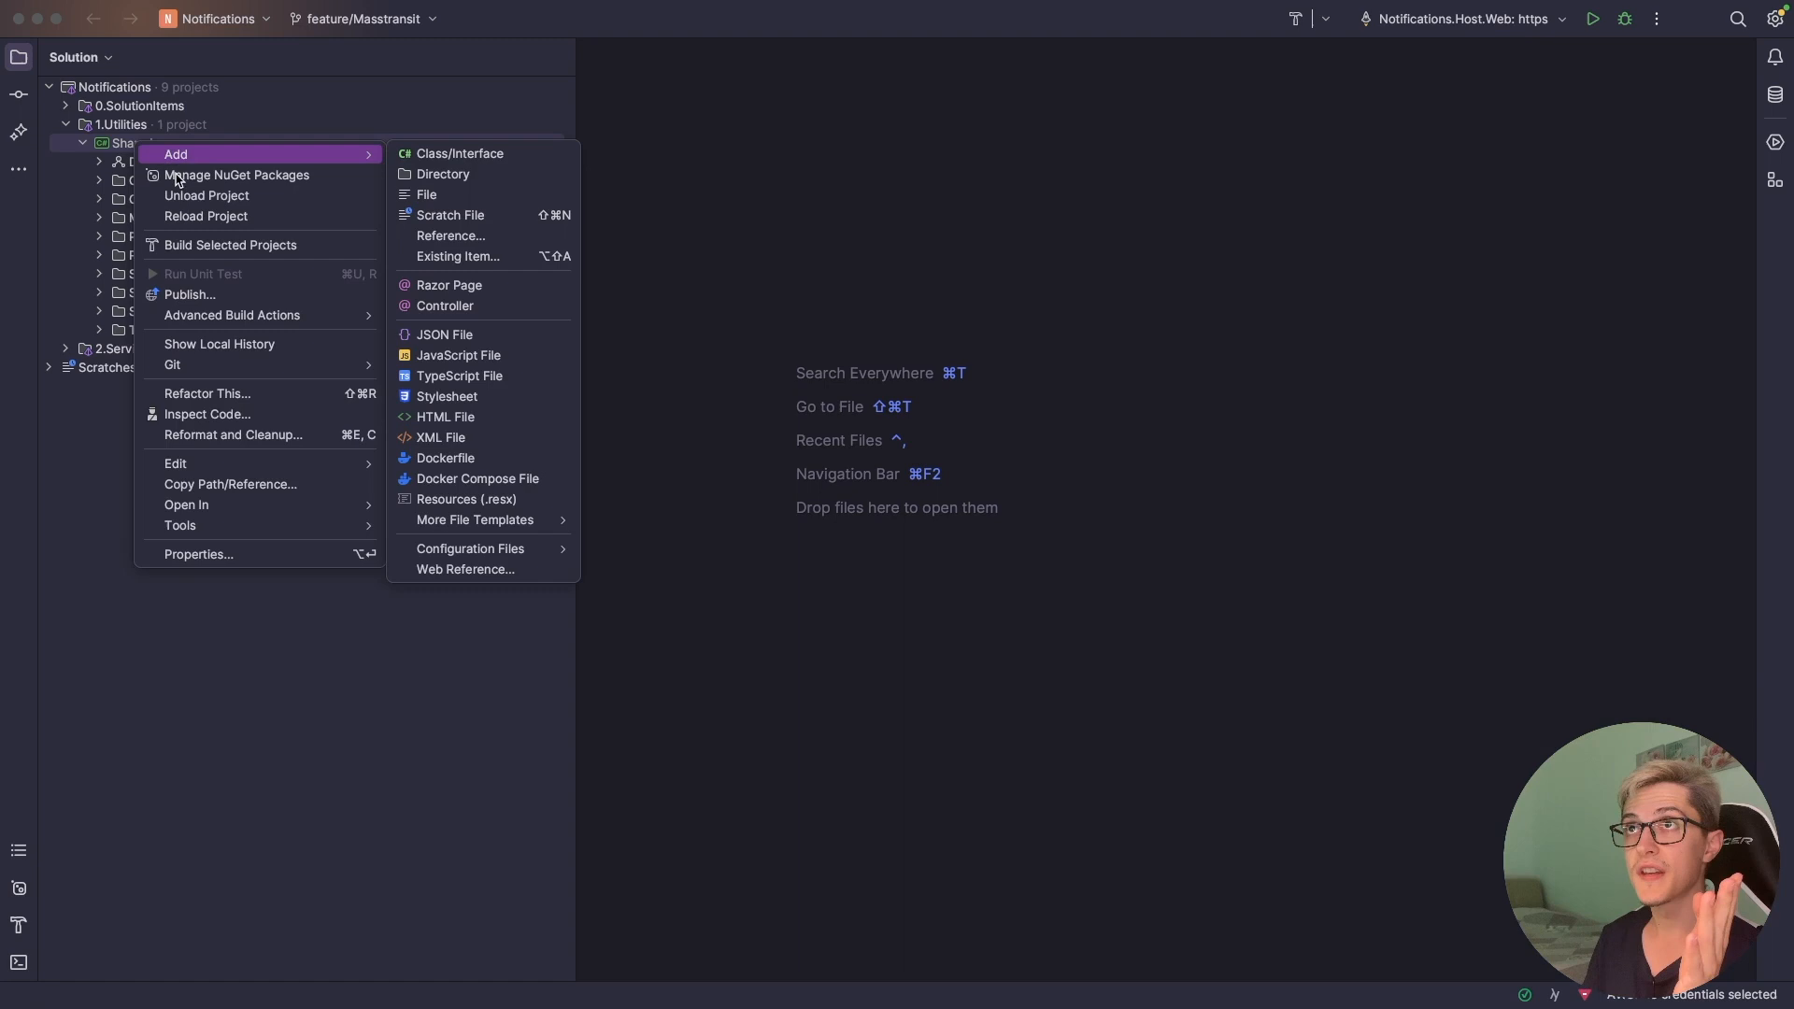
click(236, 173)
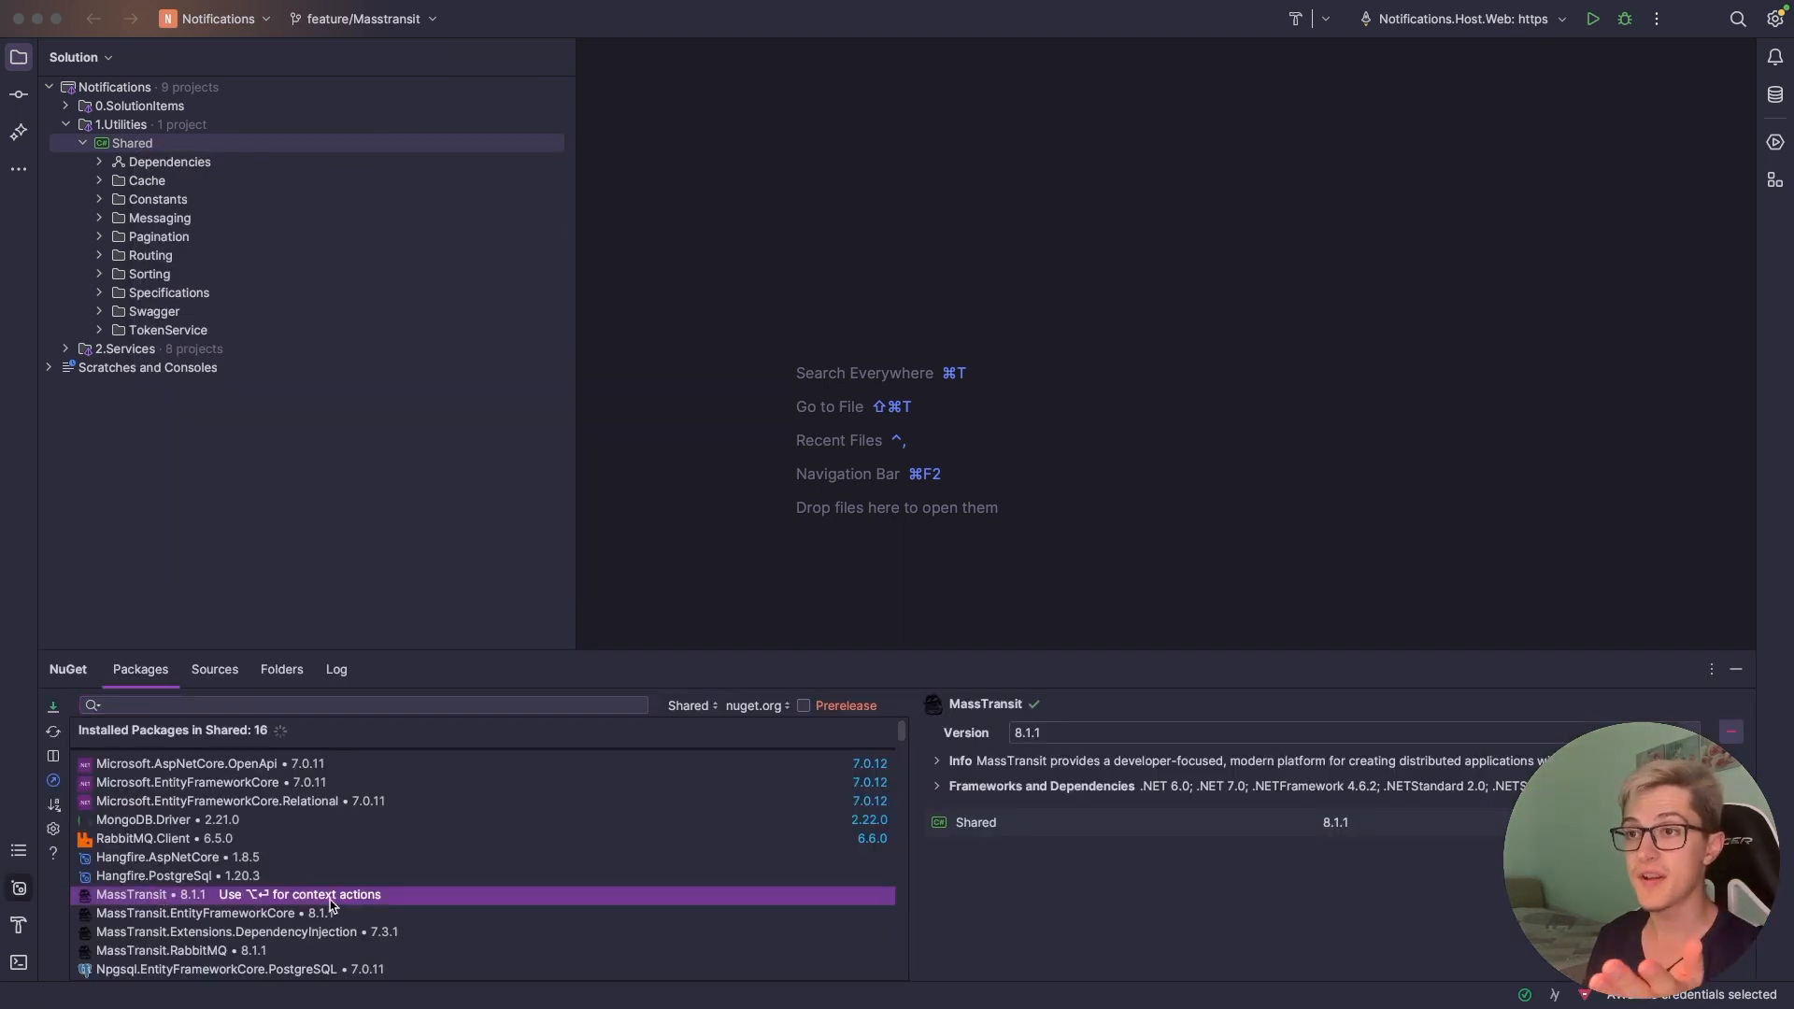
click(194, 913)
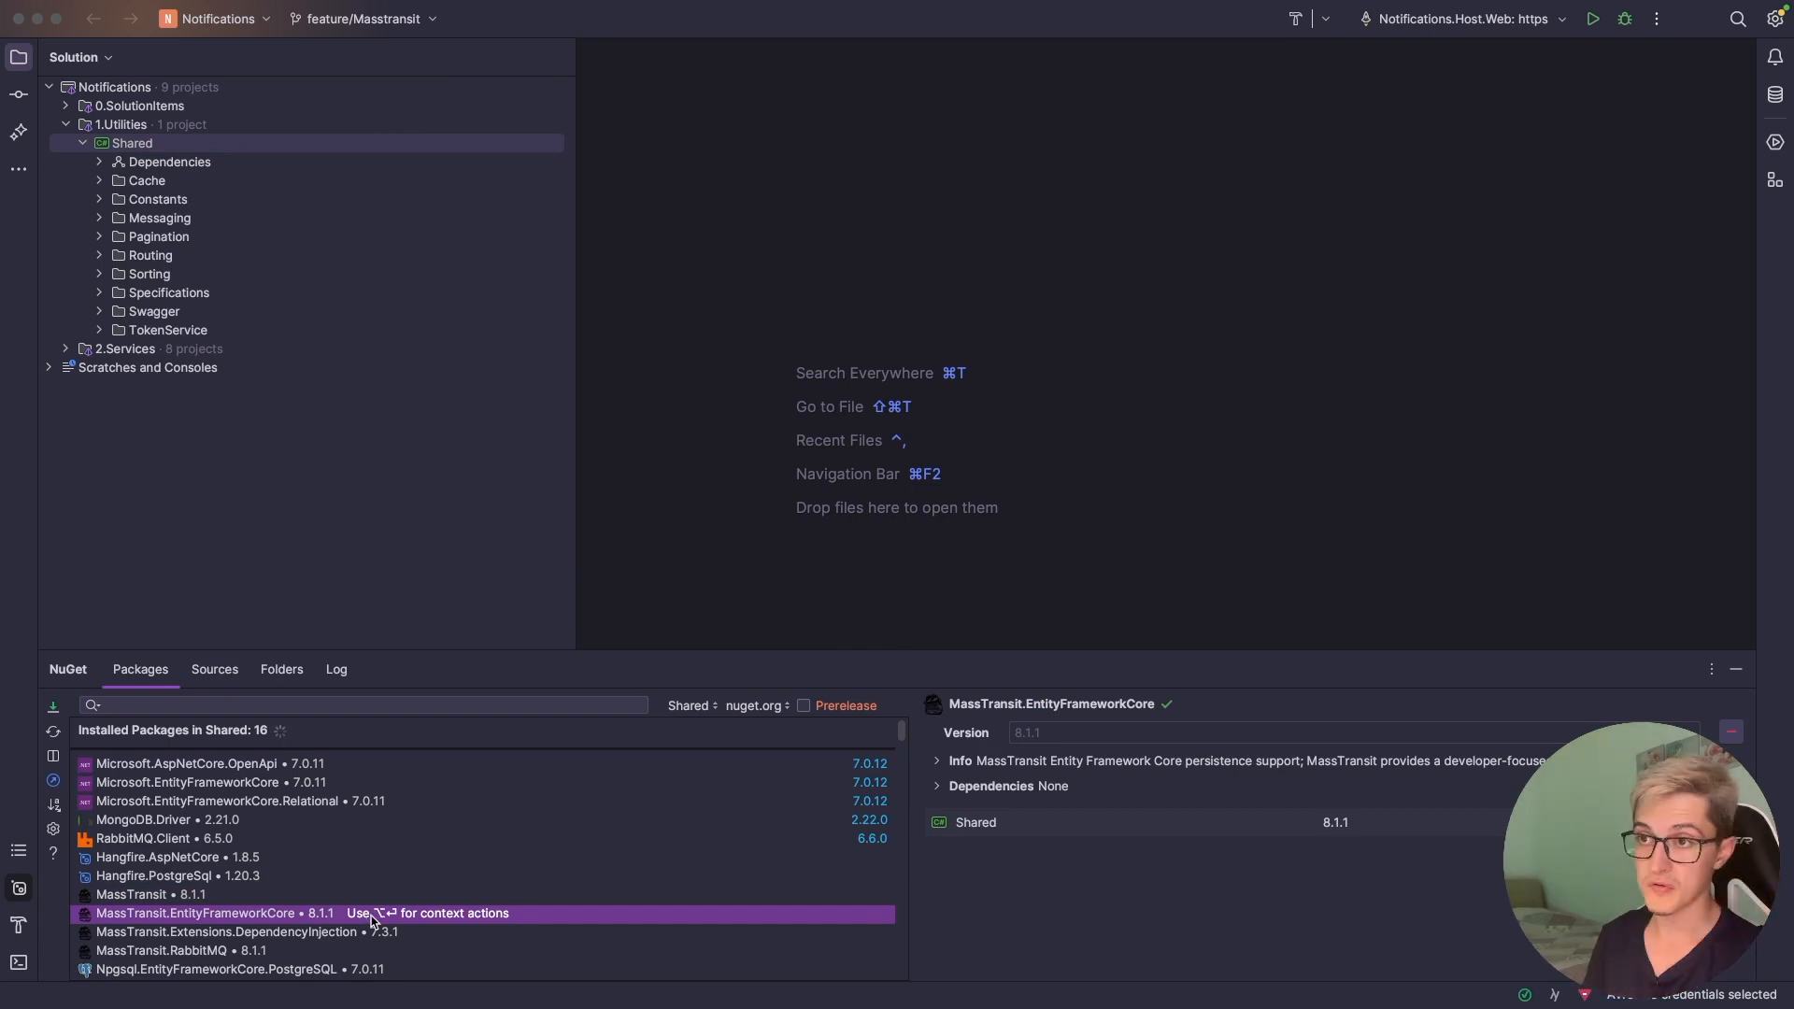
click(229, 931)
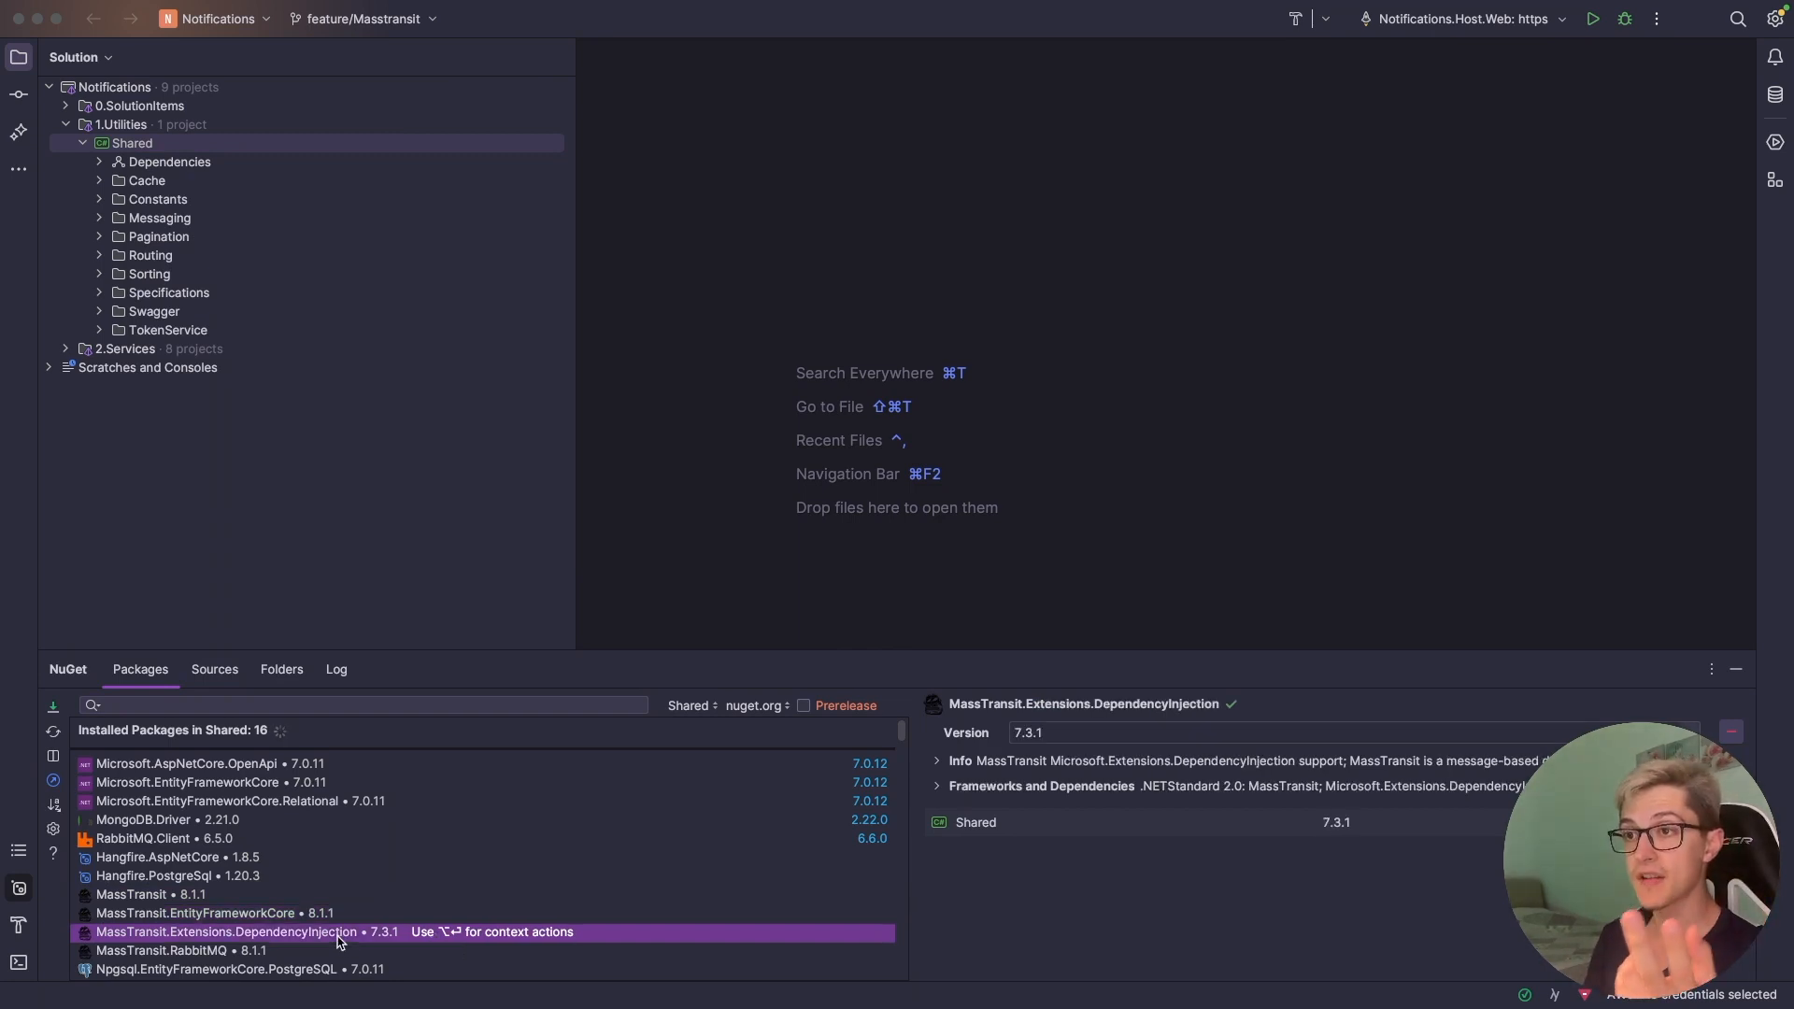
click(162, 952)
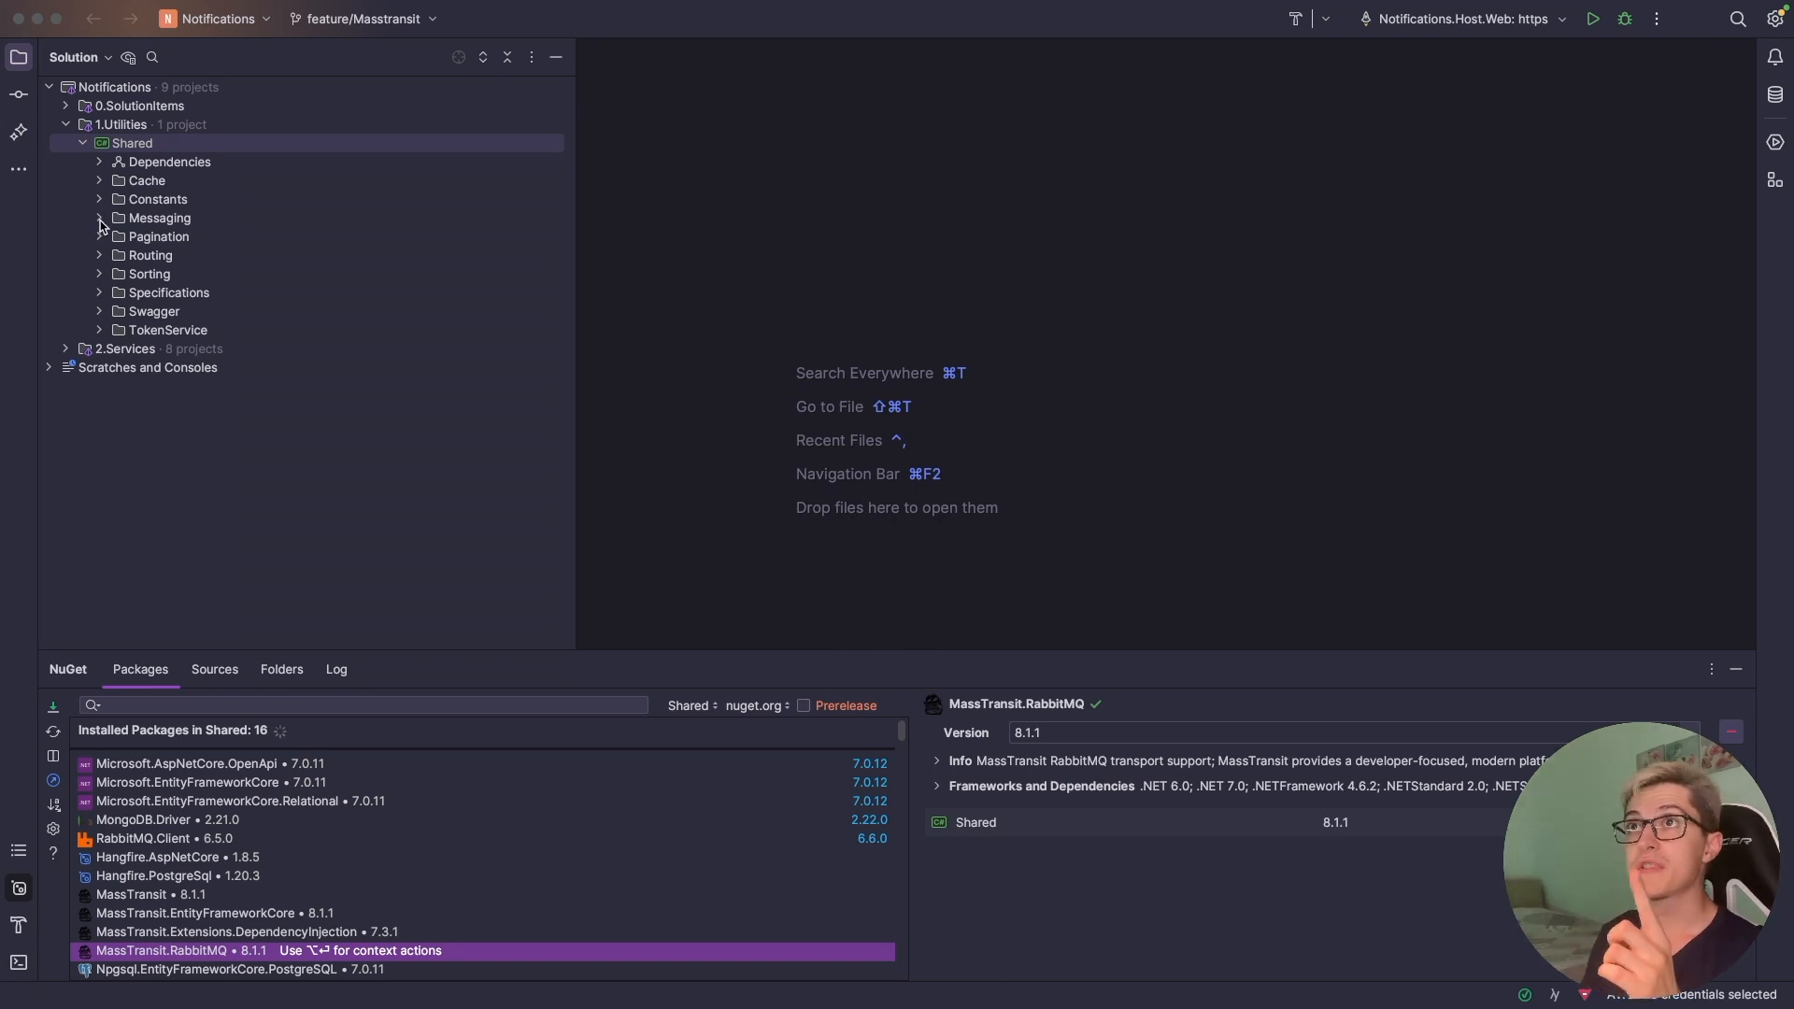
- Open Messaging/BrokerSettings.cs and point out its Host and Password properties
click(100, 218)
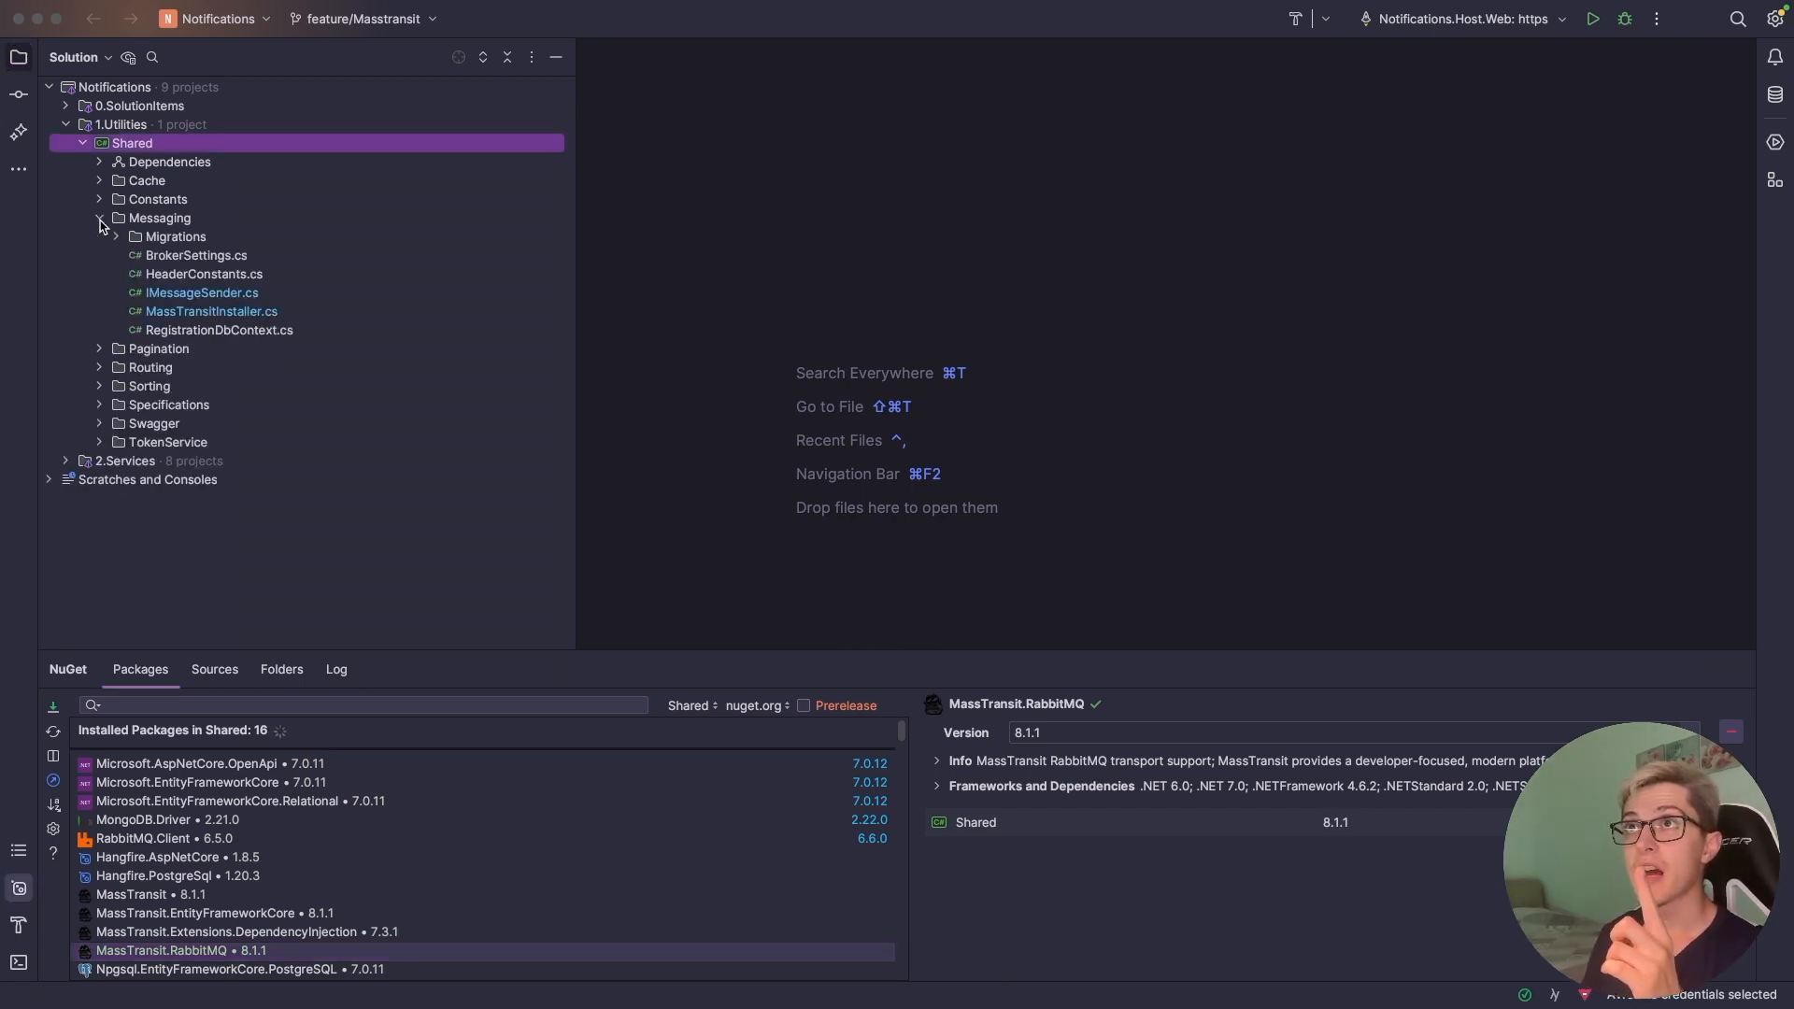
click(196, 255)
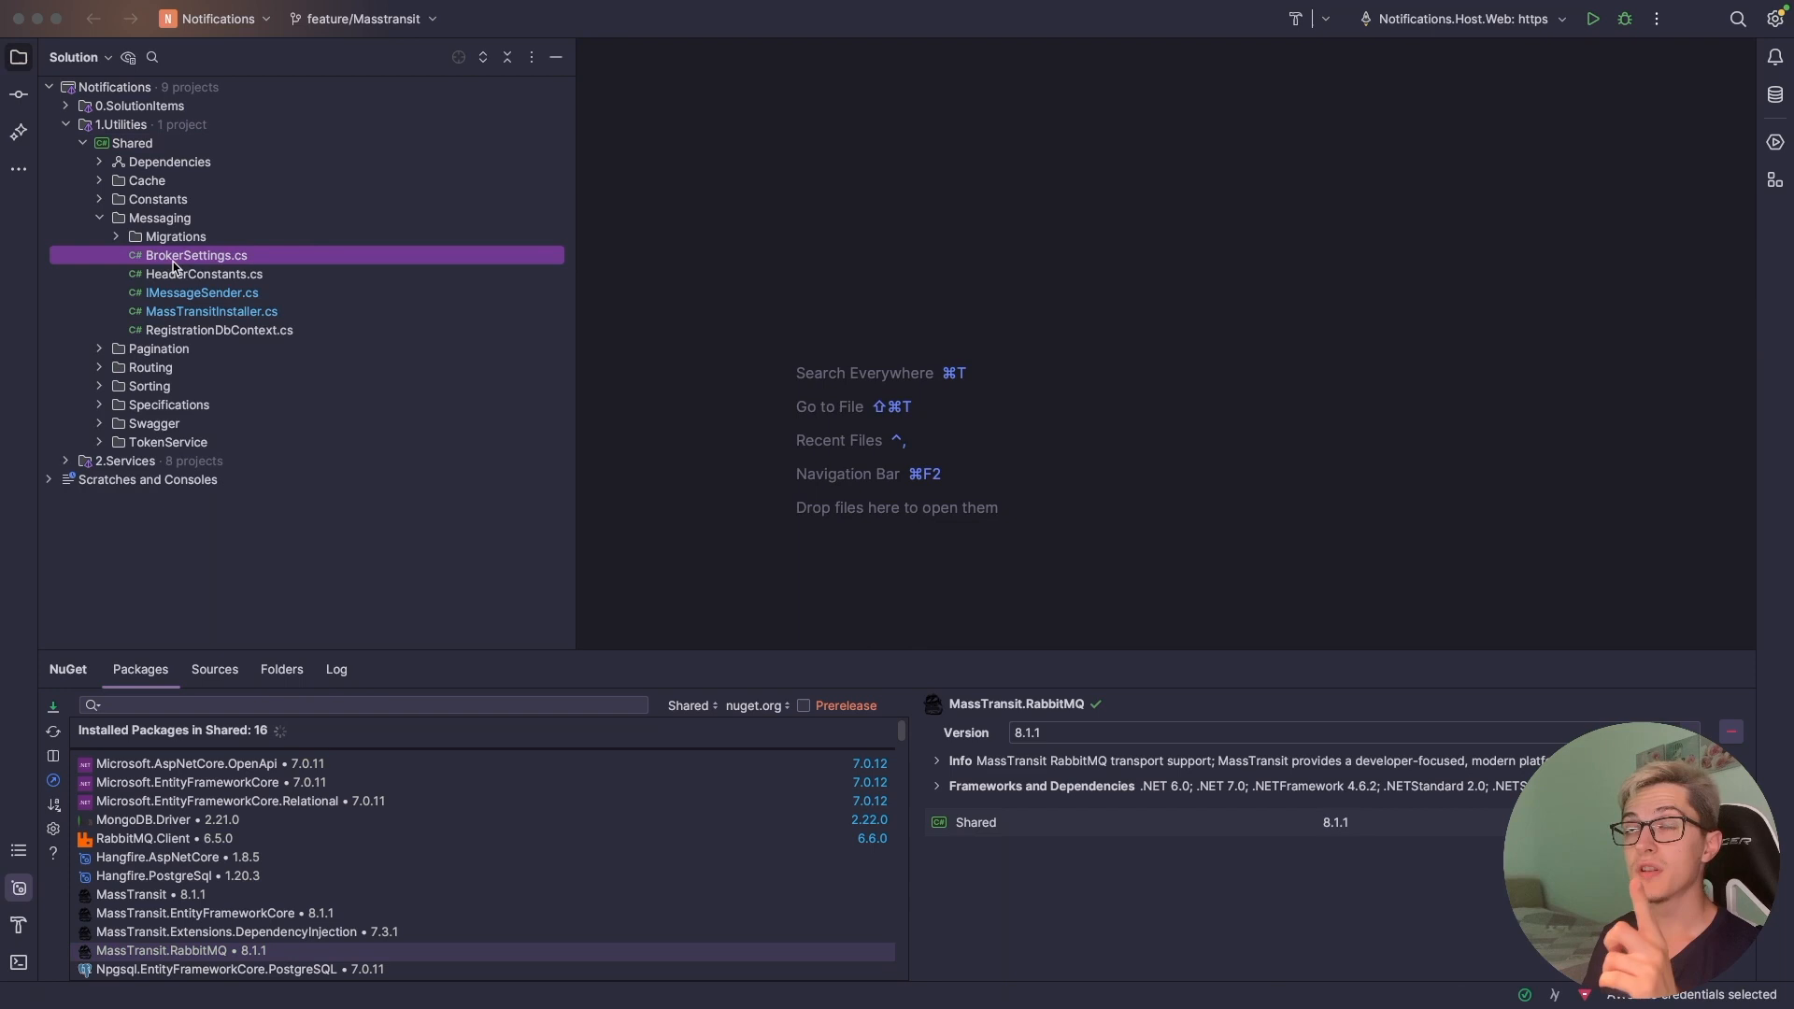
double_click(195, 256)
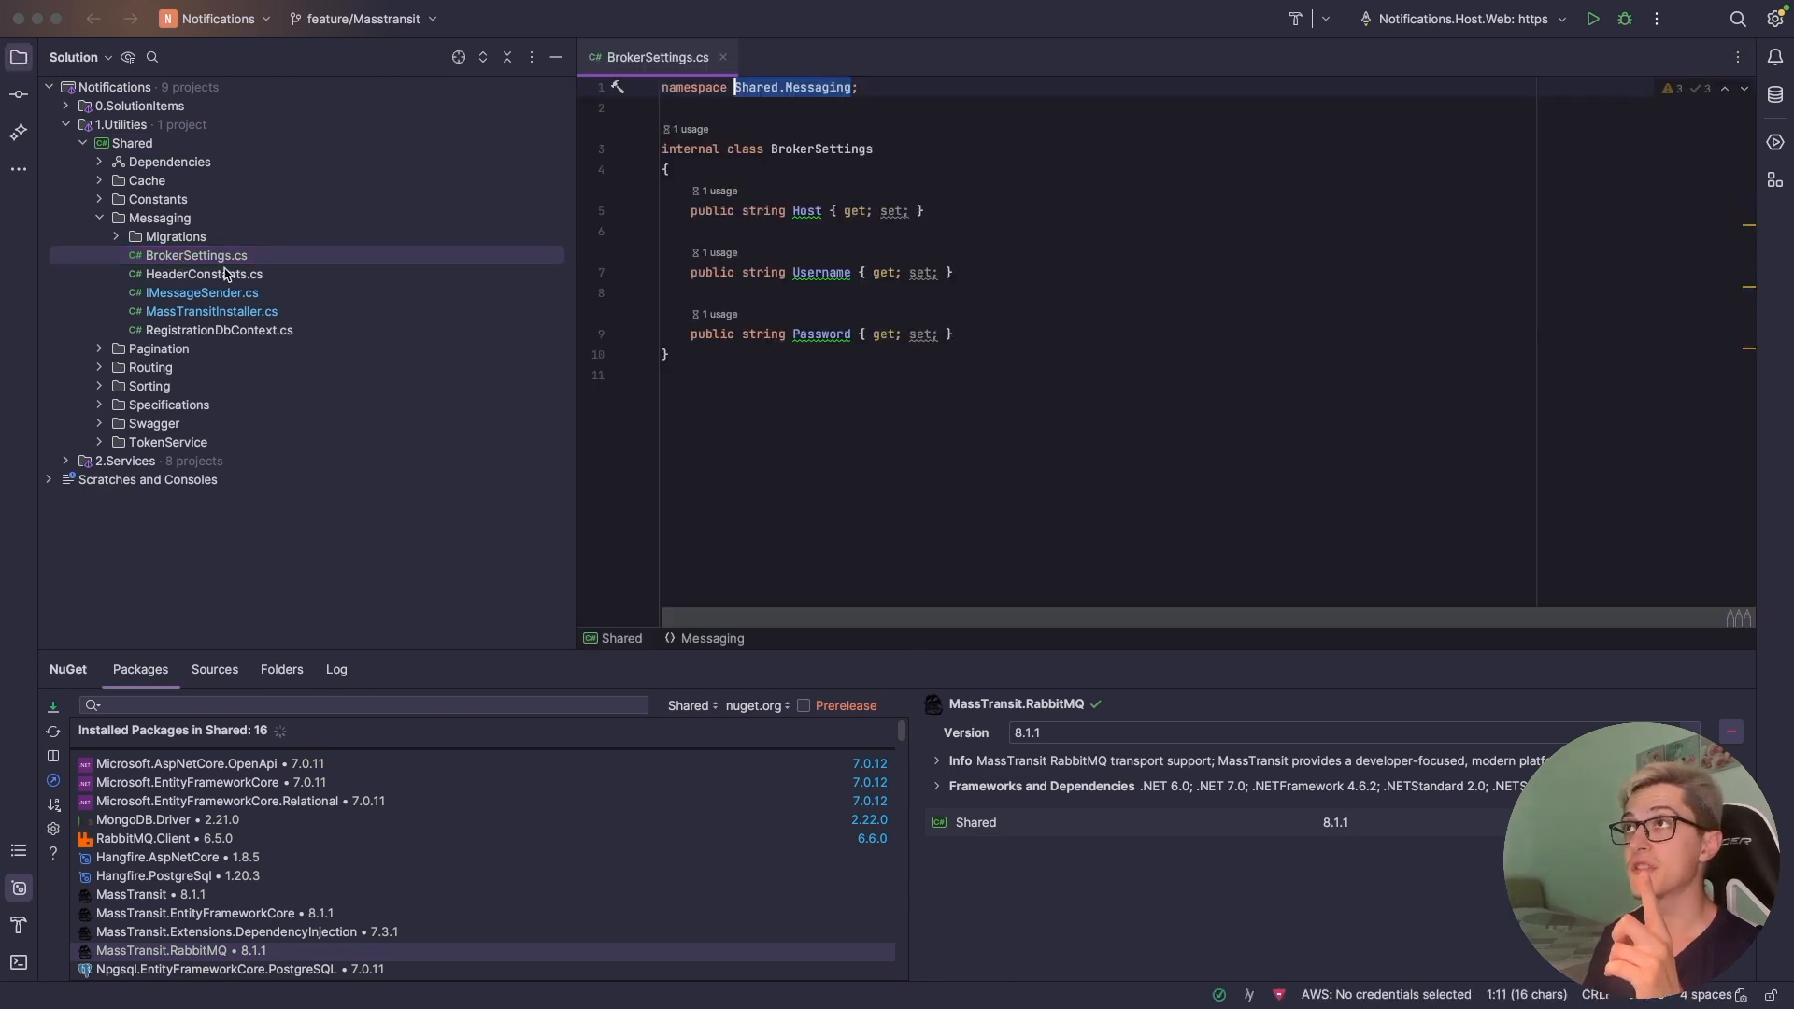
click(806, 210)
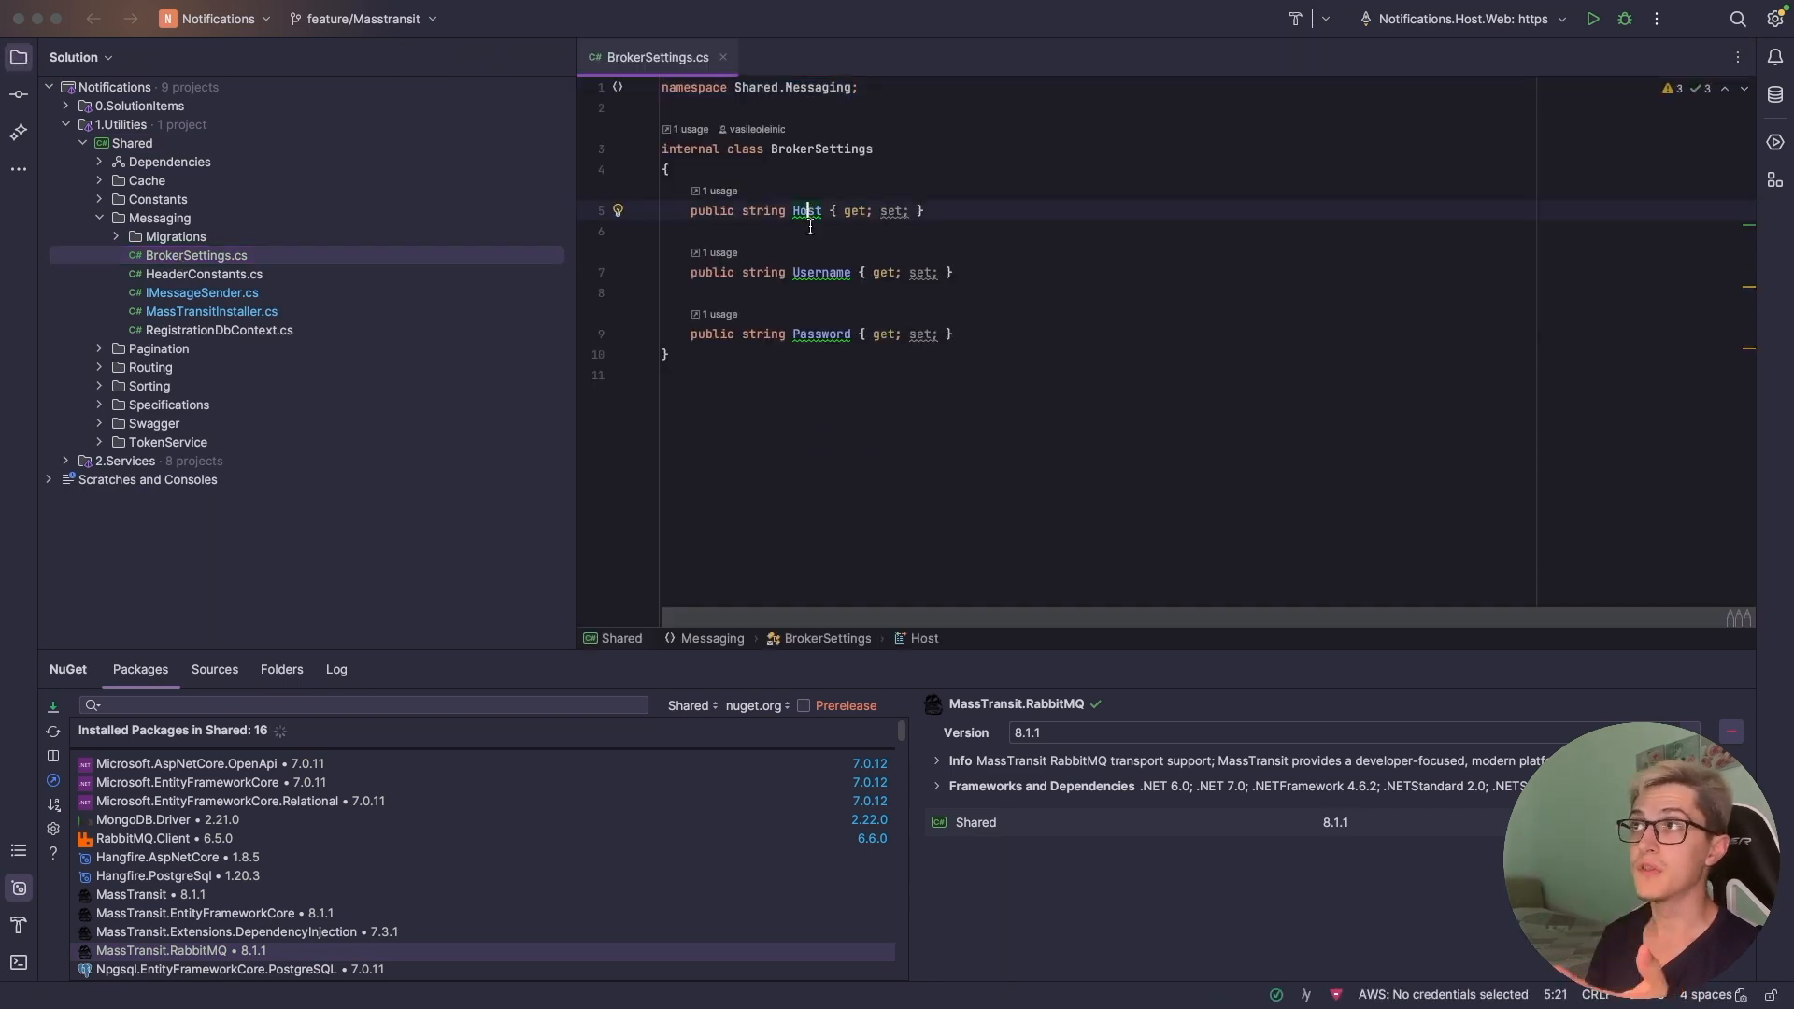
click(821, 333)
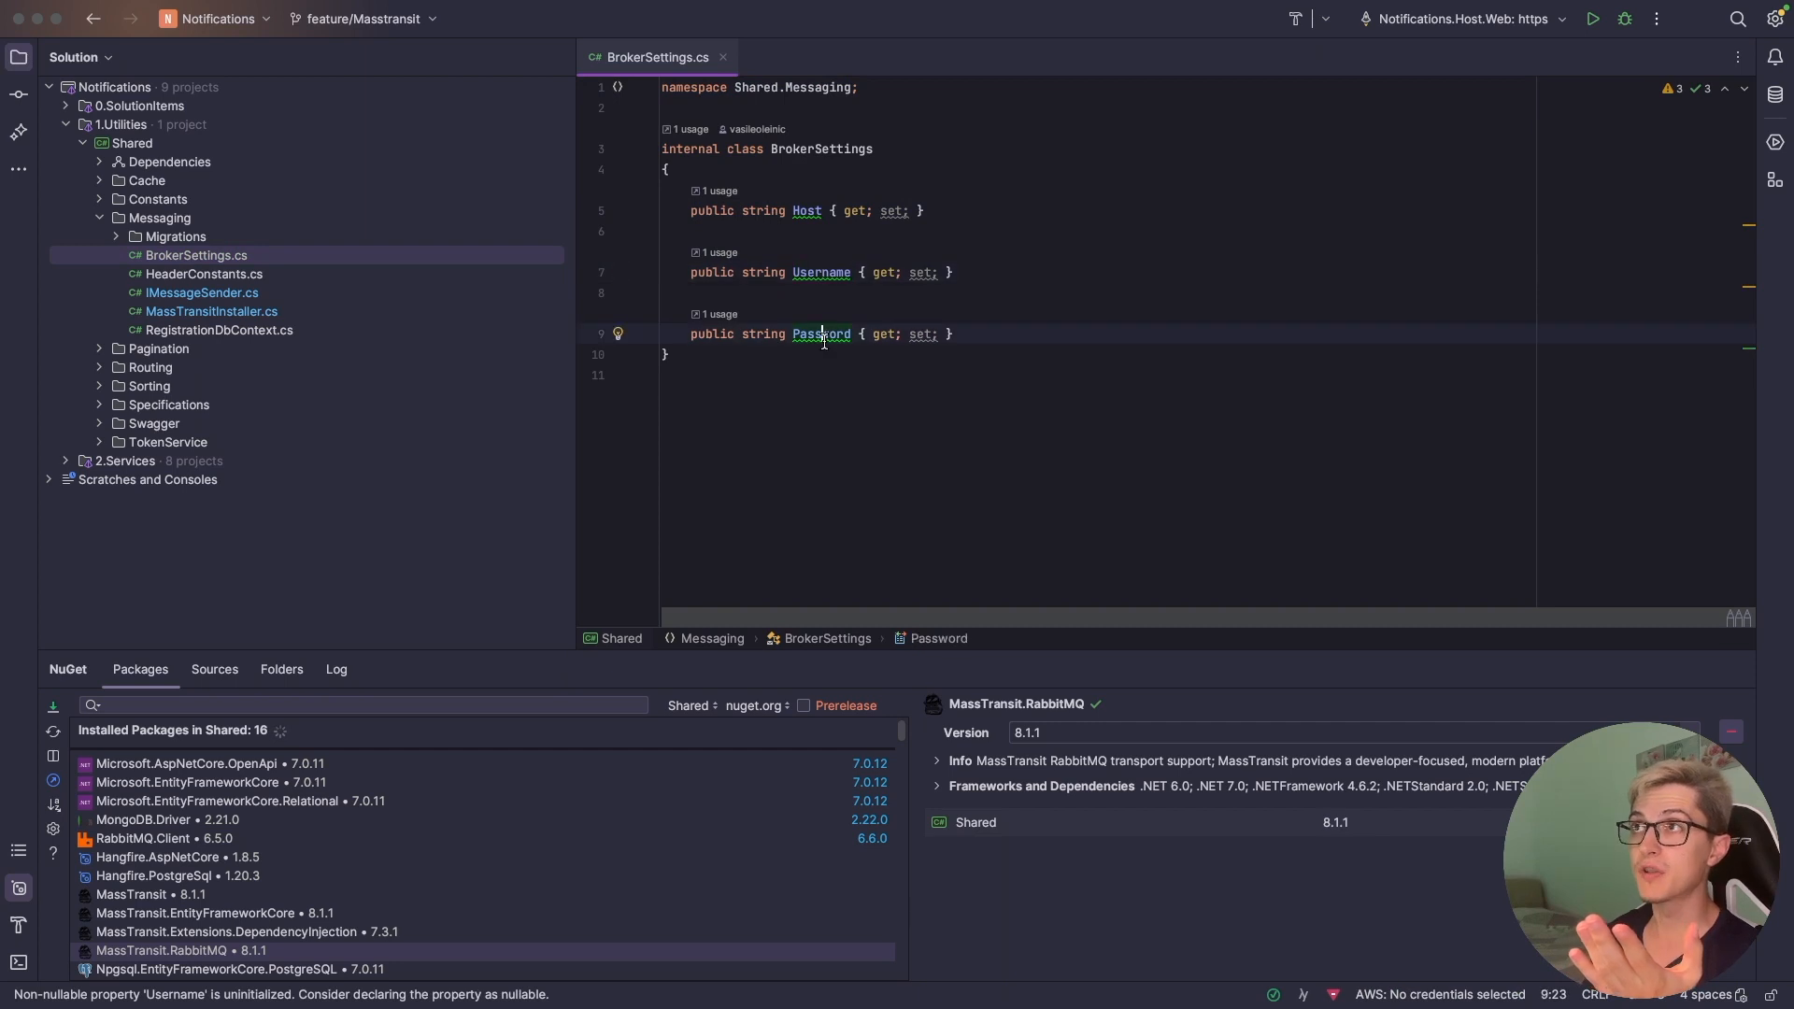
- Check the RabbitMQSettings credentials in the web host's appsettings.json, then close it
click(66, 459)
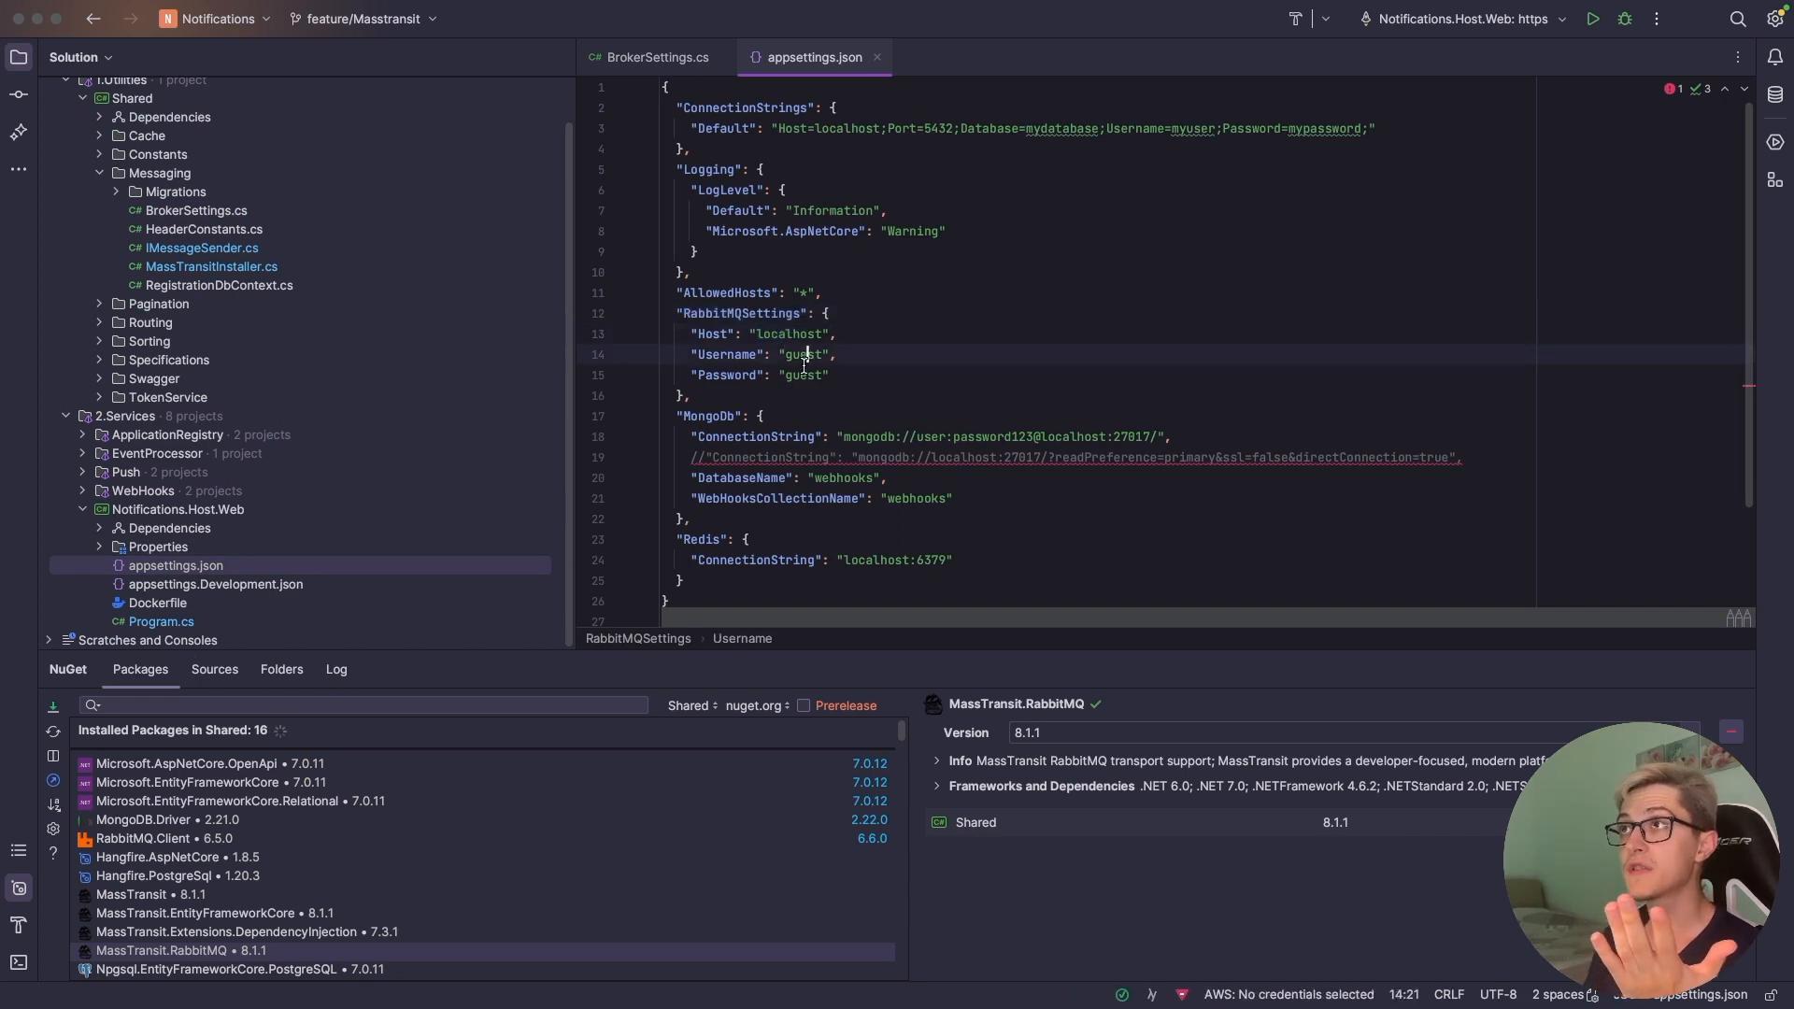
click(806, 376)
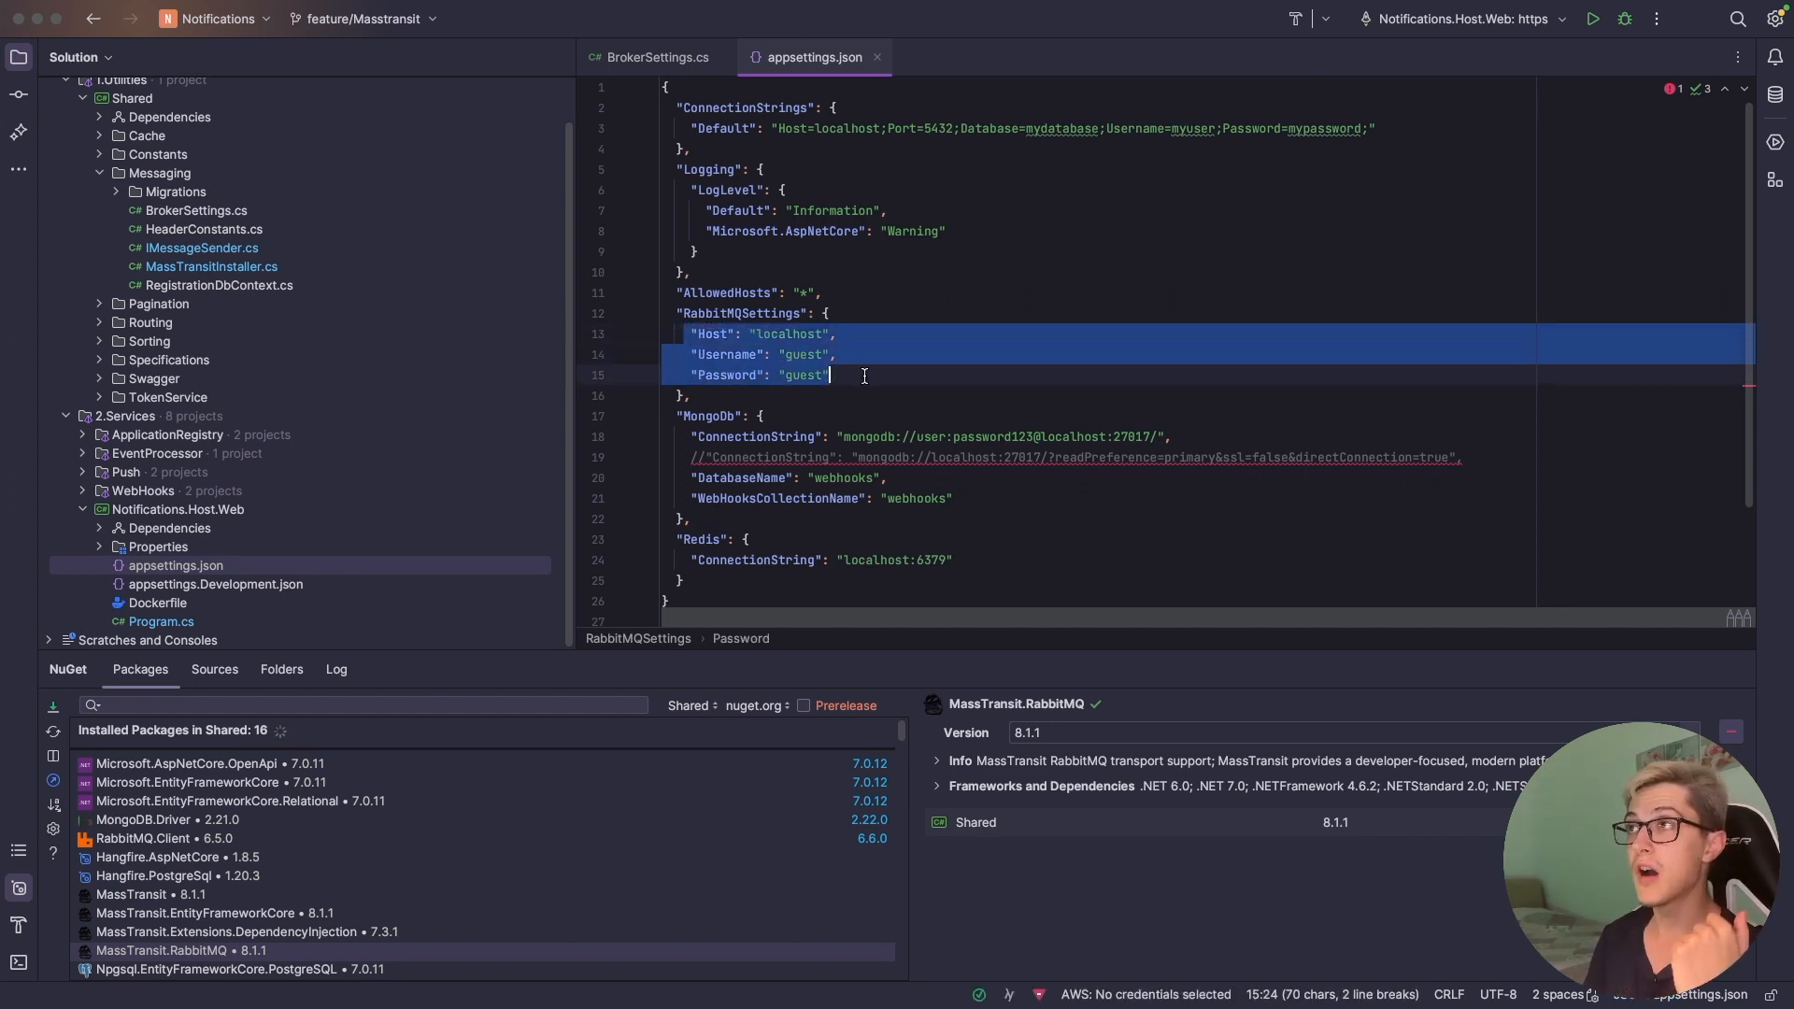
mouse_move(815, 65)
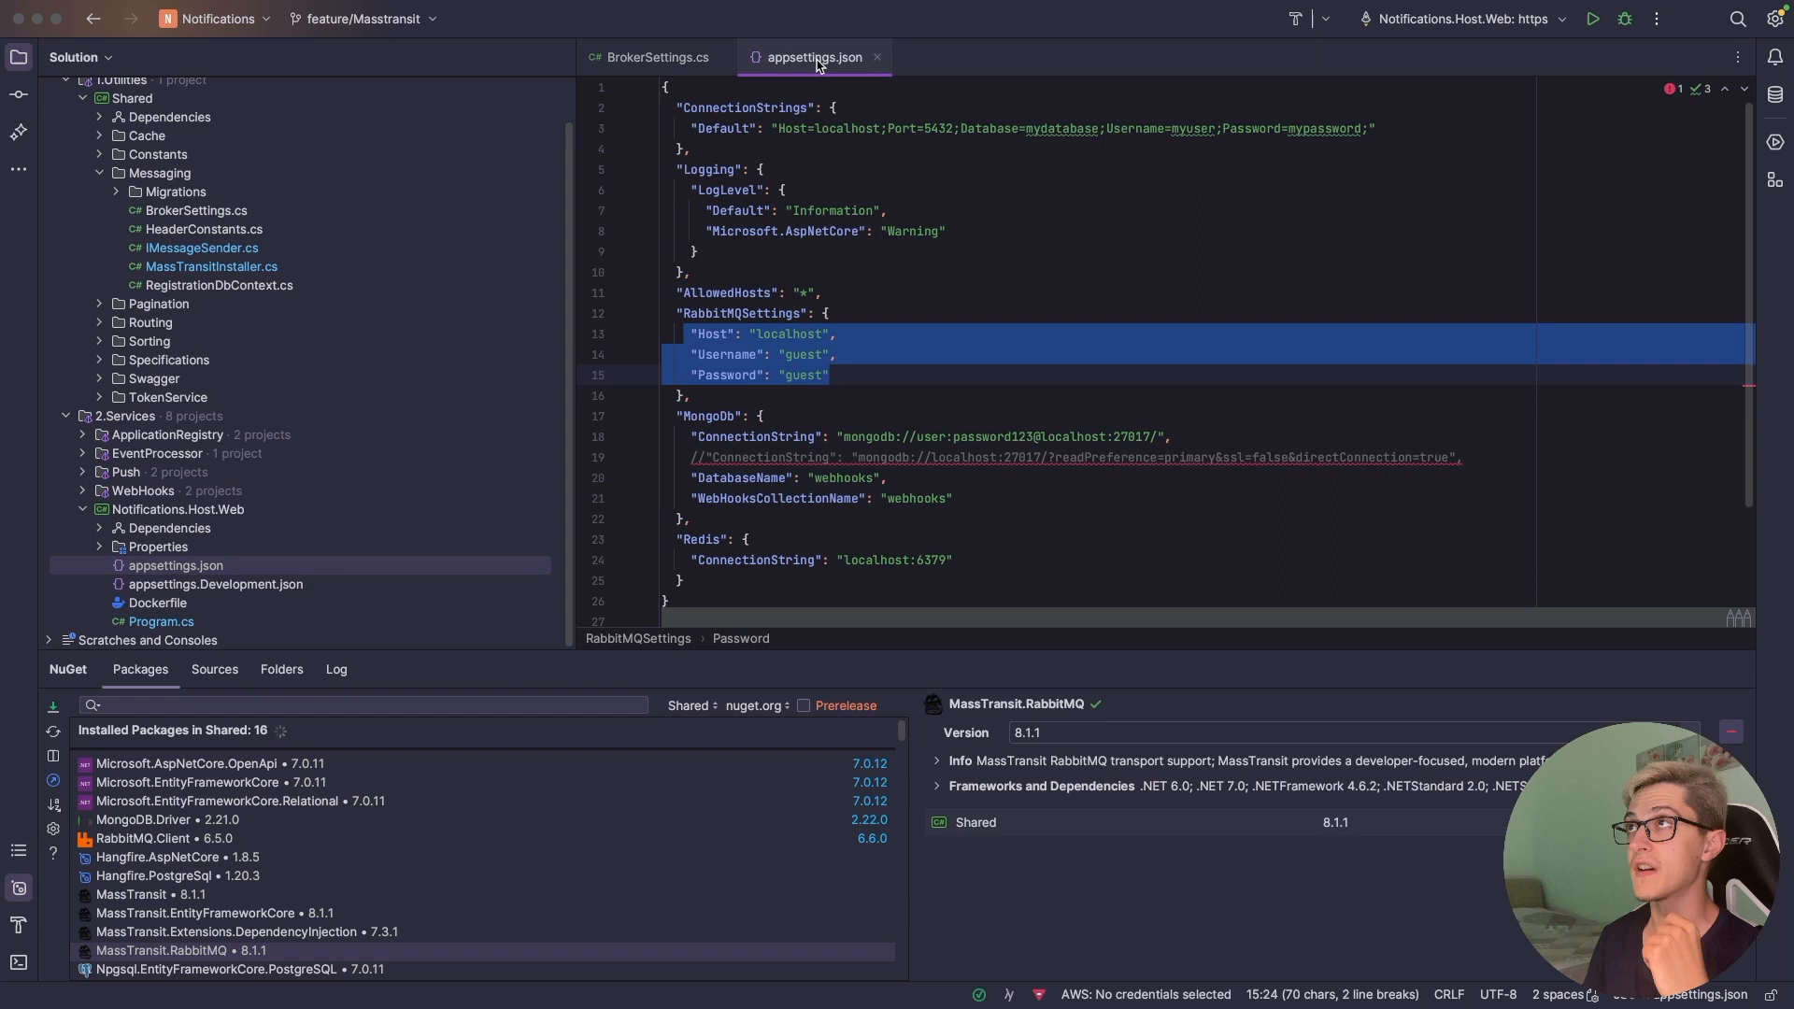
click(654, 57)
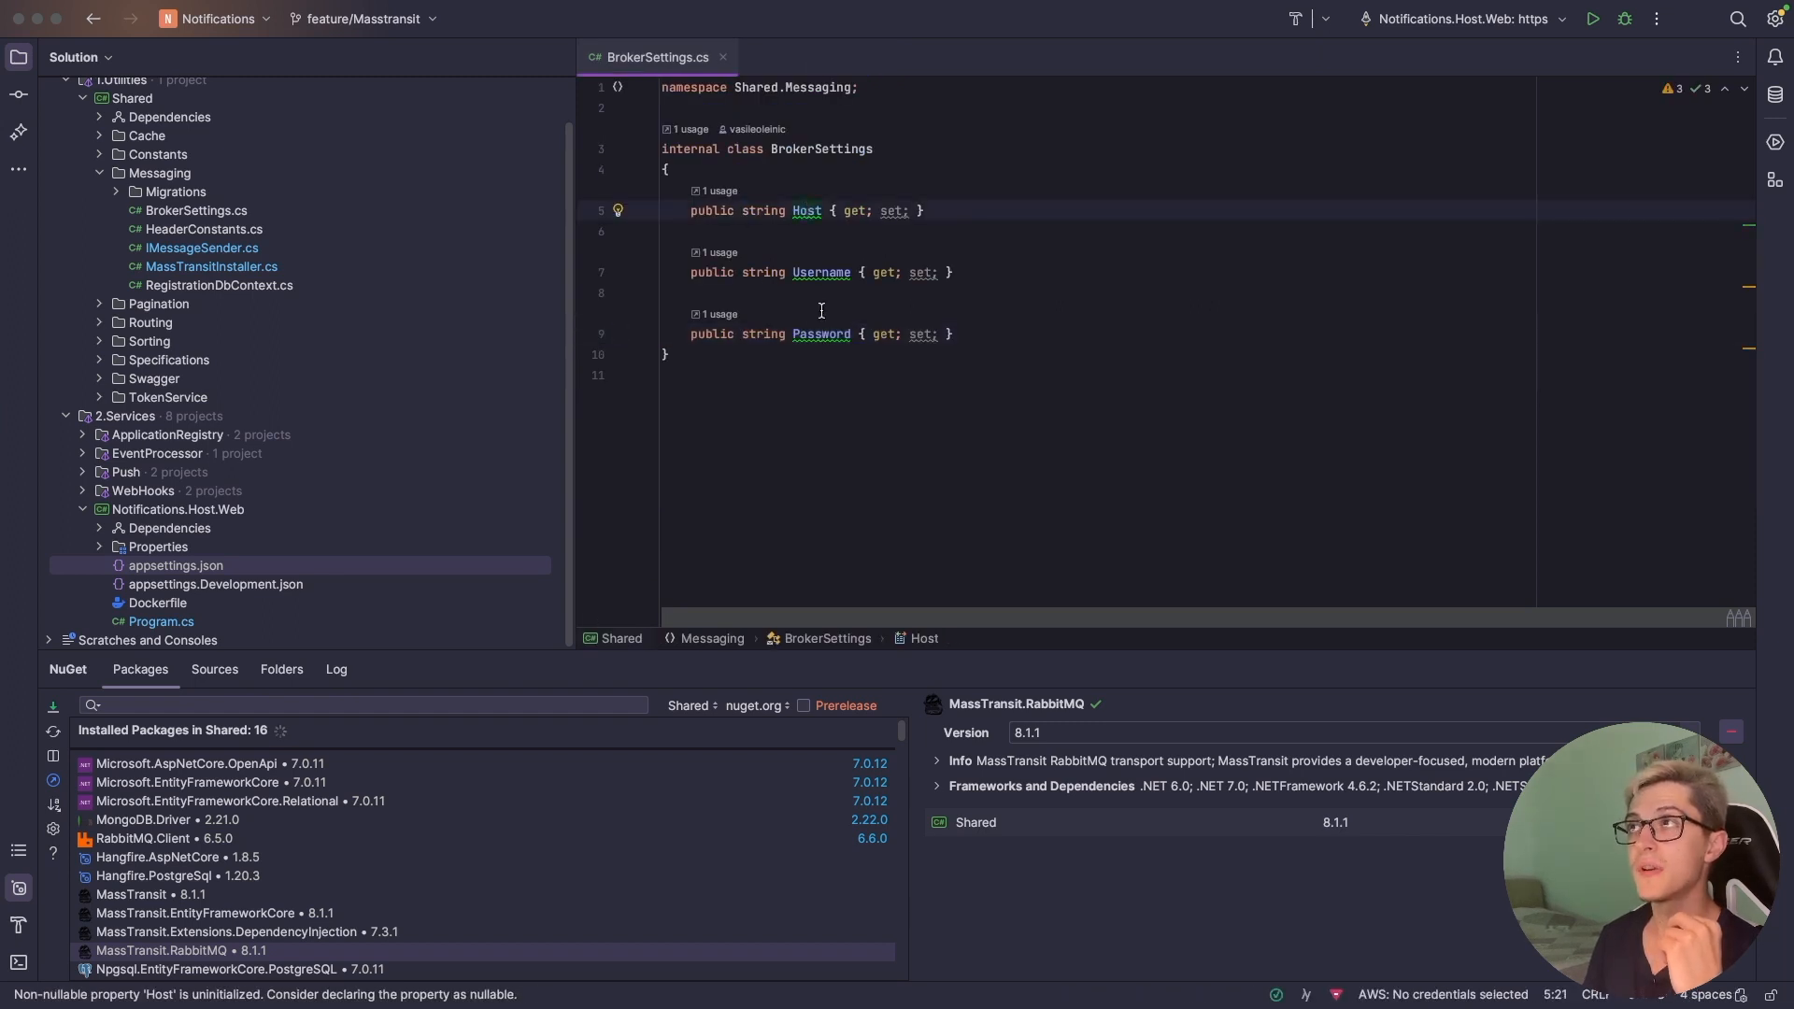
- Open RegistrationDbContext.cs and highlight the inbox and outbox entities in OnModelCreating
click(218, 285)
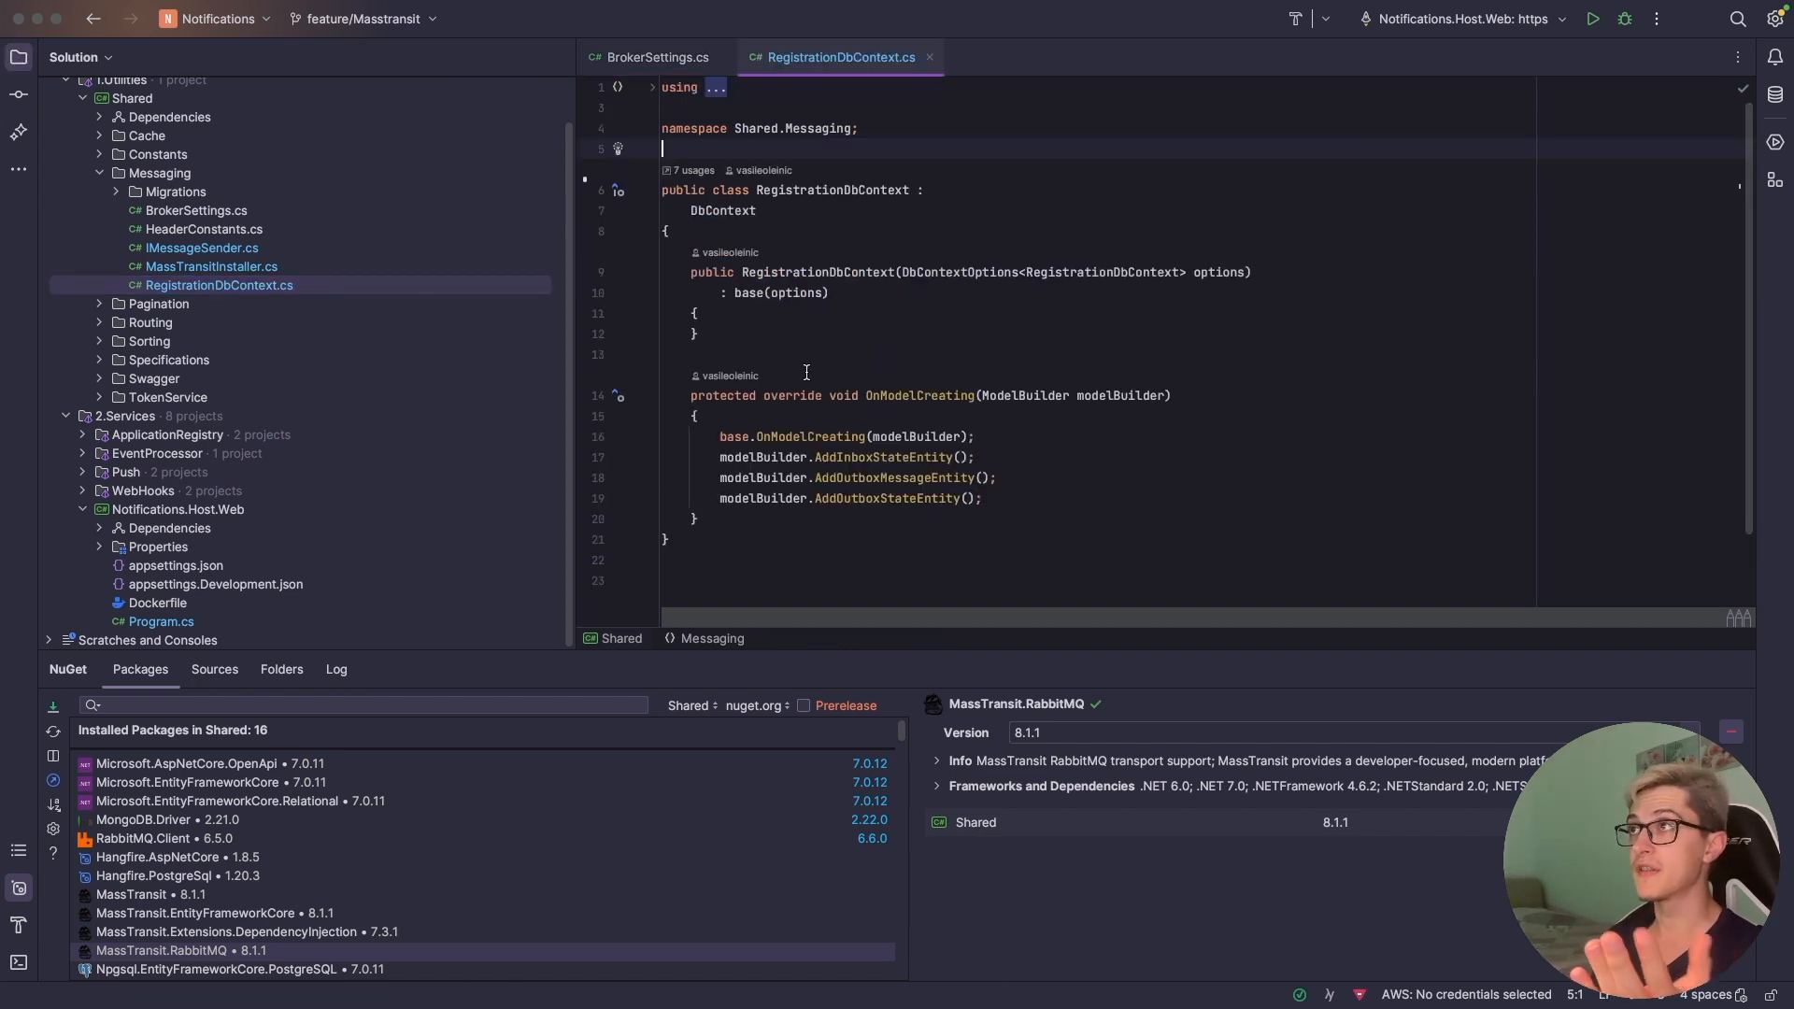
click(804, 437)
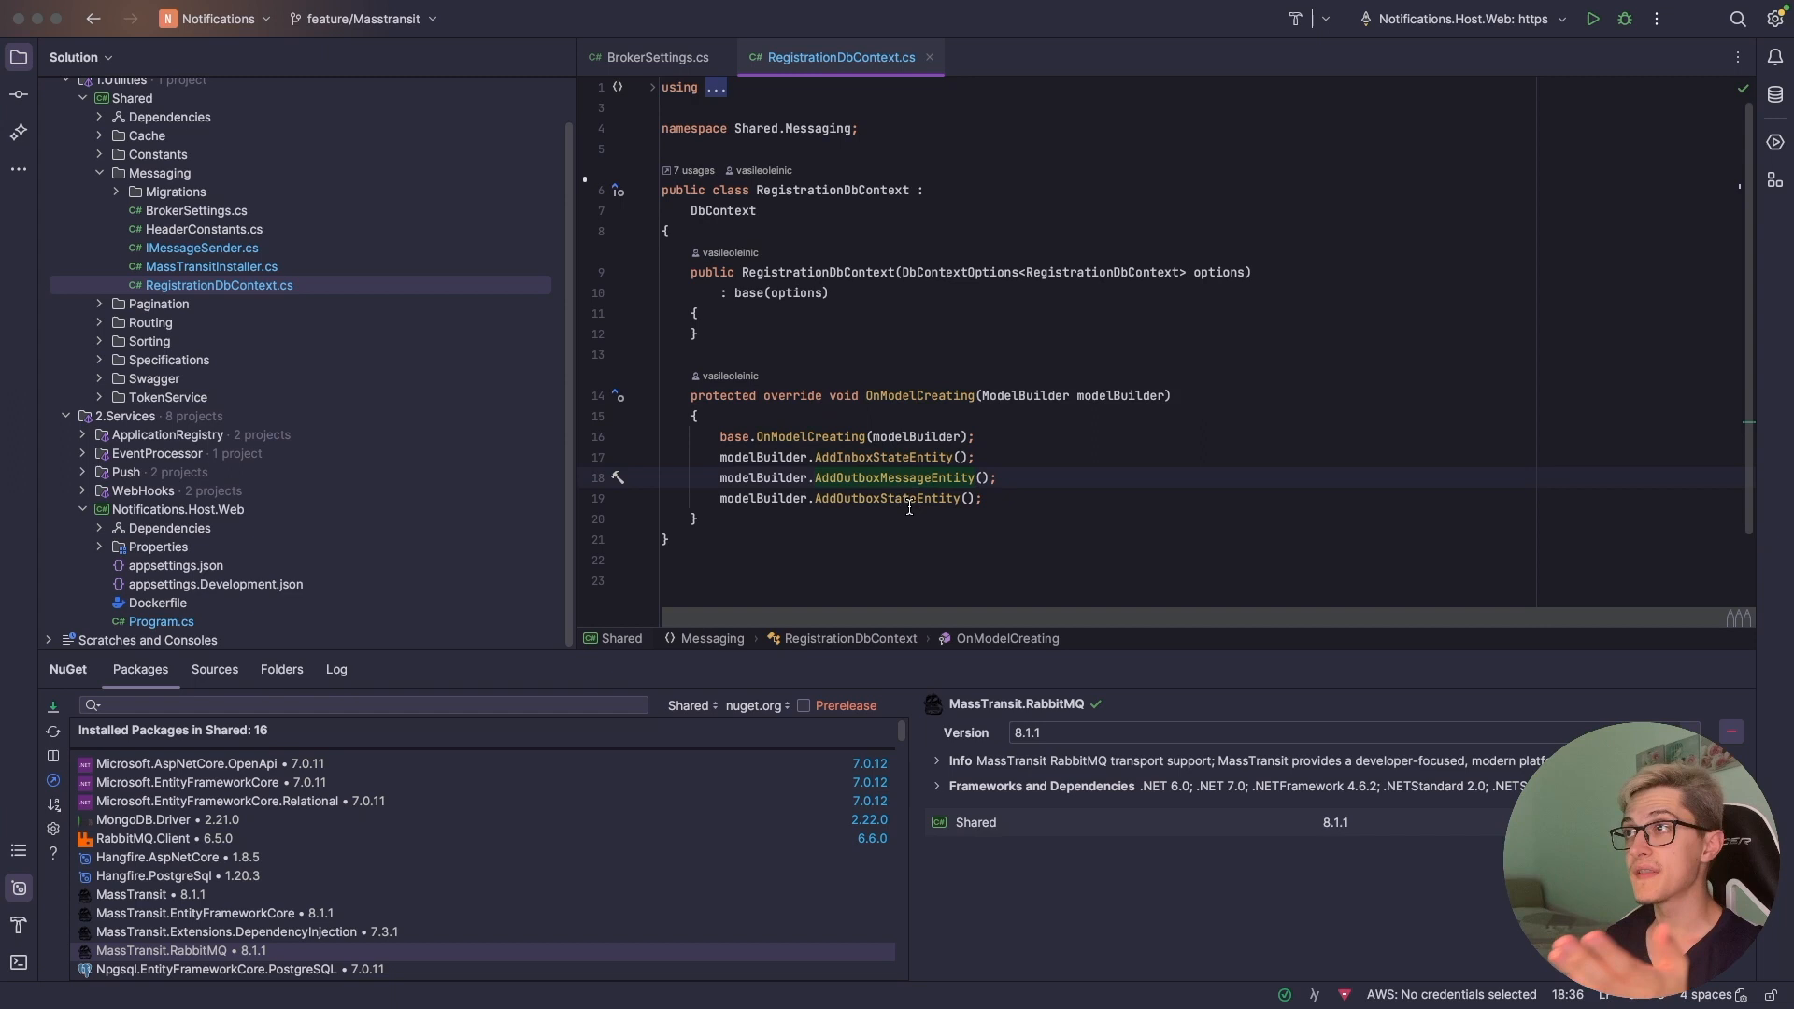
click(982, 498)
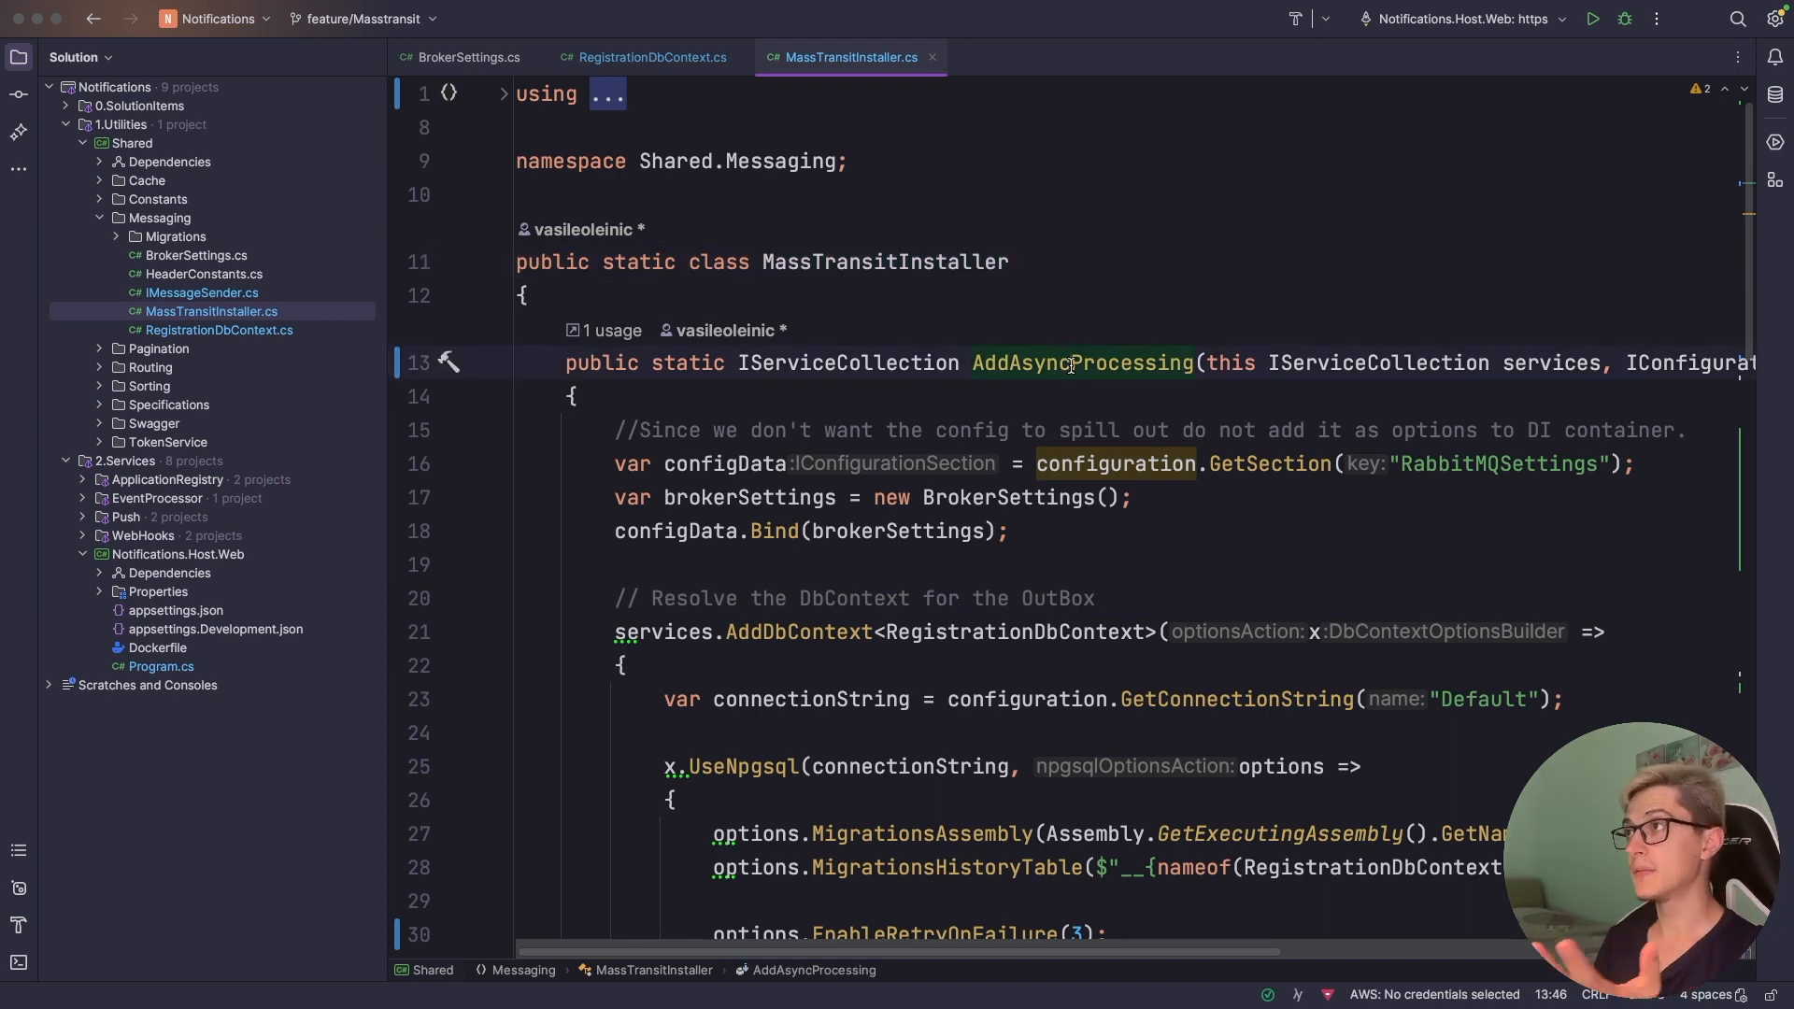
- Scroll MassTransitInstaller.cs to the AddDbContext<RegistrationDbContext> registration
scroll(down, 3)
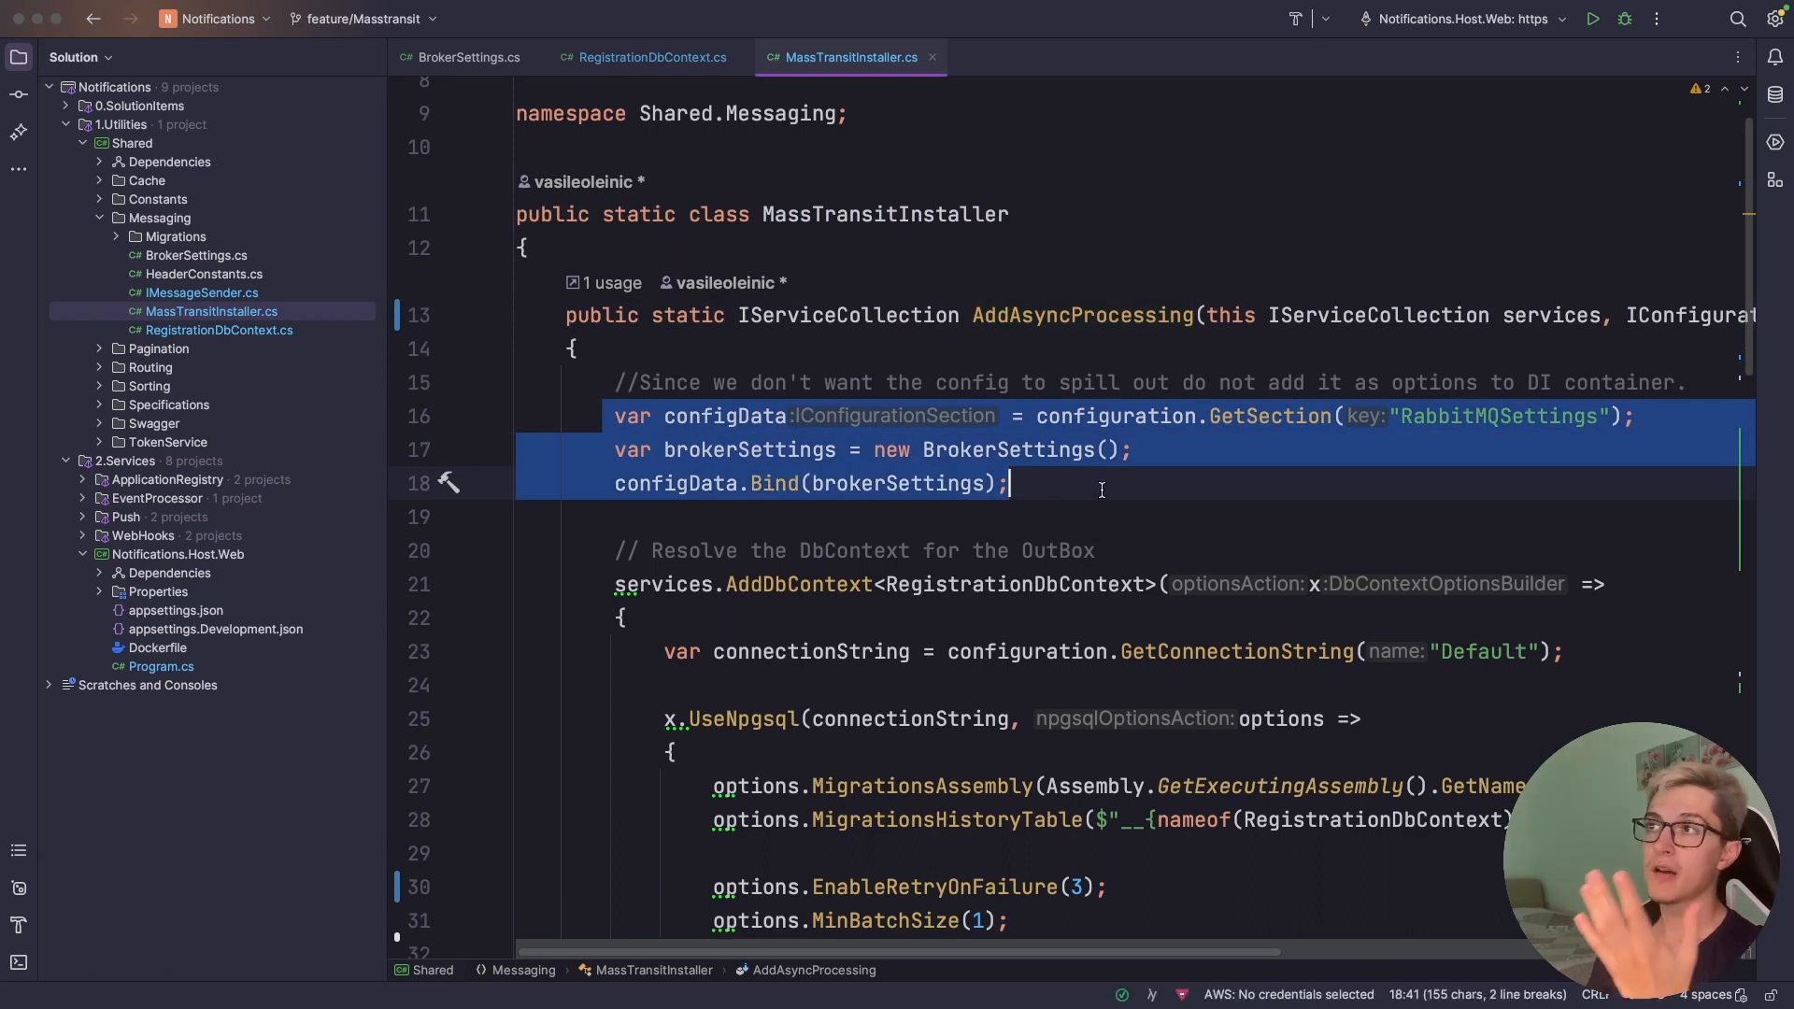
mouse_move(1309, 447)
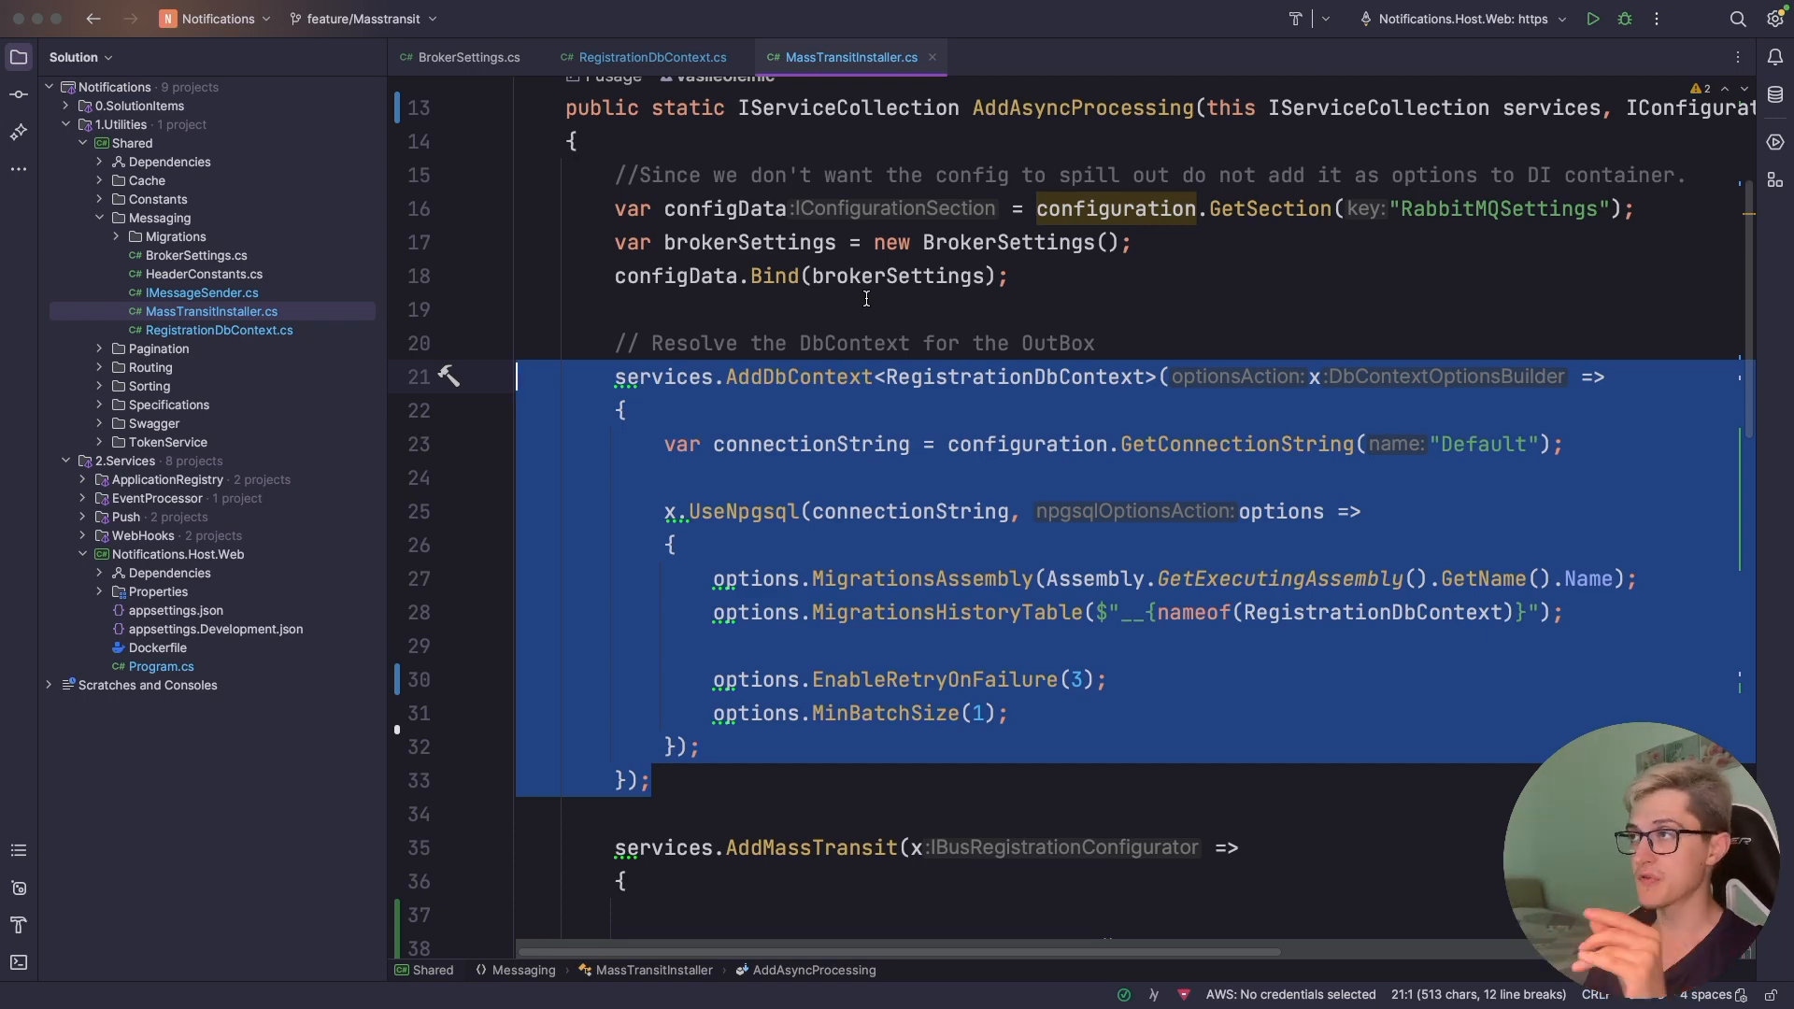
scroll(down, 3)
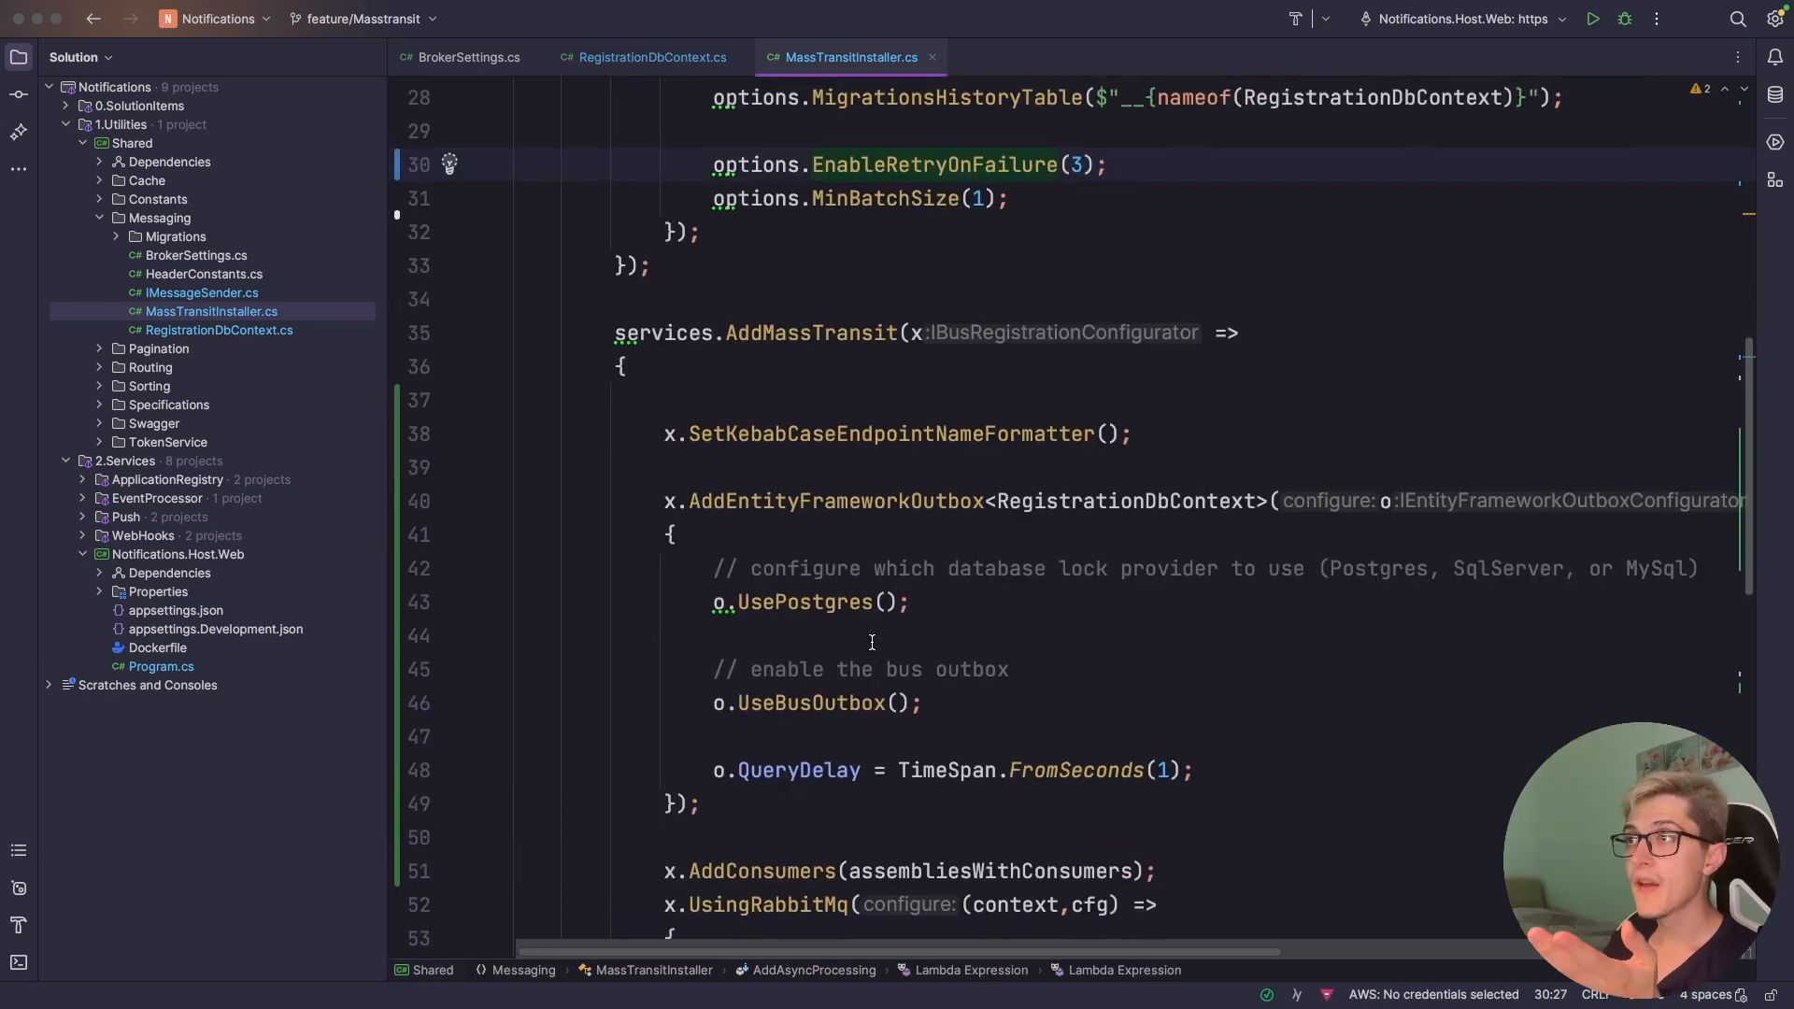
scroll(down, 3)
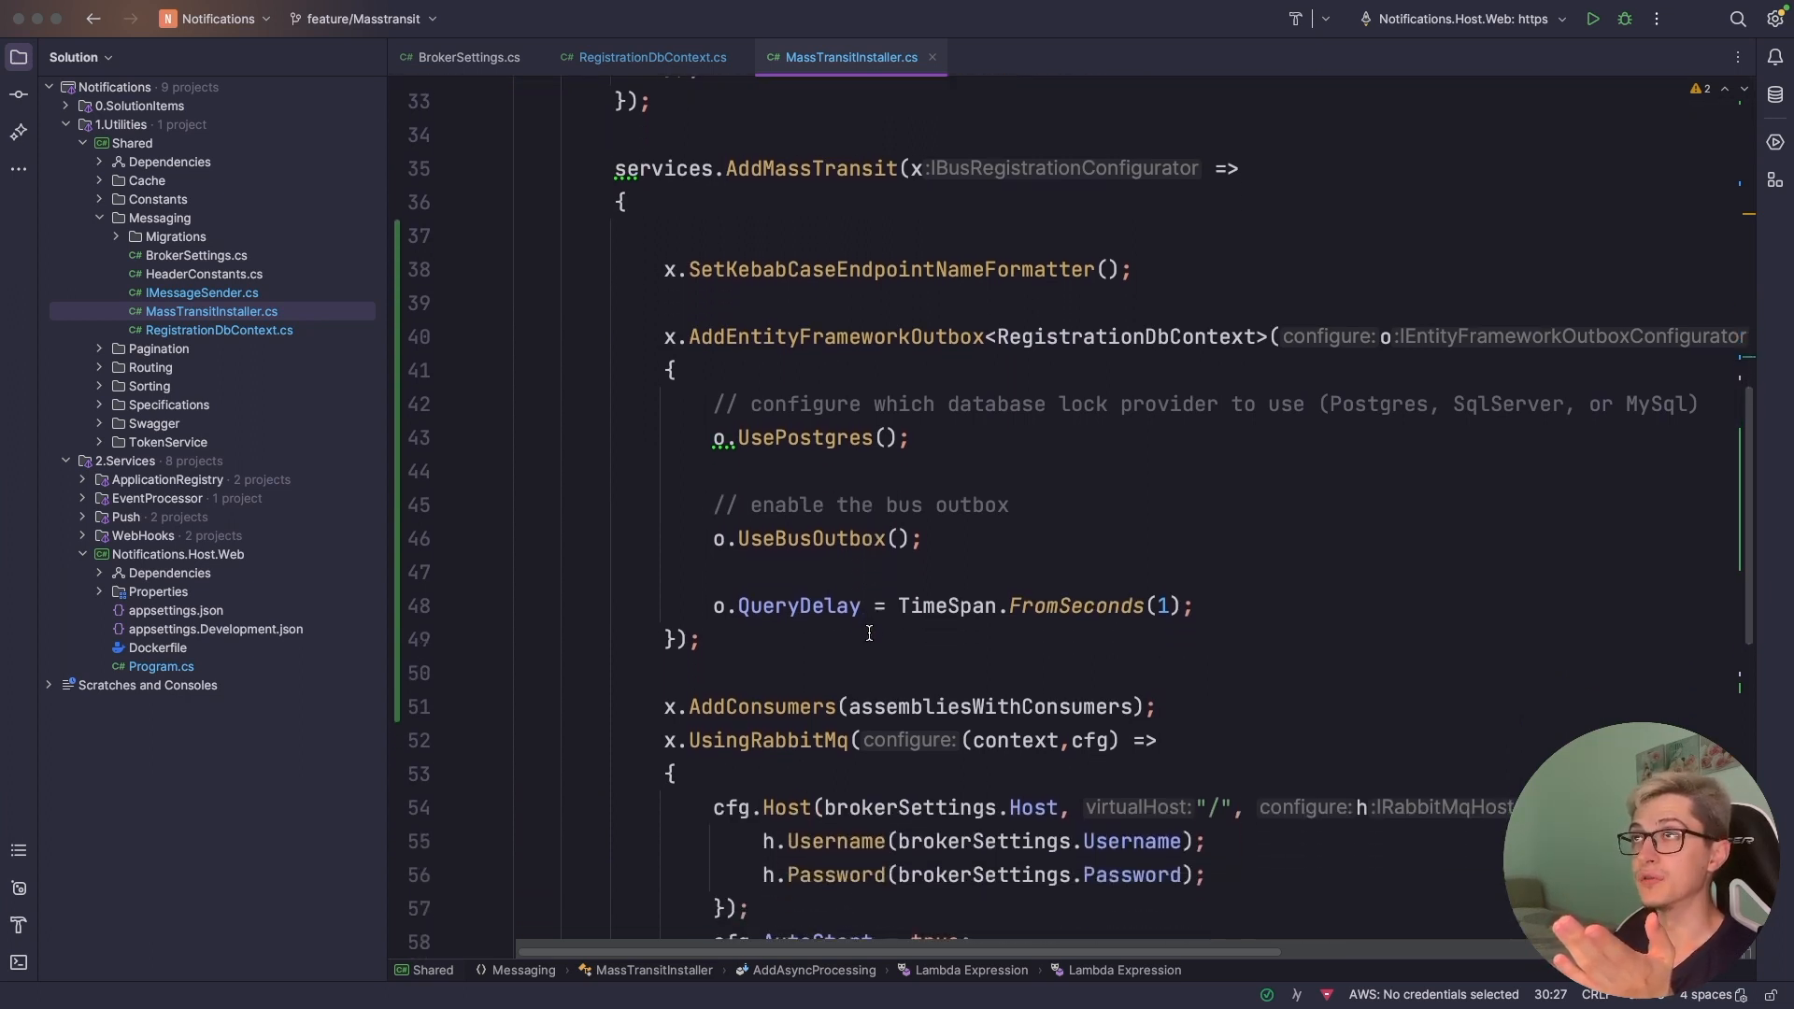
click(812, 168)
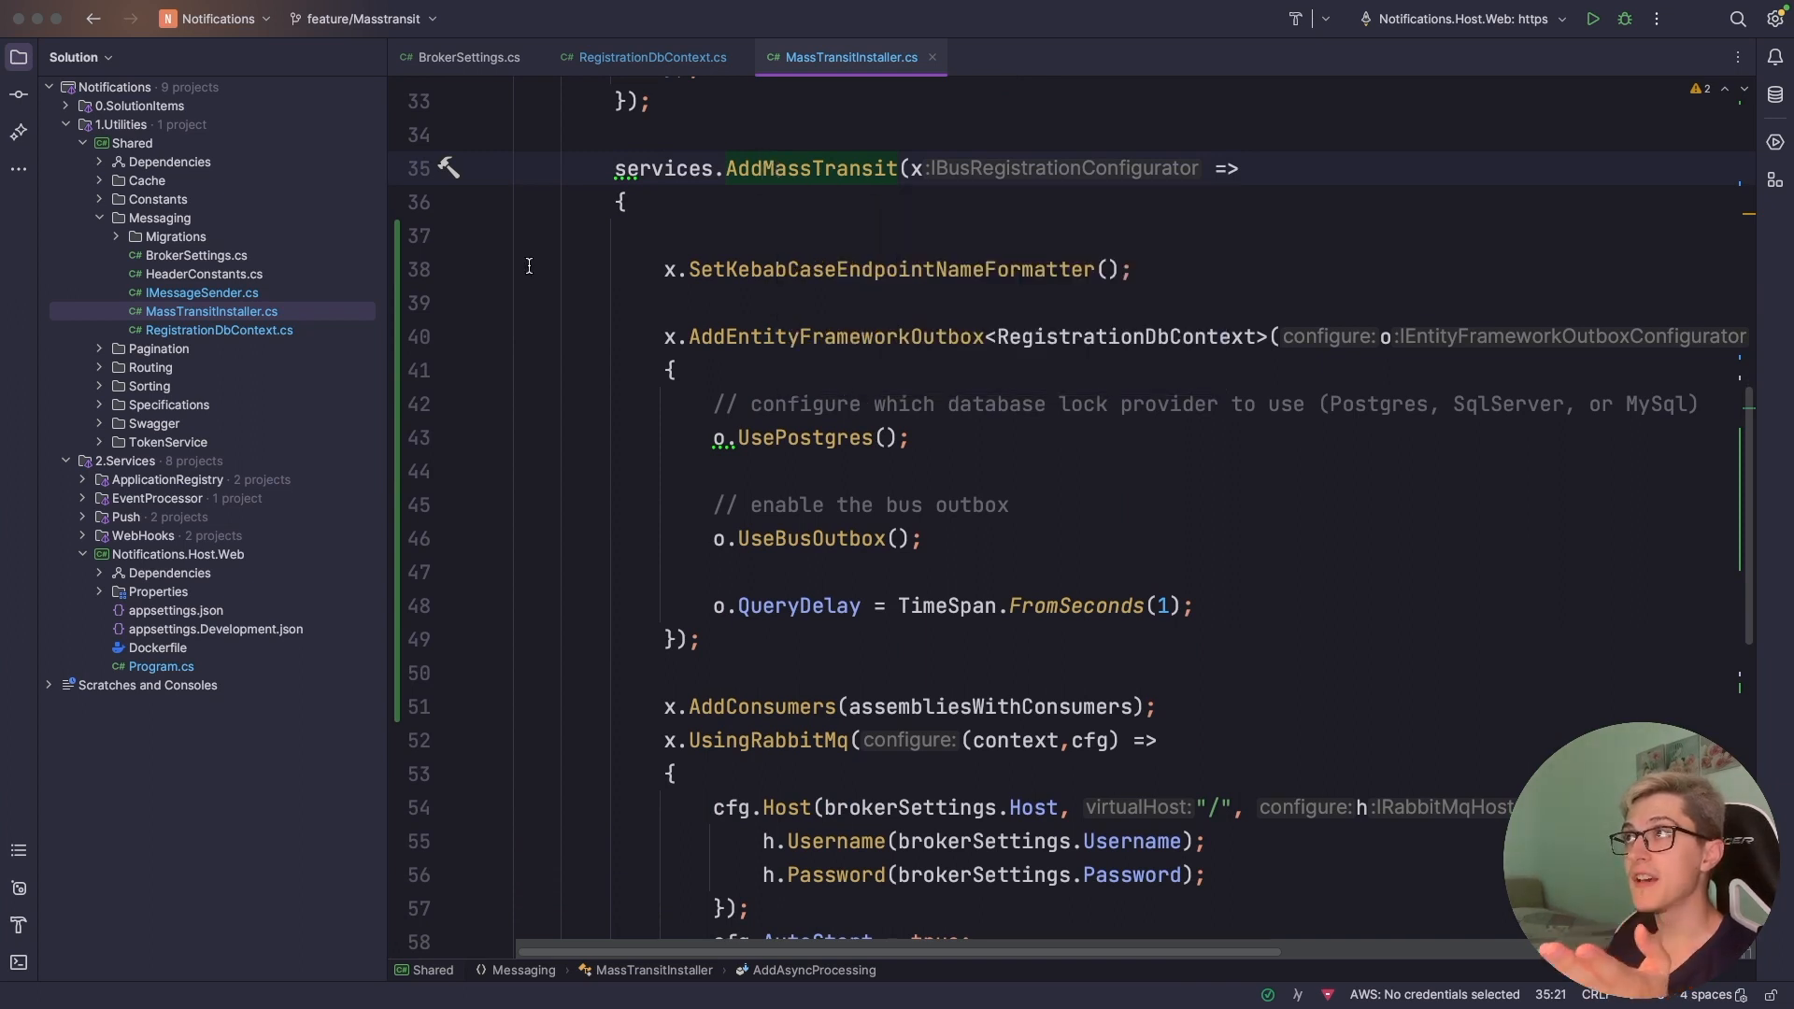
mouse_move(662, 270)
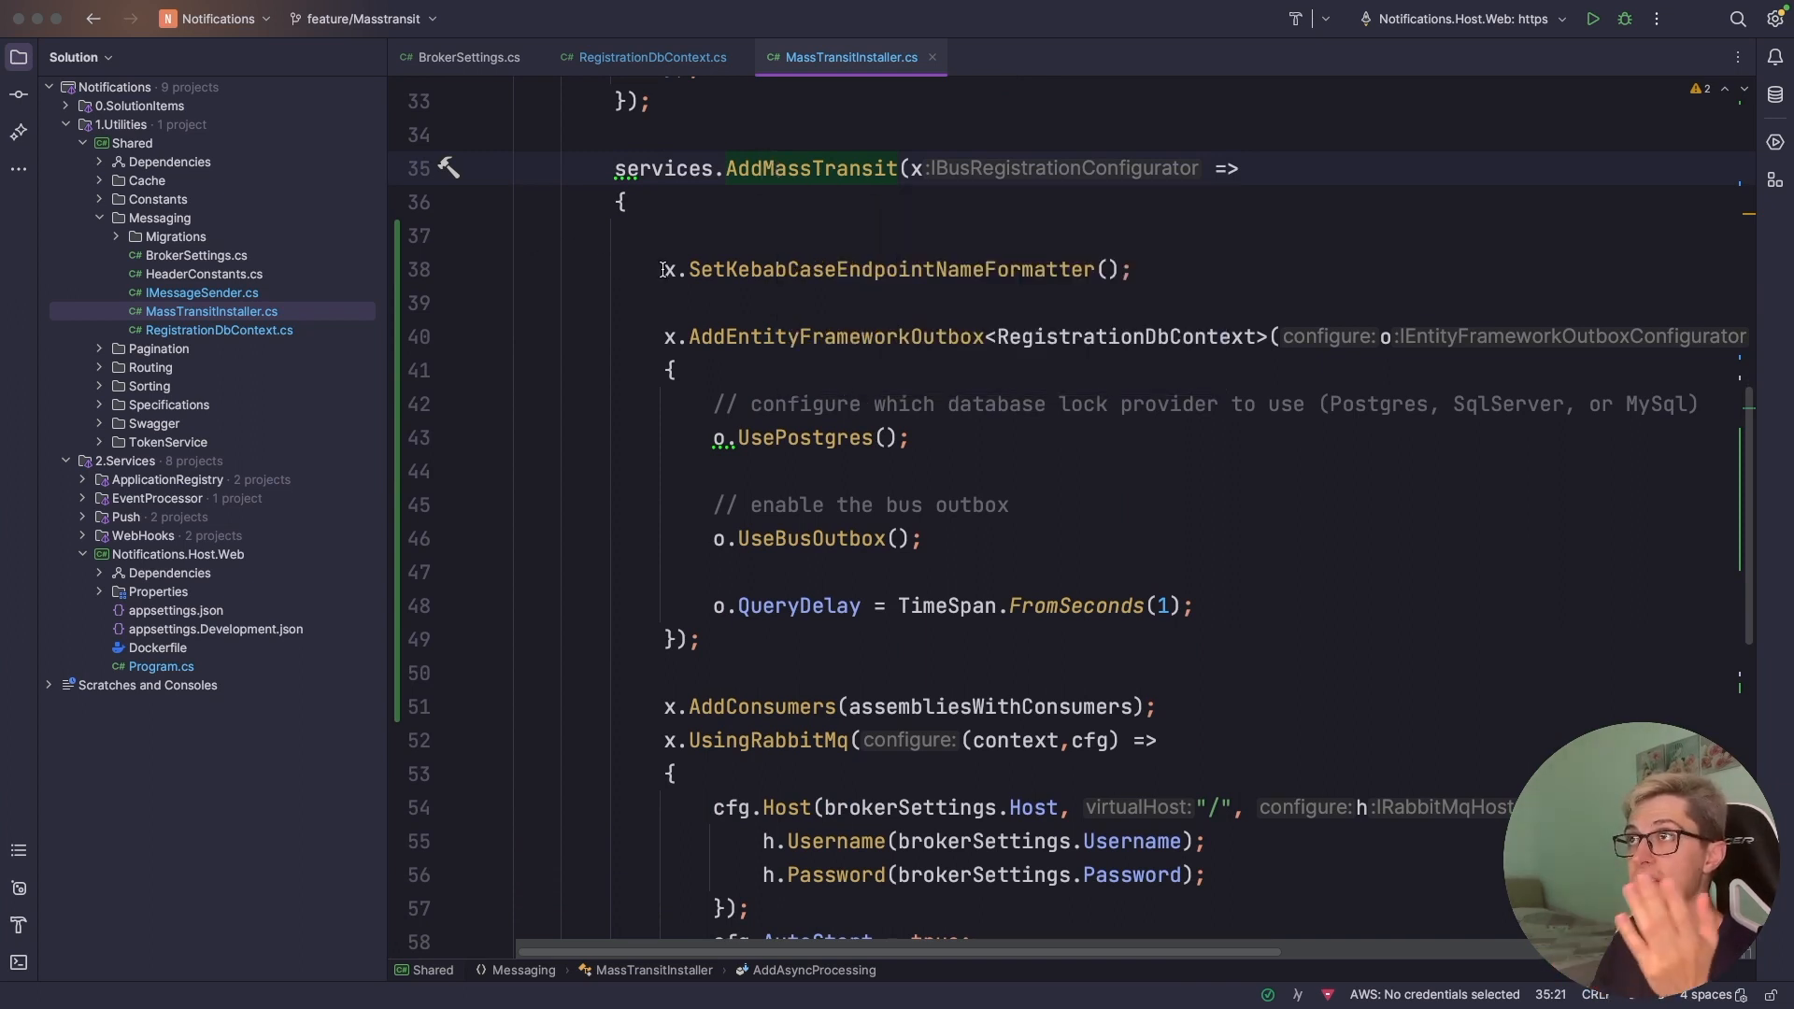
click(760, 269)
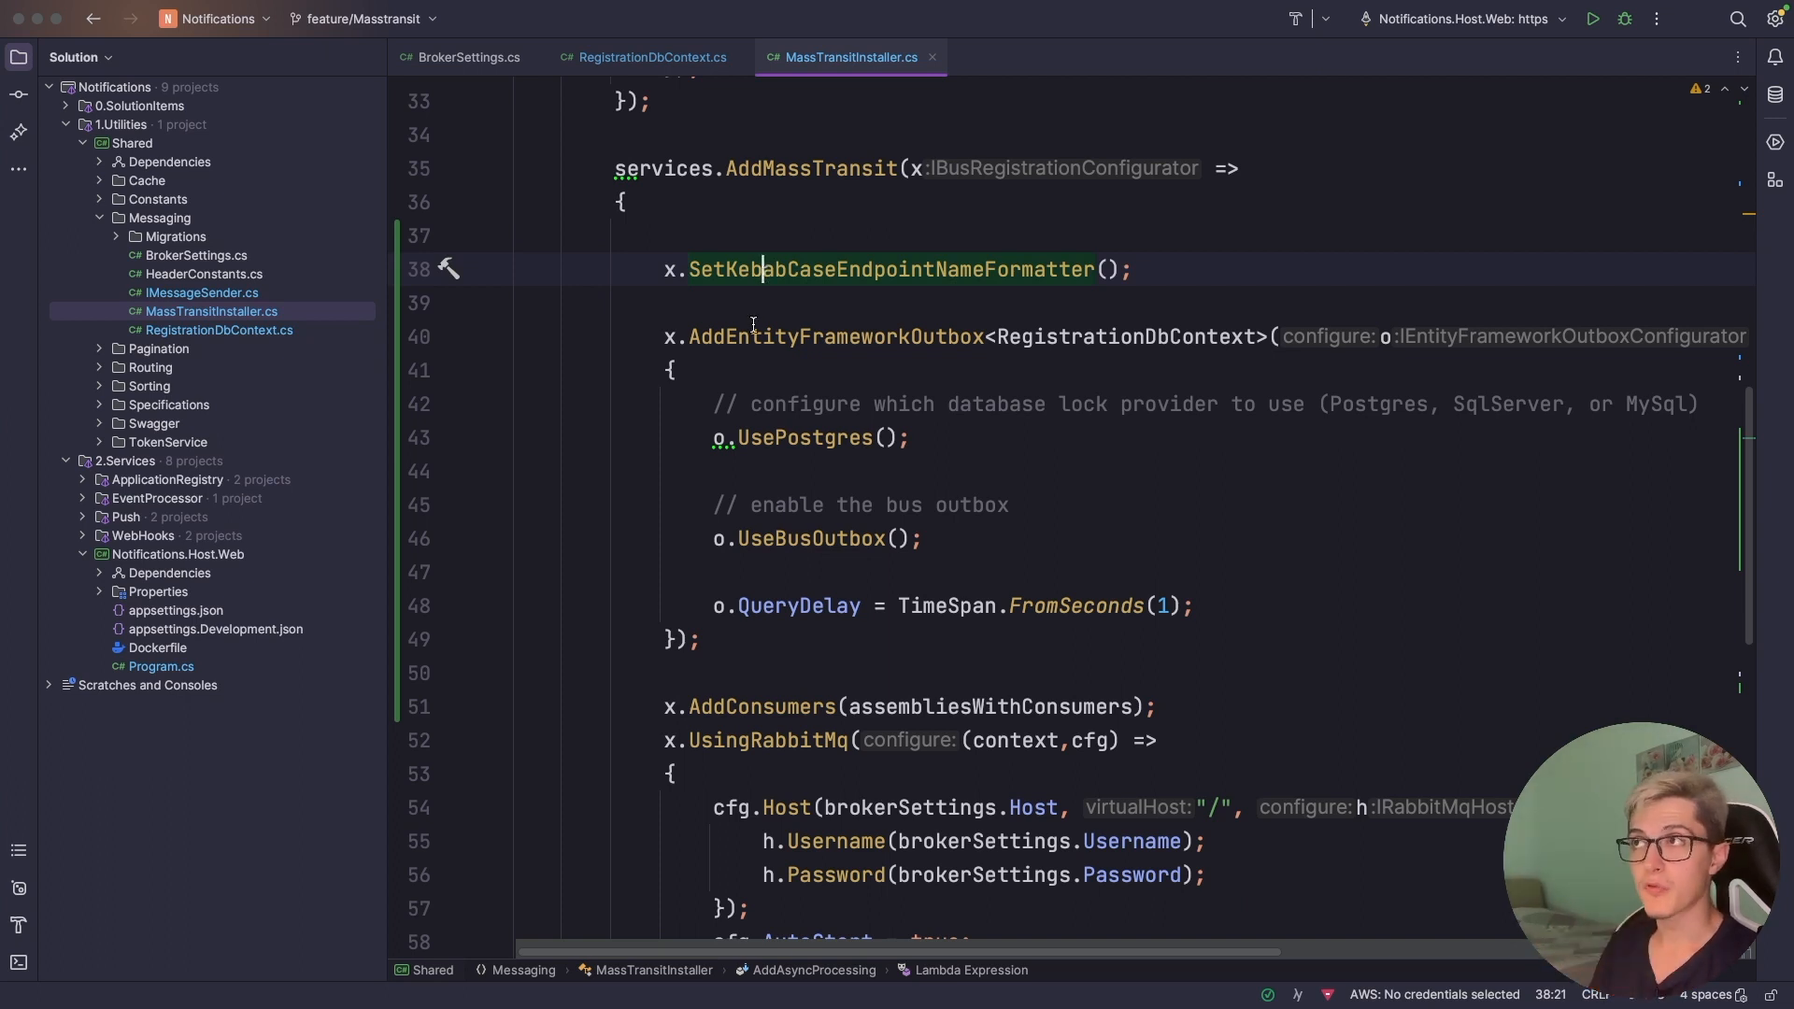
click(769, 335)
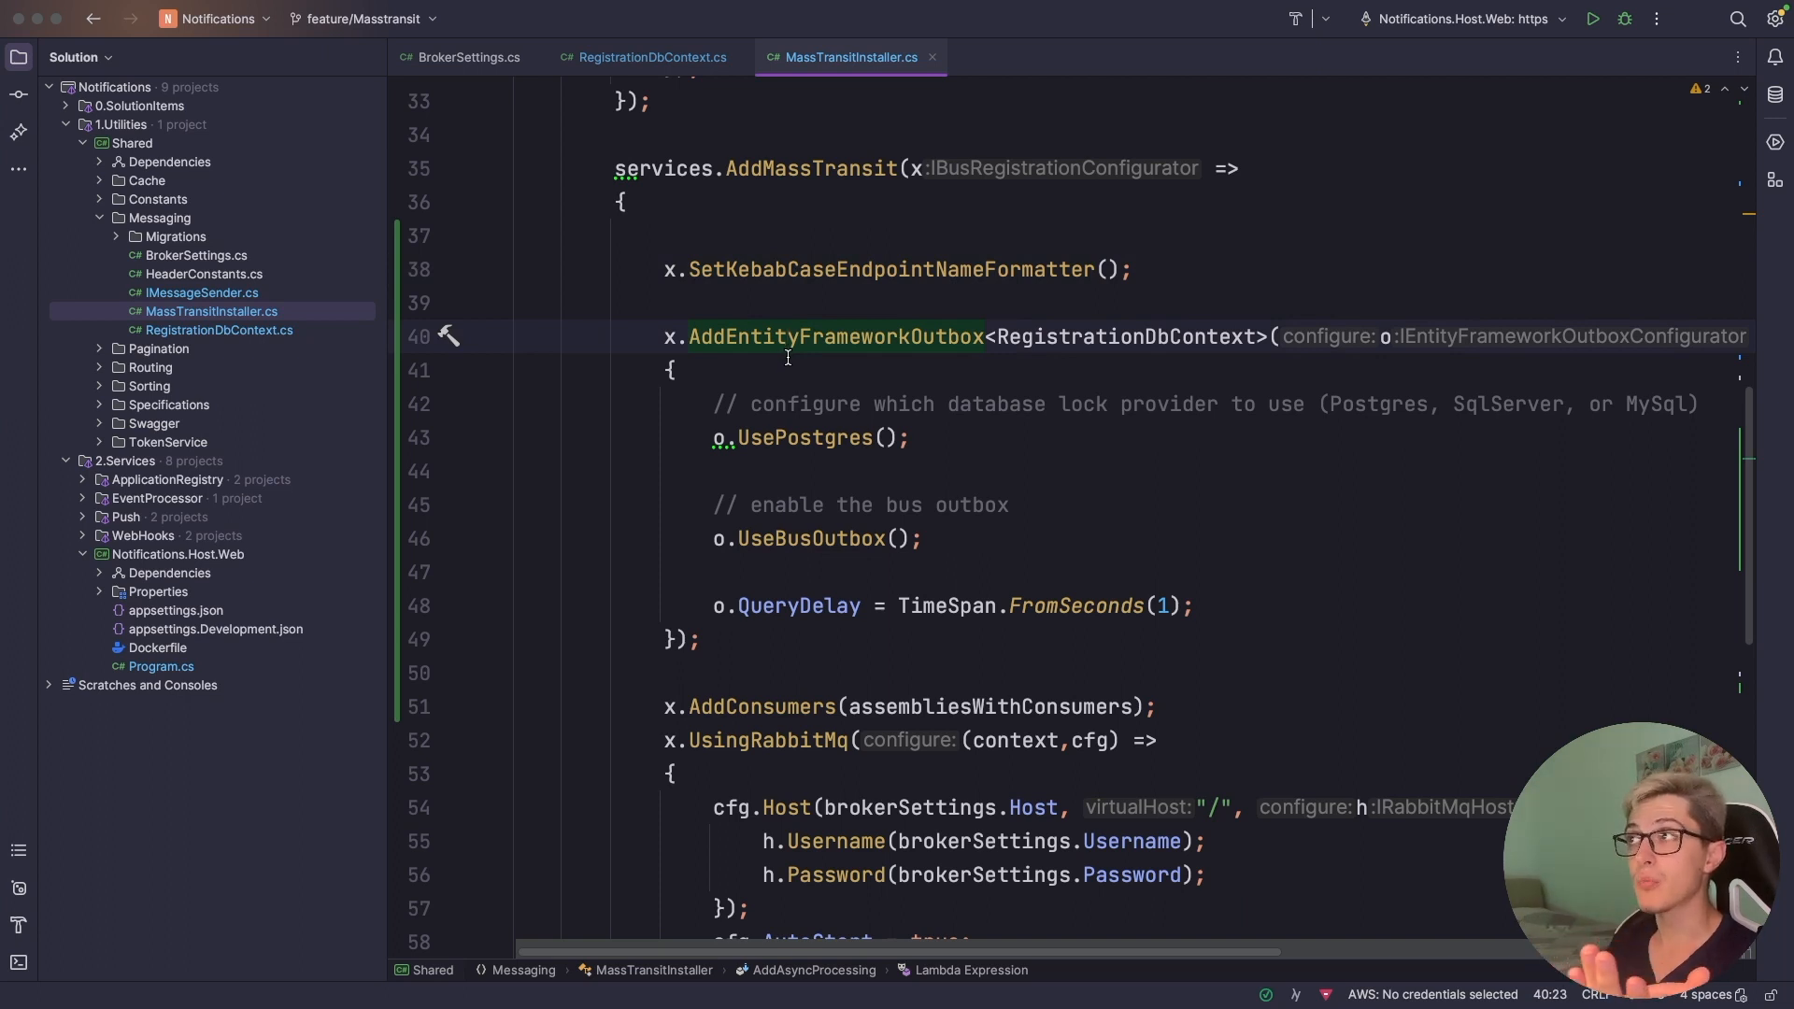
double_click(1122, 336)
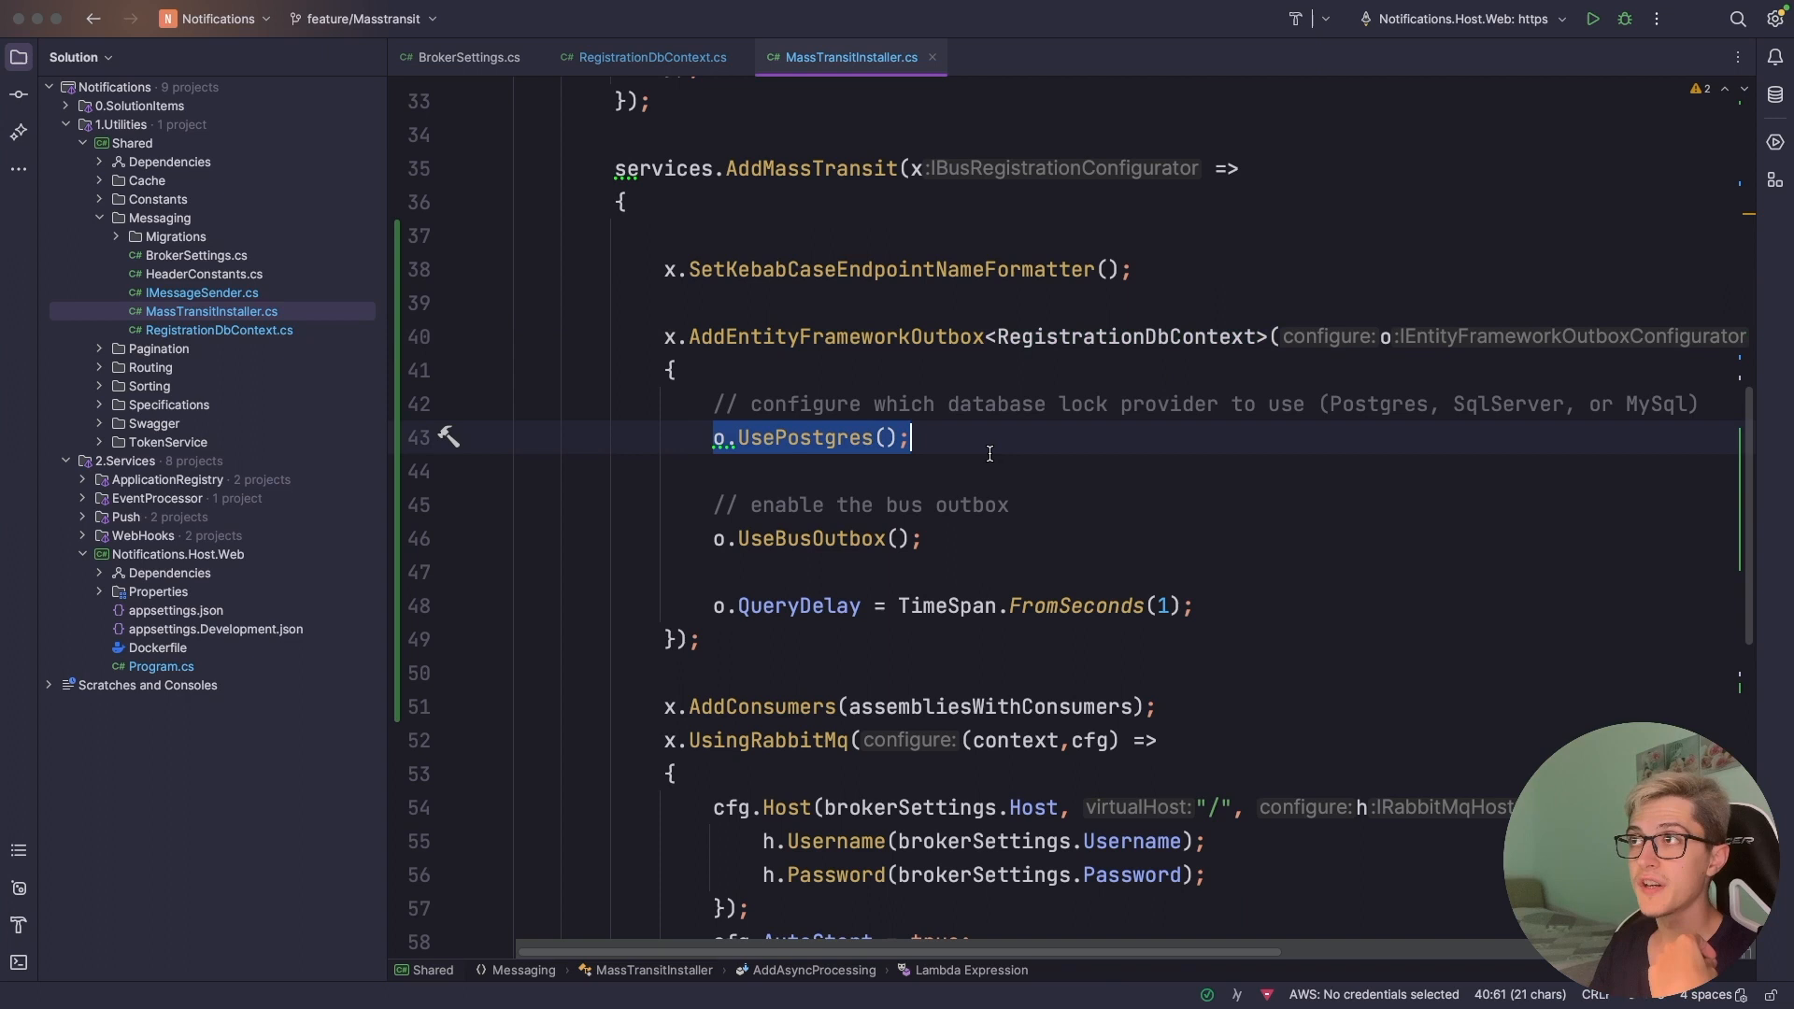
click(984, 539)
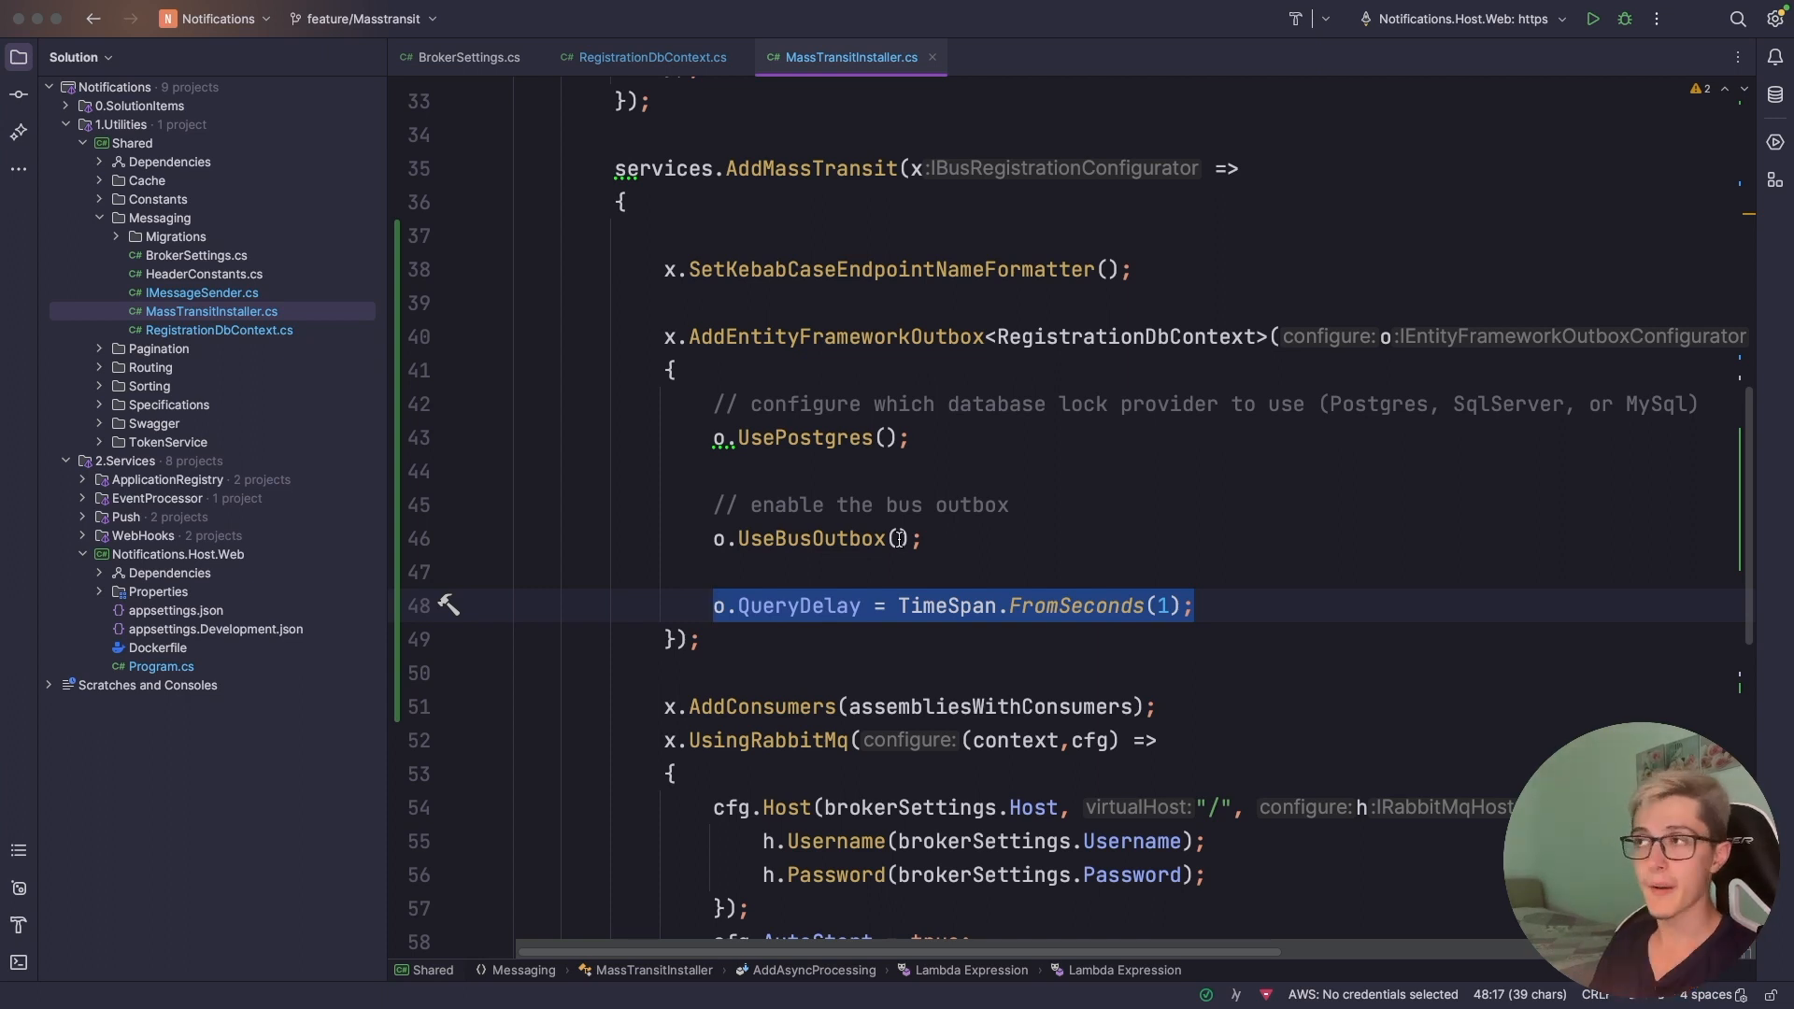
scroll(down, 3)
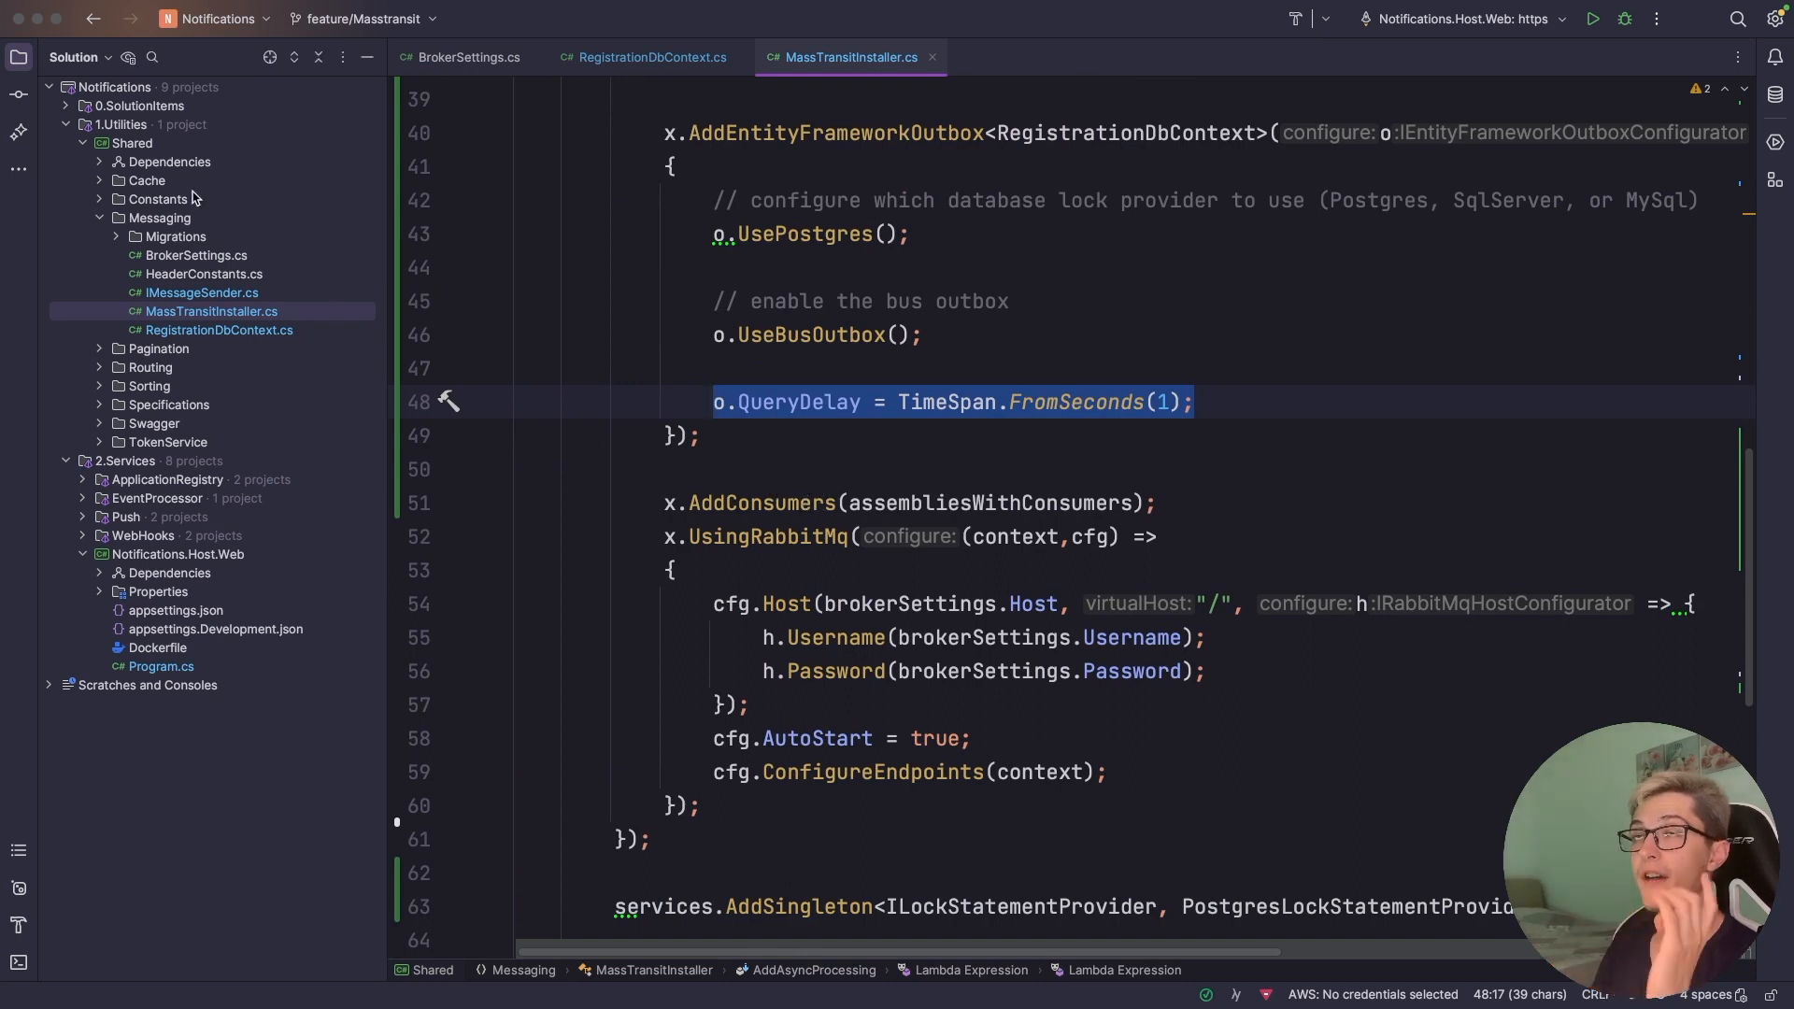
mouse_move(204, 237)
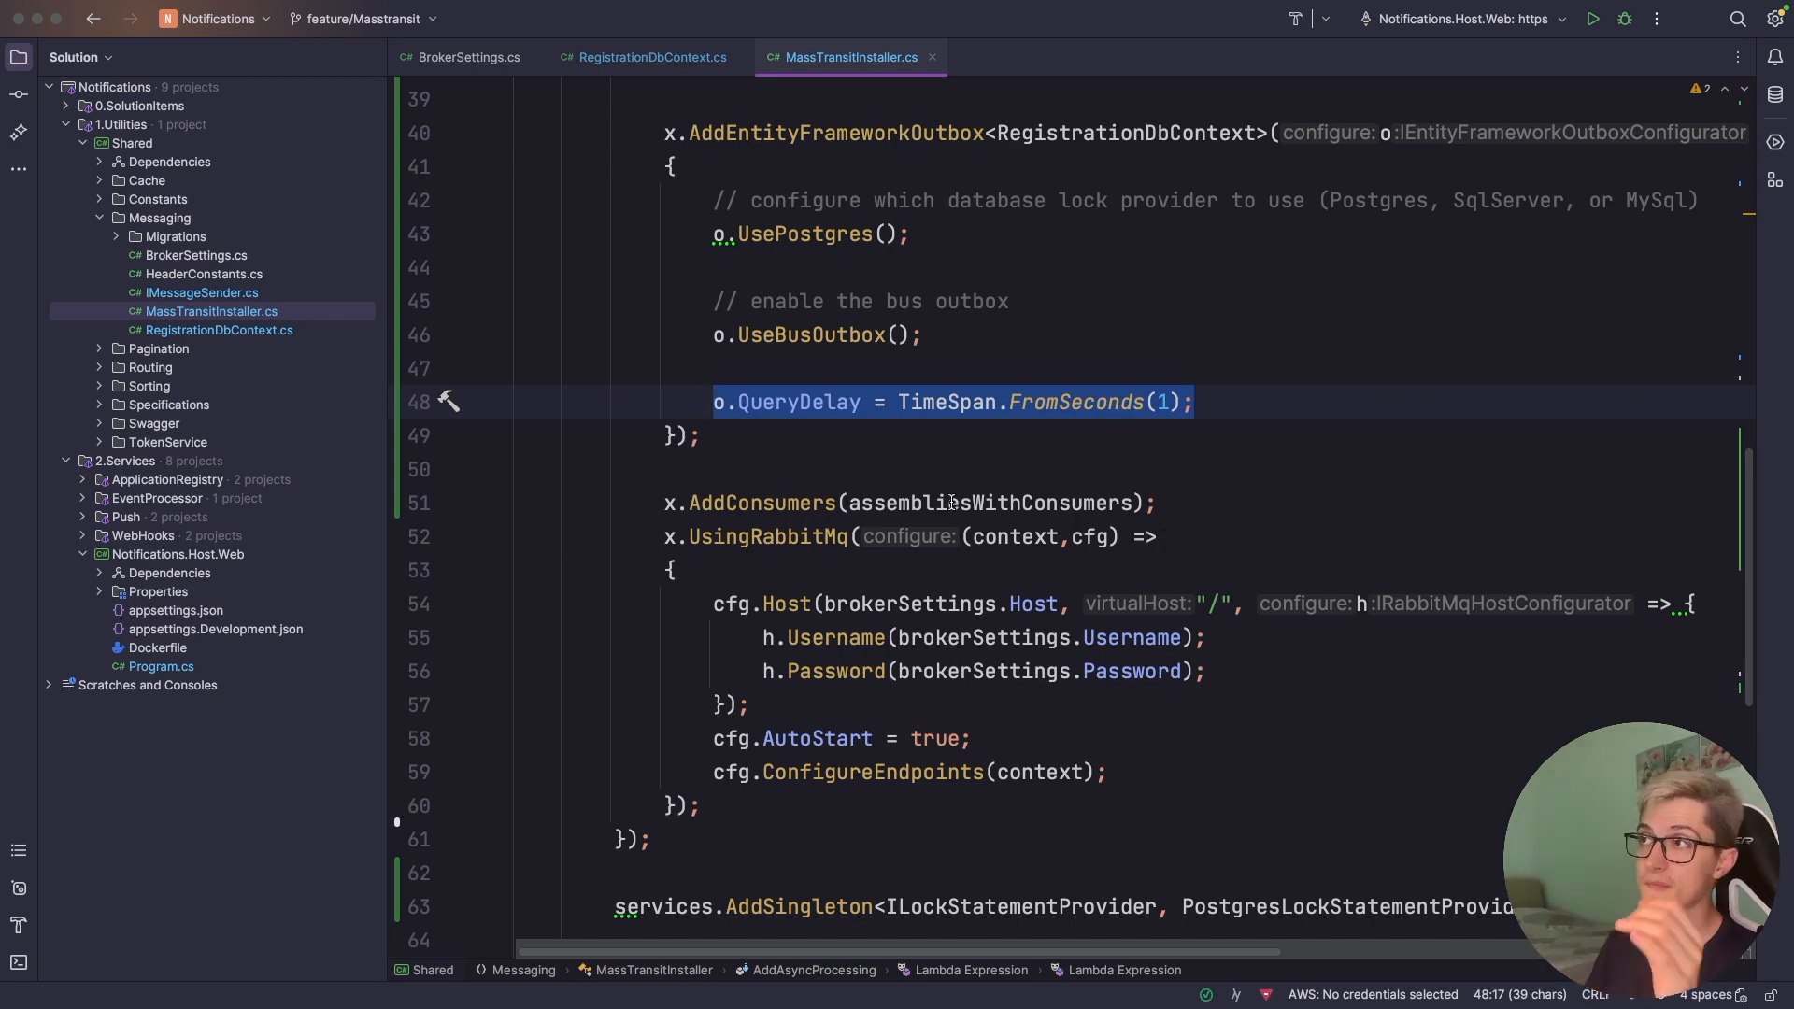
- Review RabbitMQ host, credentials, AutoStart and IMessageSender registration, then open MessageSender
scroll(up, 3)
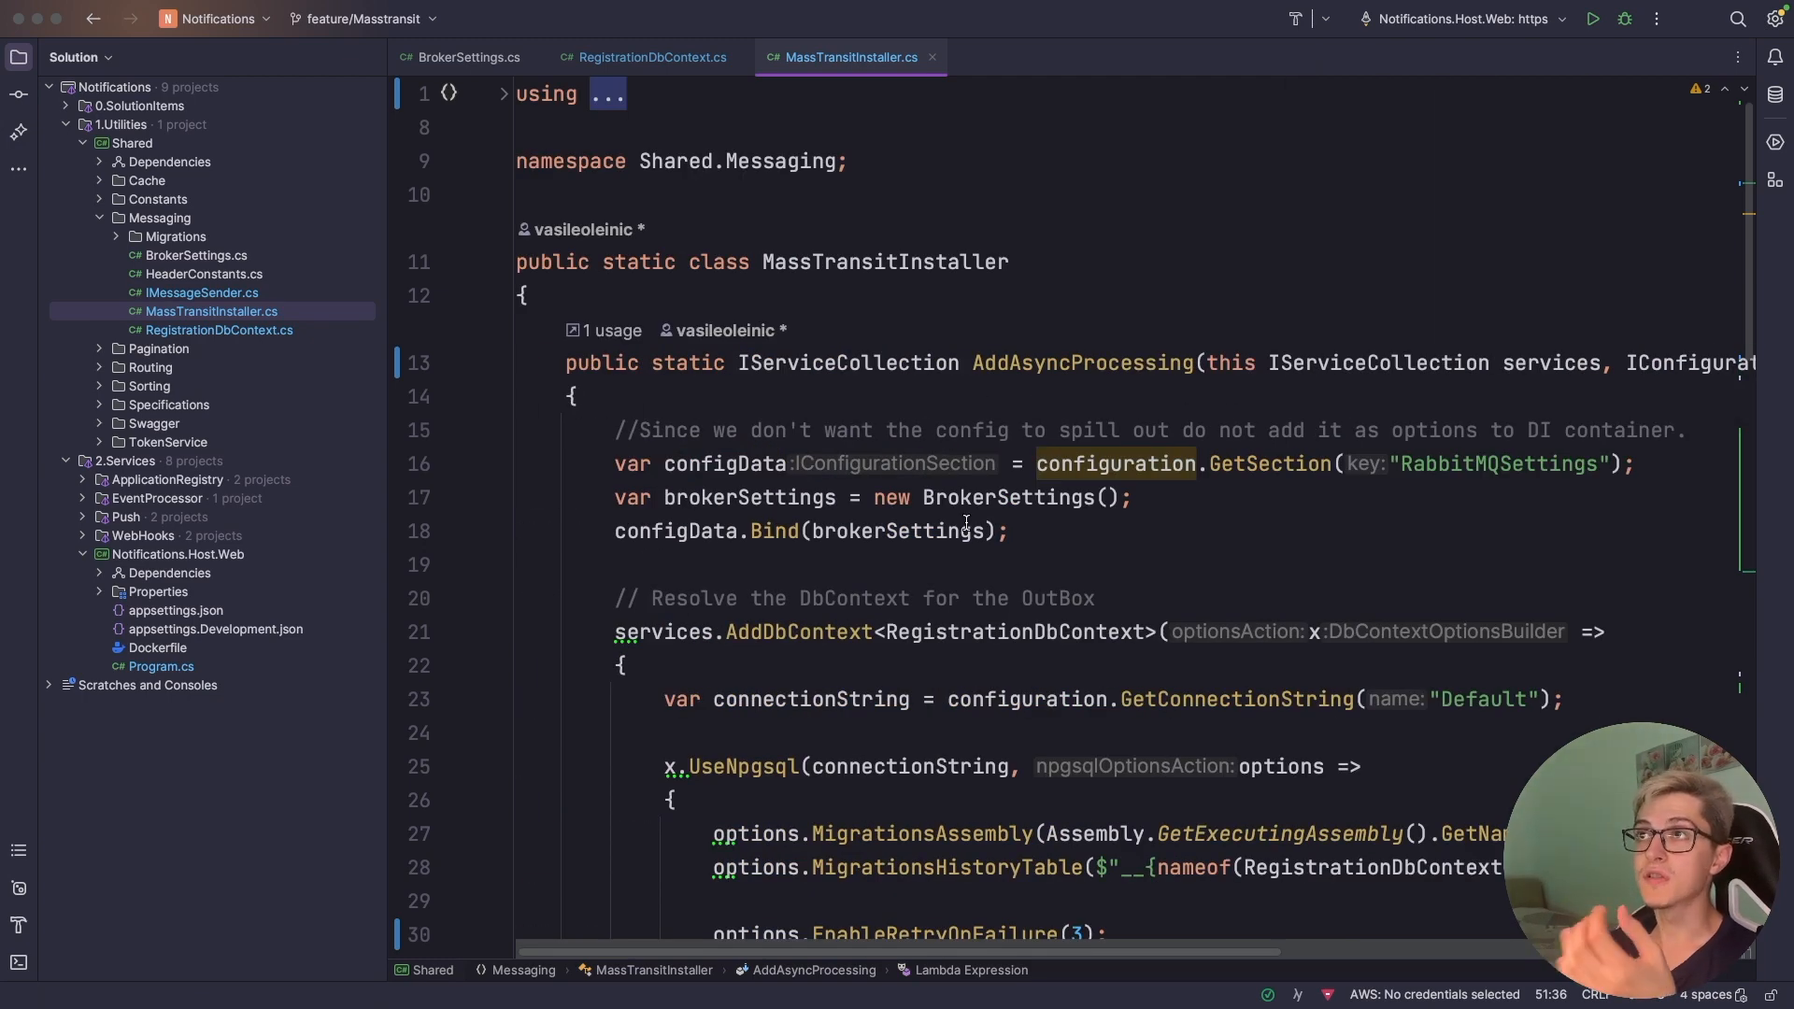
scroll(down, 3)
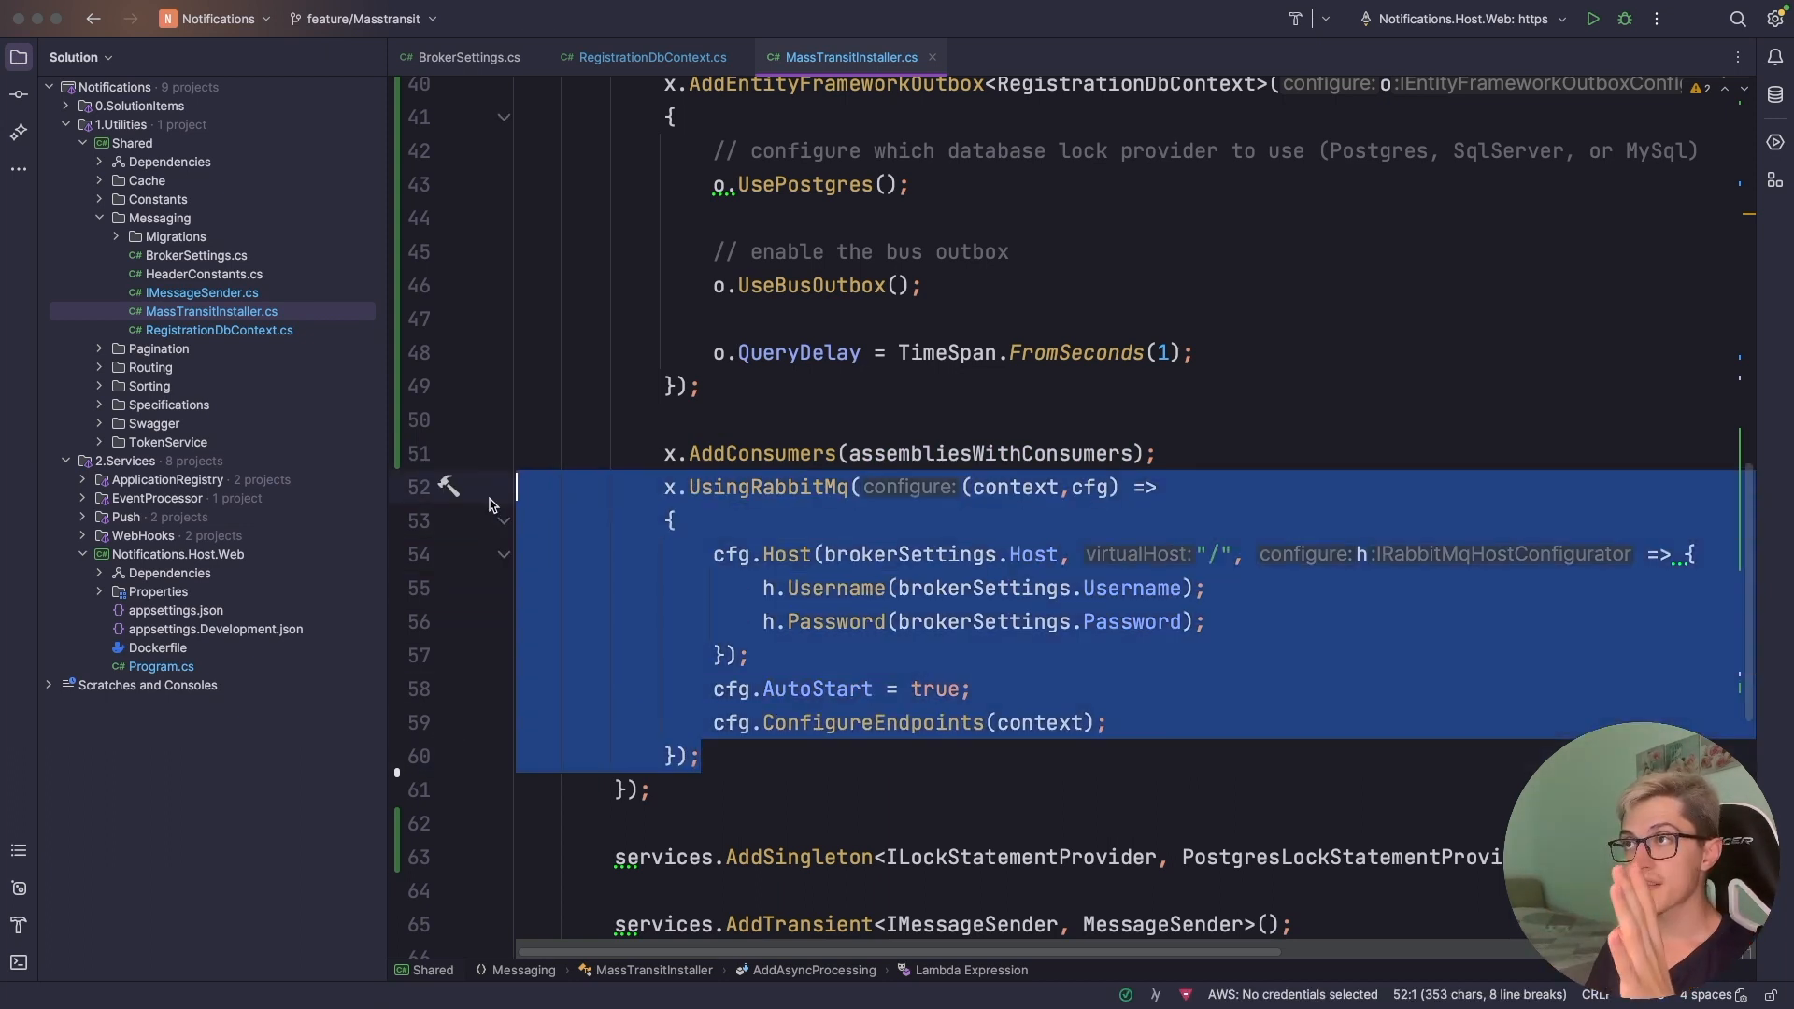
mouse_move(1000, 402)
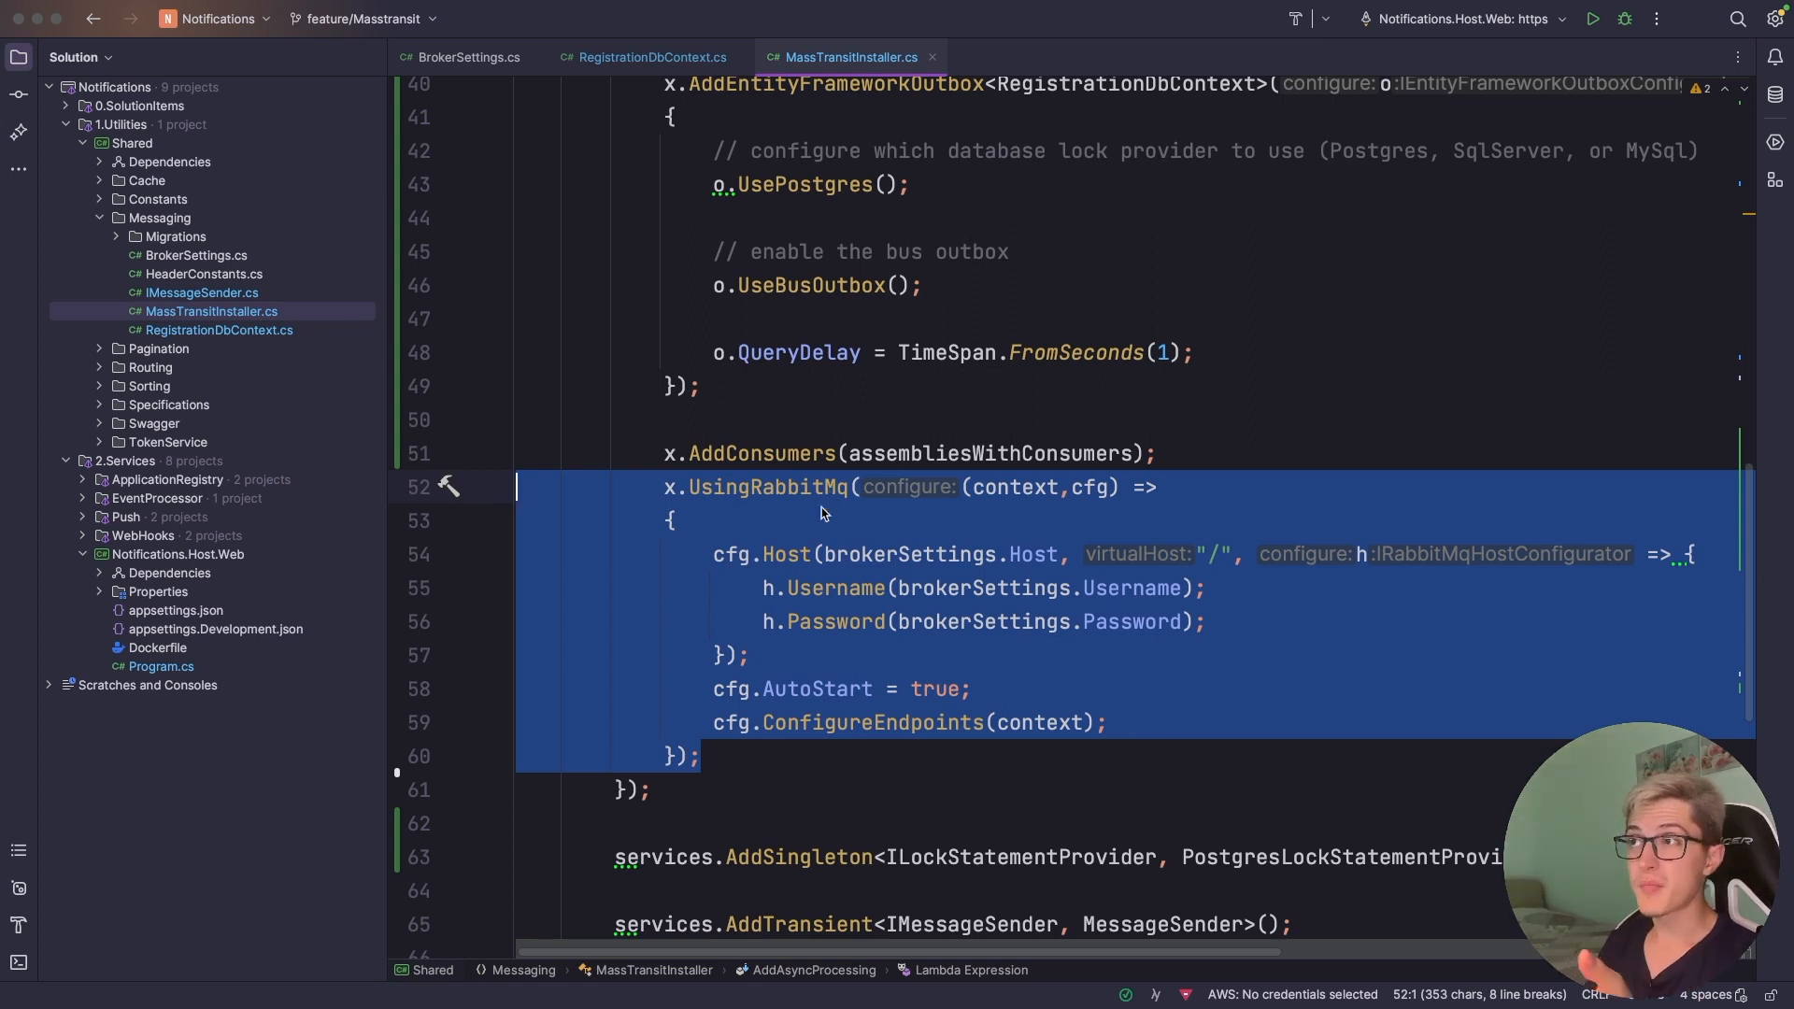
click(1130, 588)
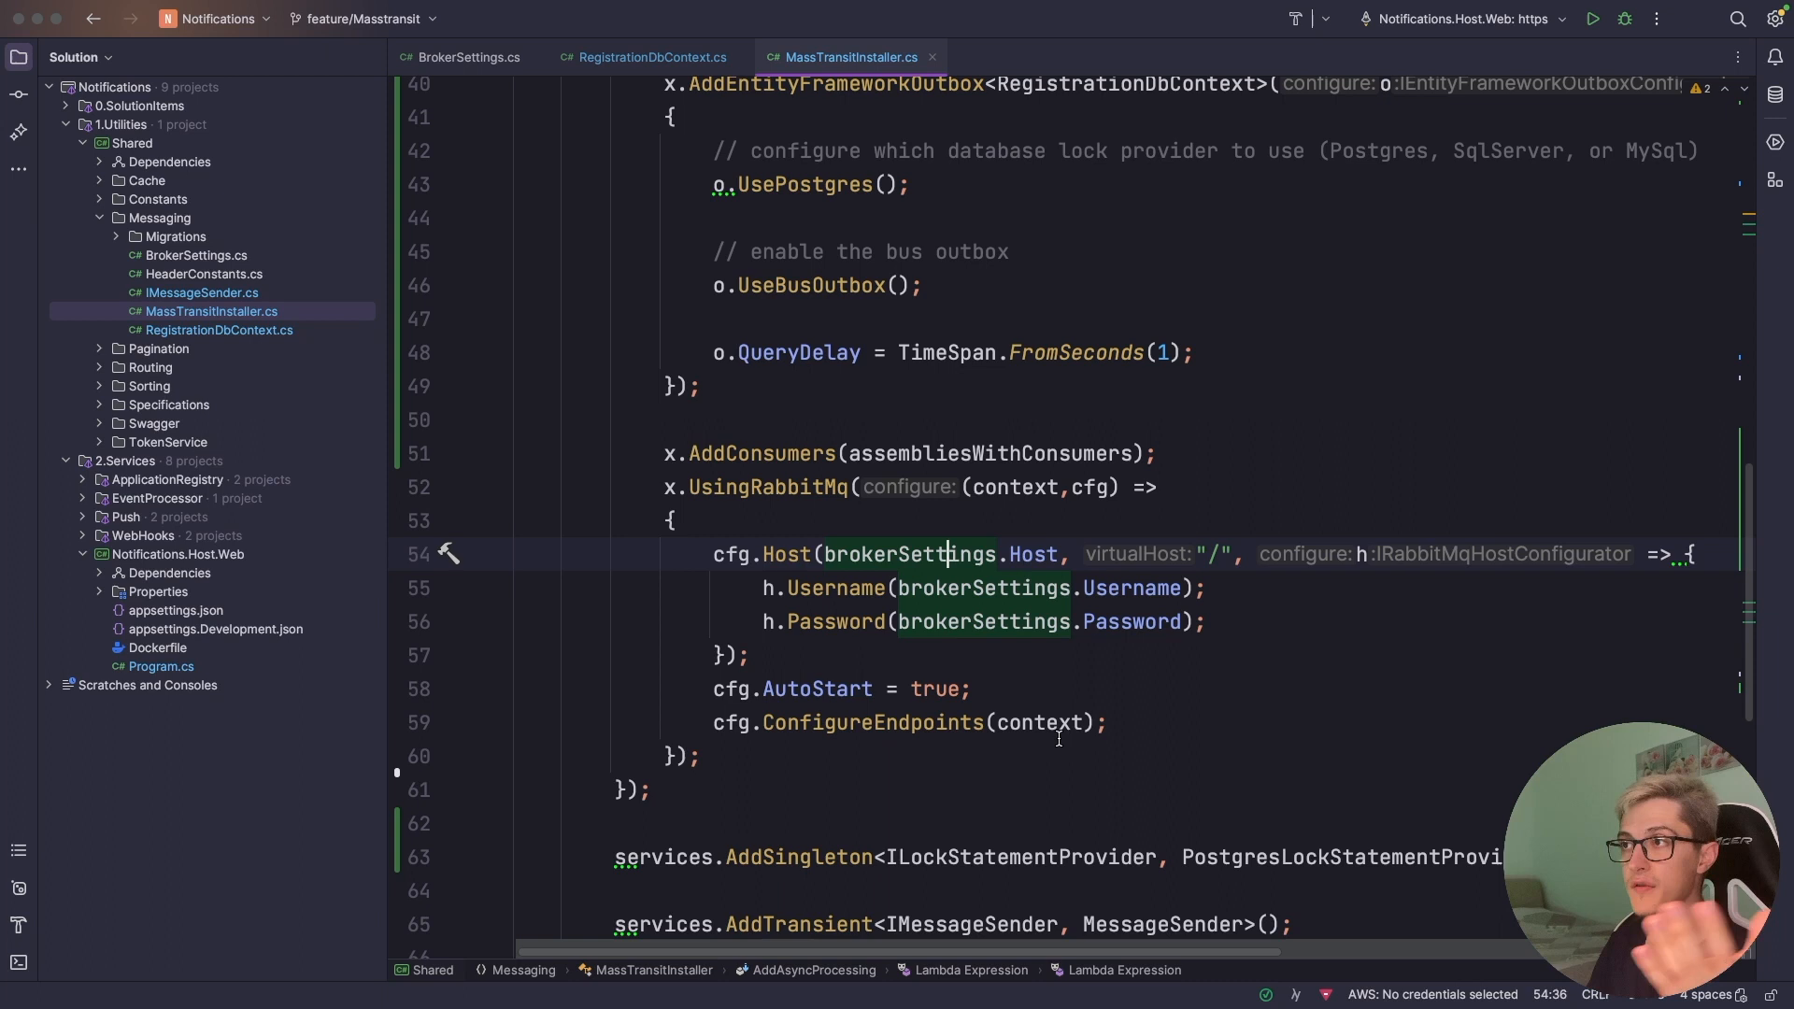
click(835, 688)
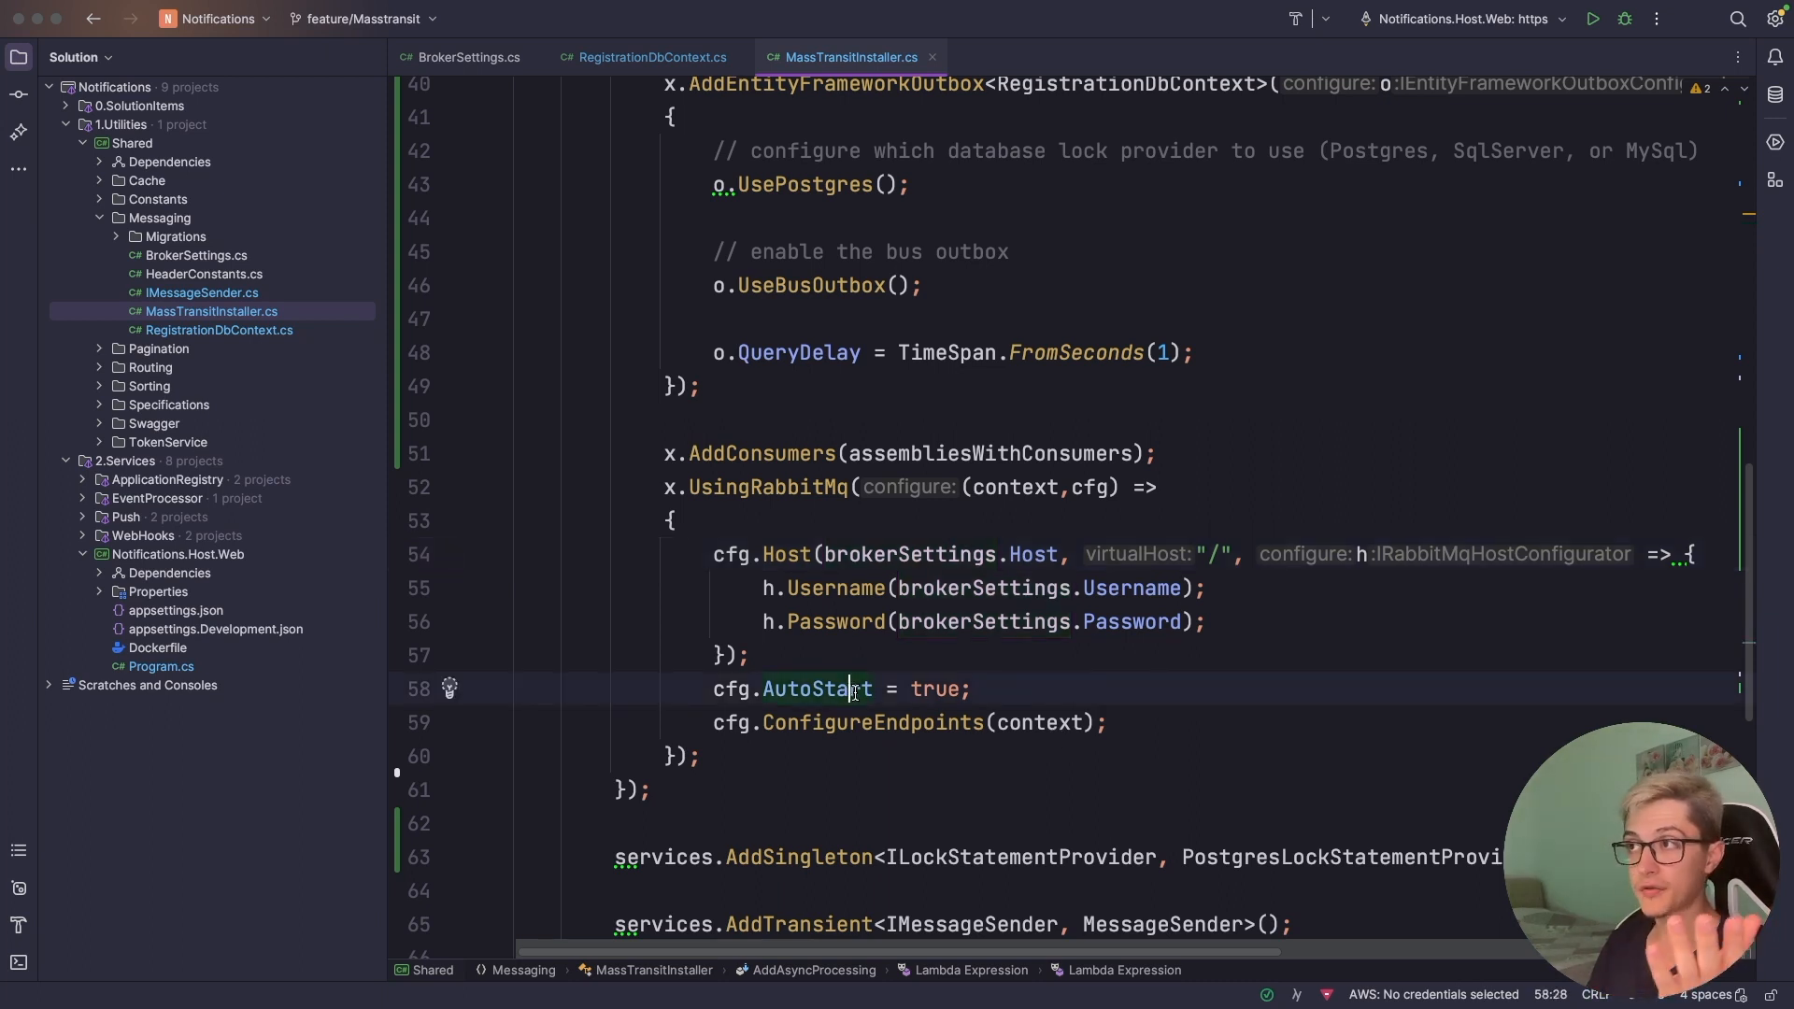
mouse_move(974, 722)
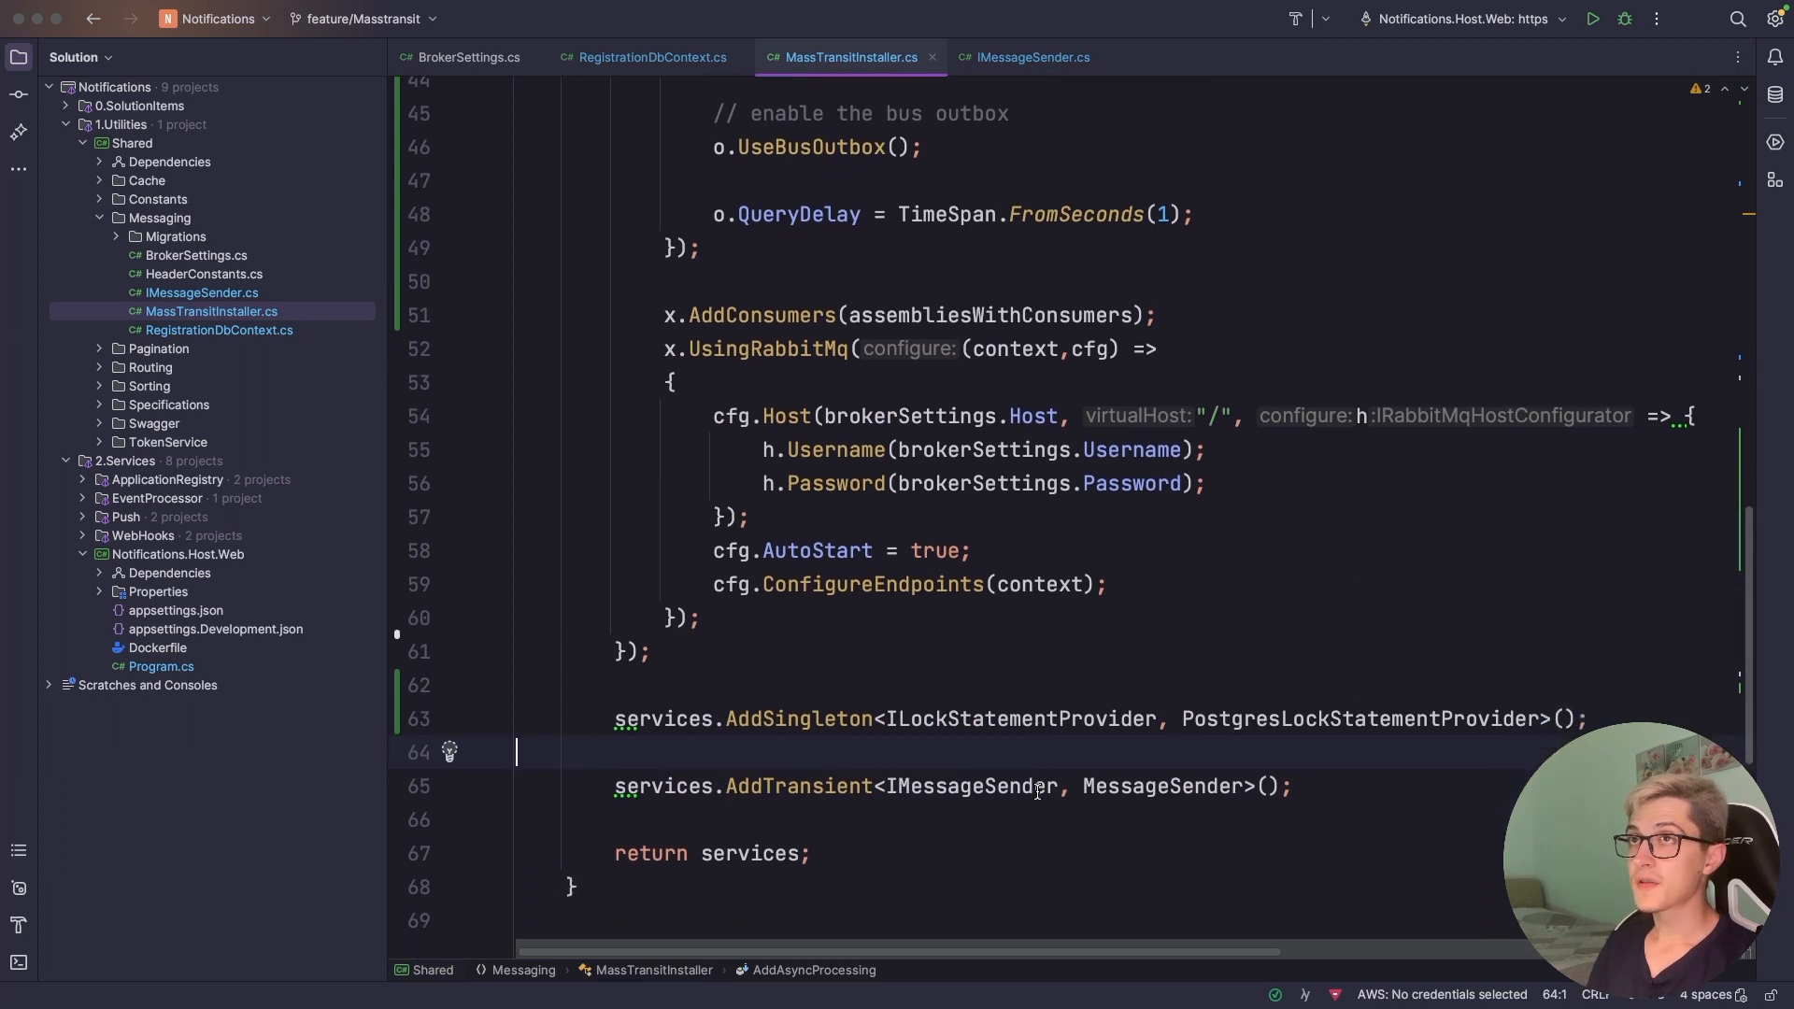
double_click(967, 786)
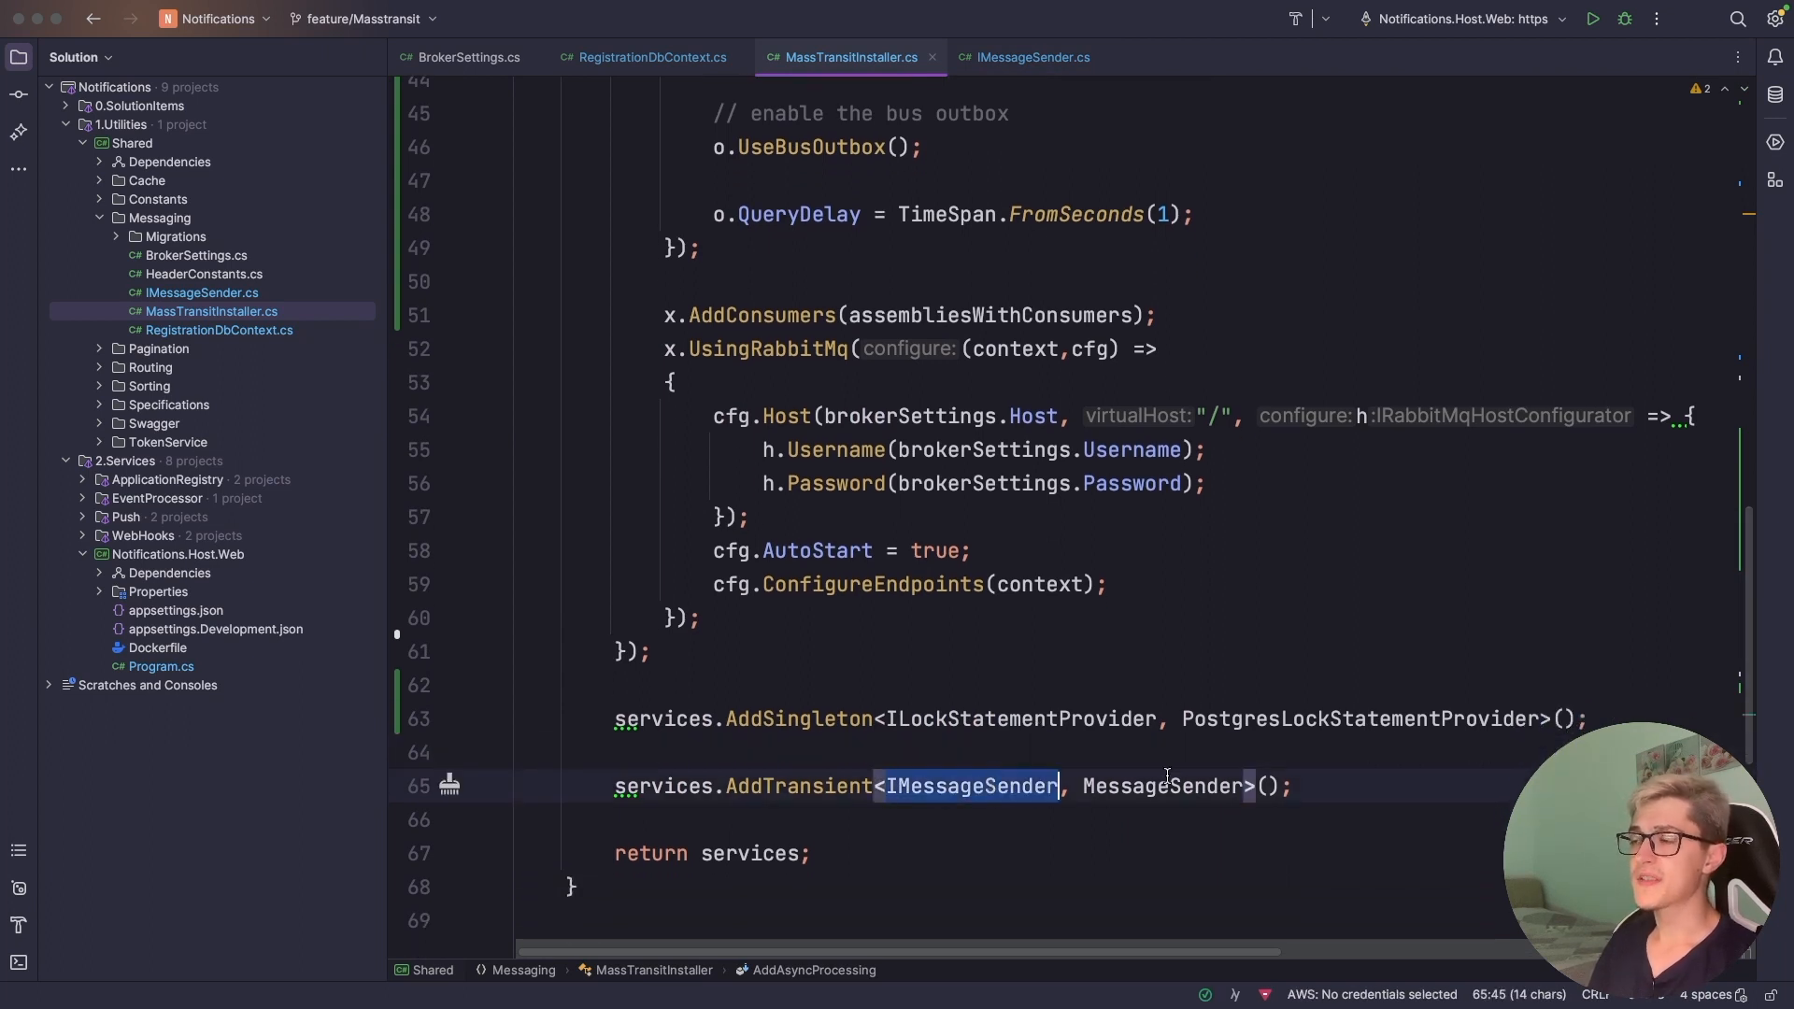
mouse_move(1169, 773)
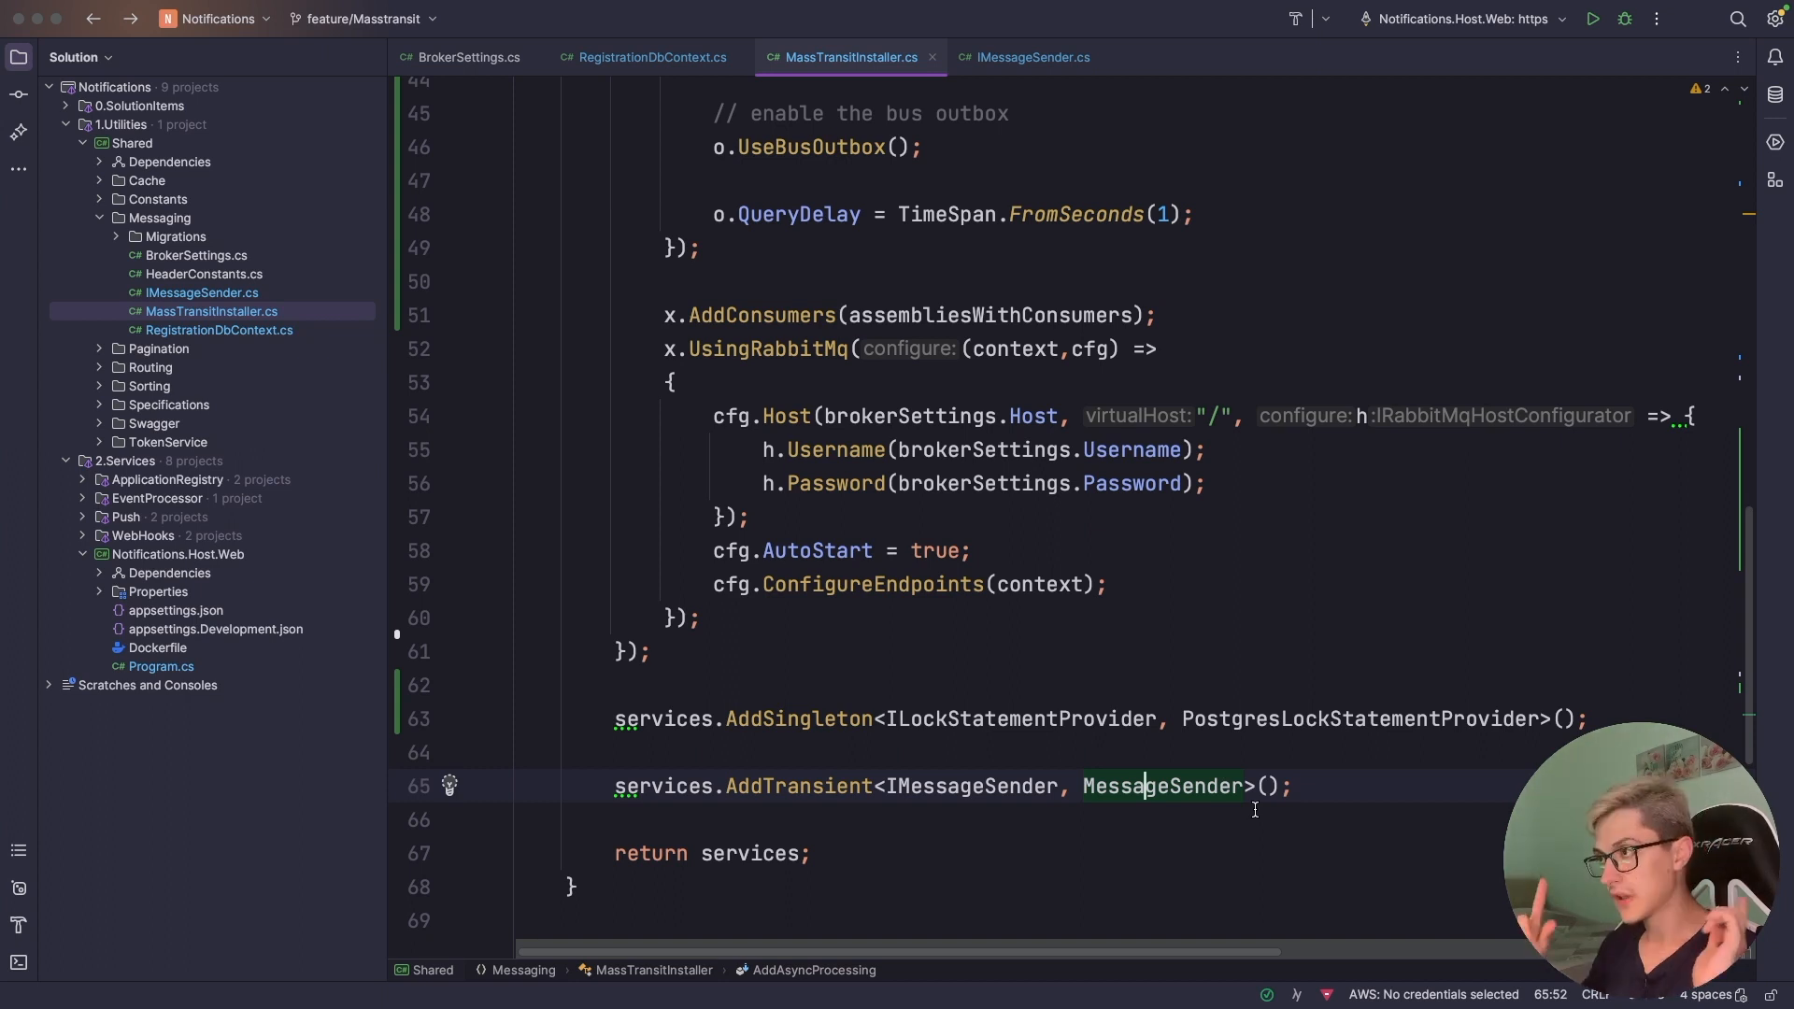
click(1029, 57)
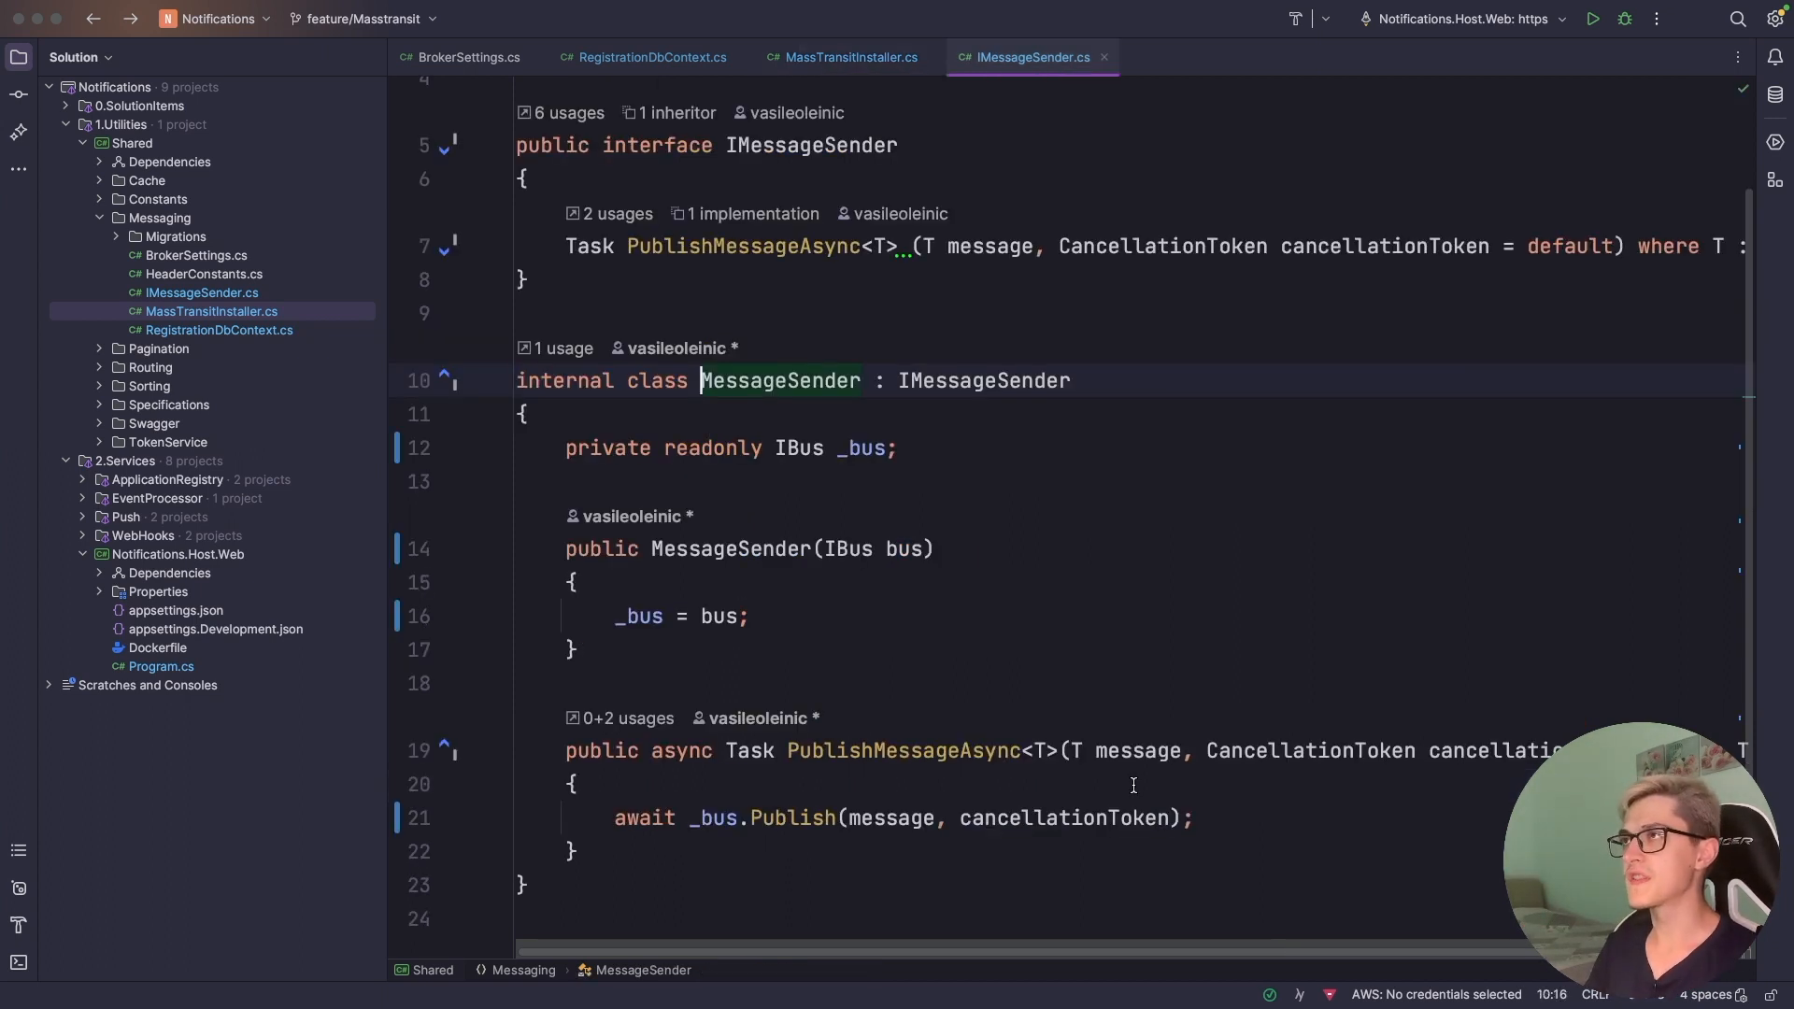
scroll(up, 3)
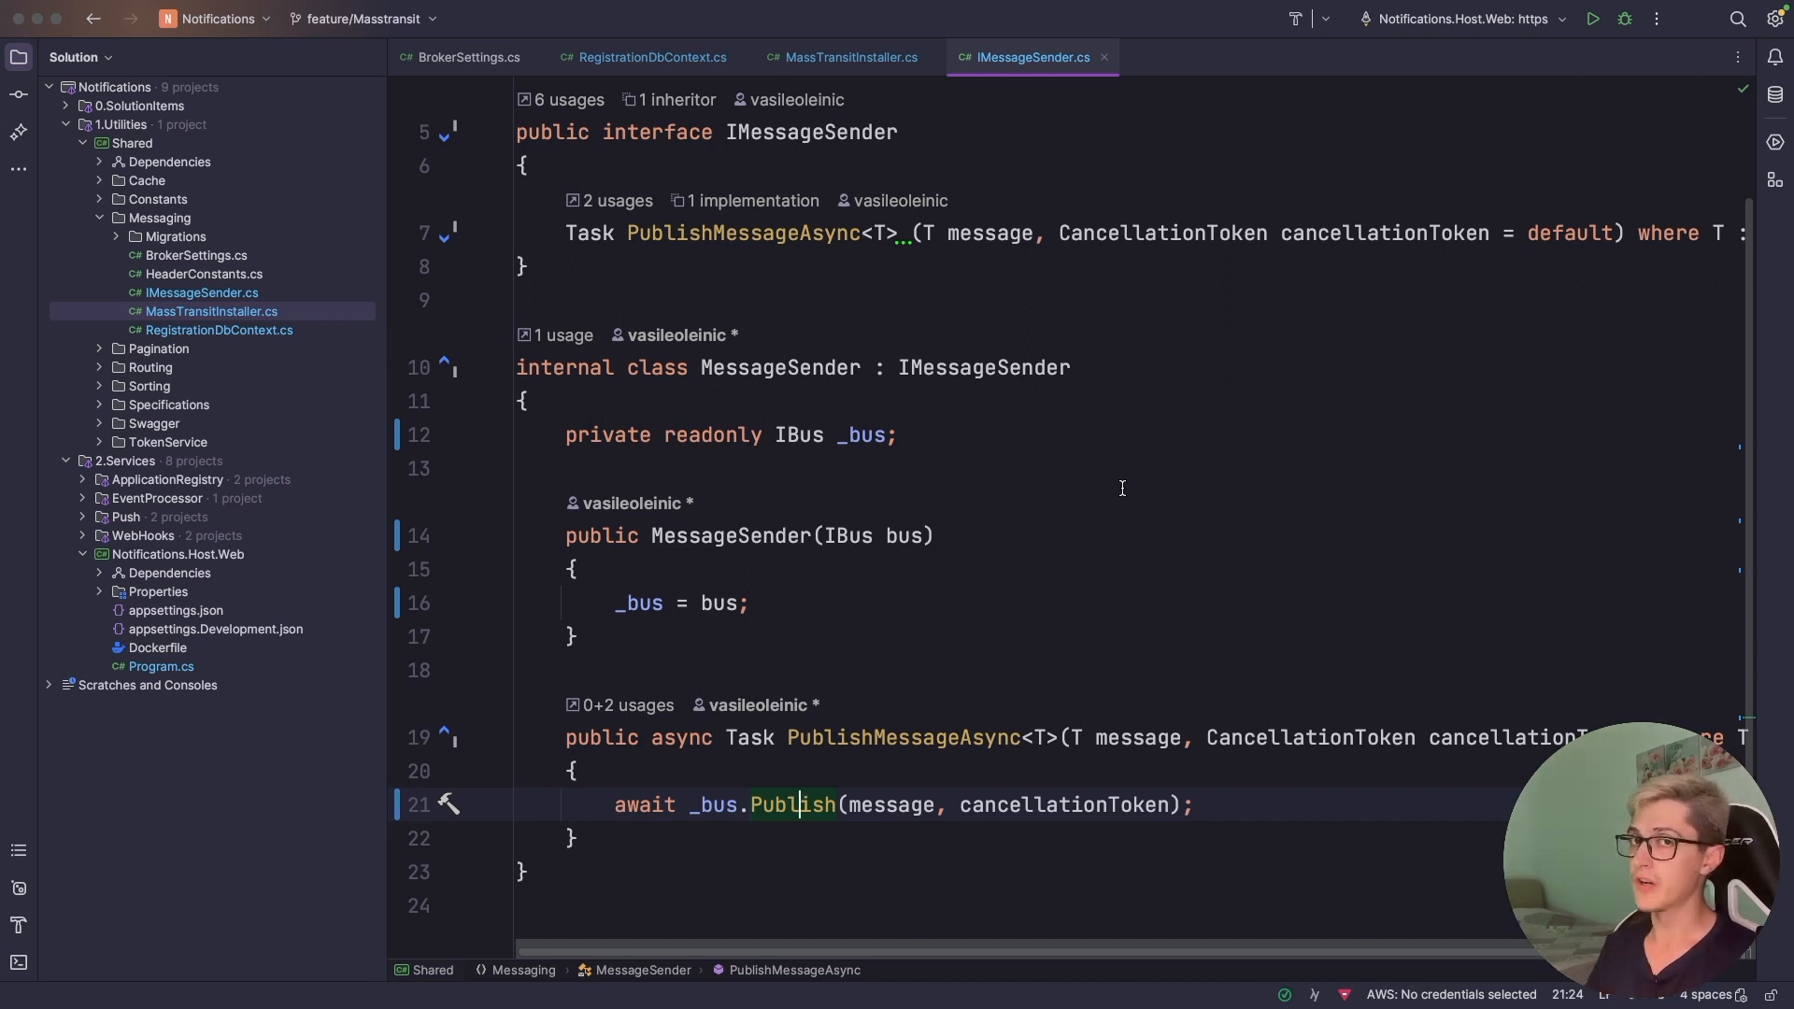
scroll(up, 3)
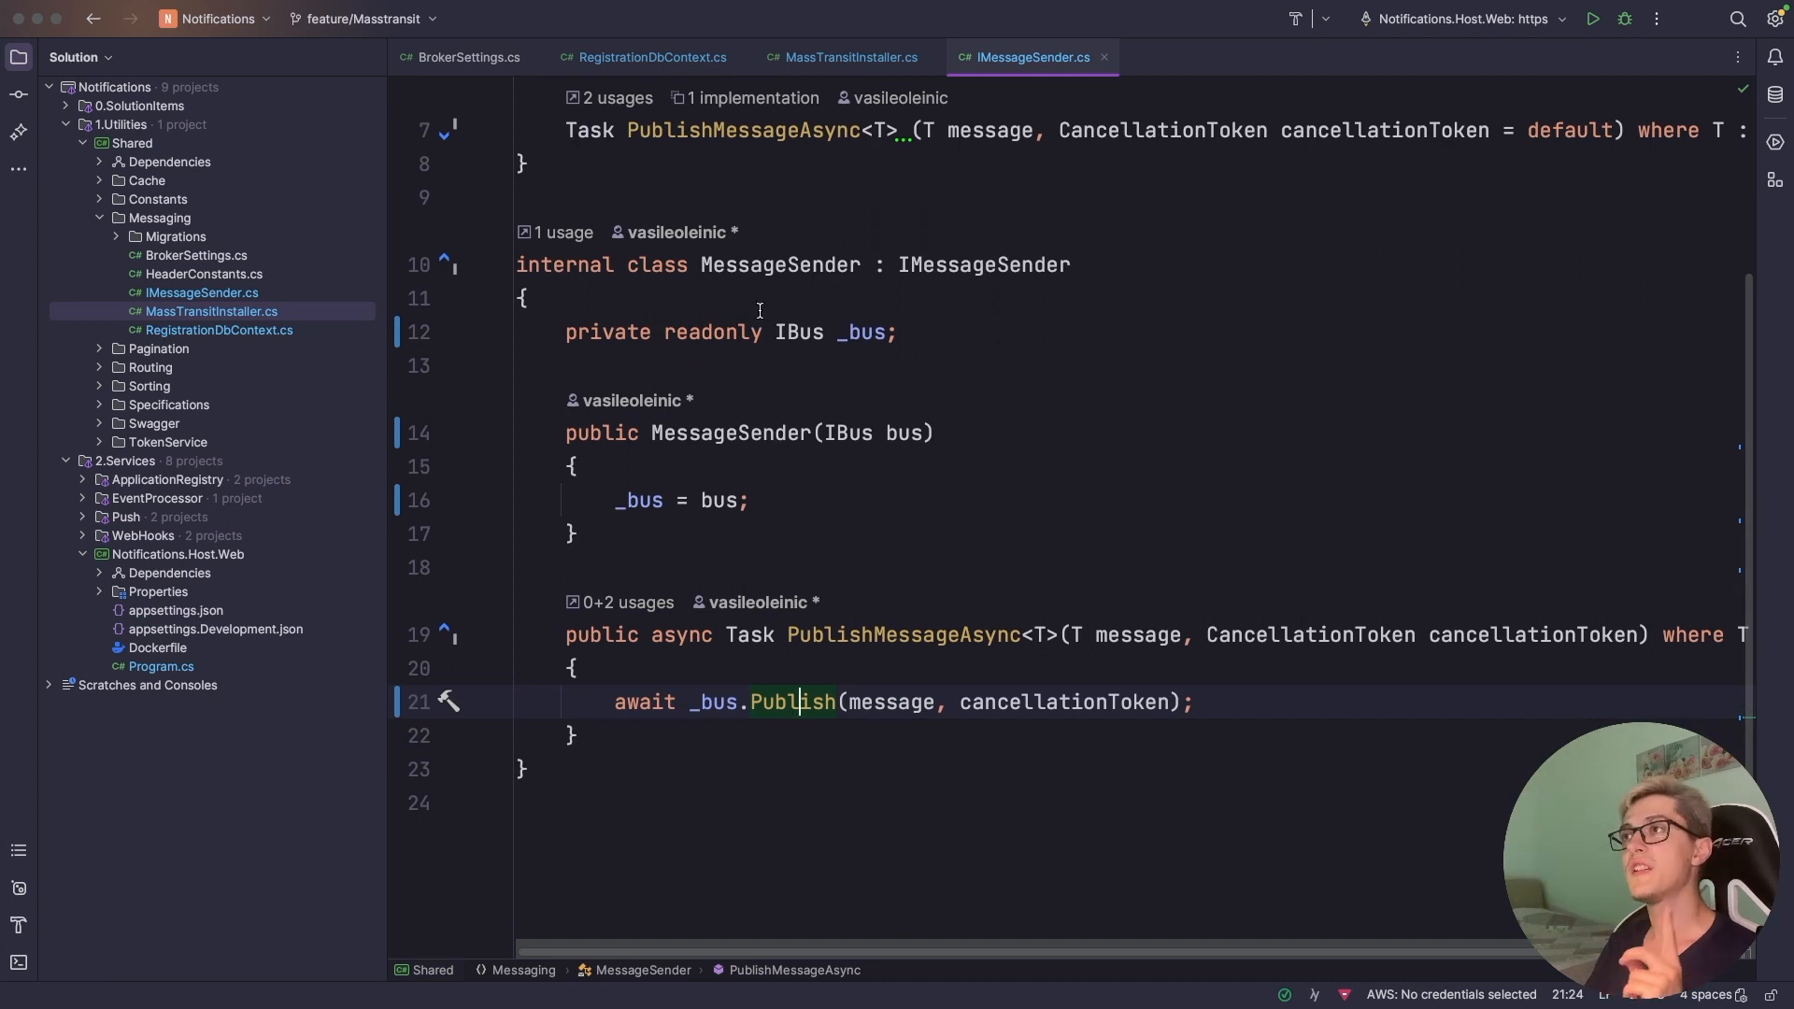
double_click(797, 332)
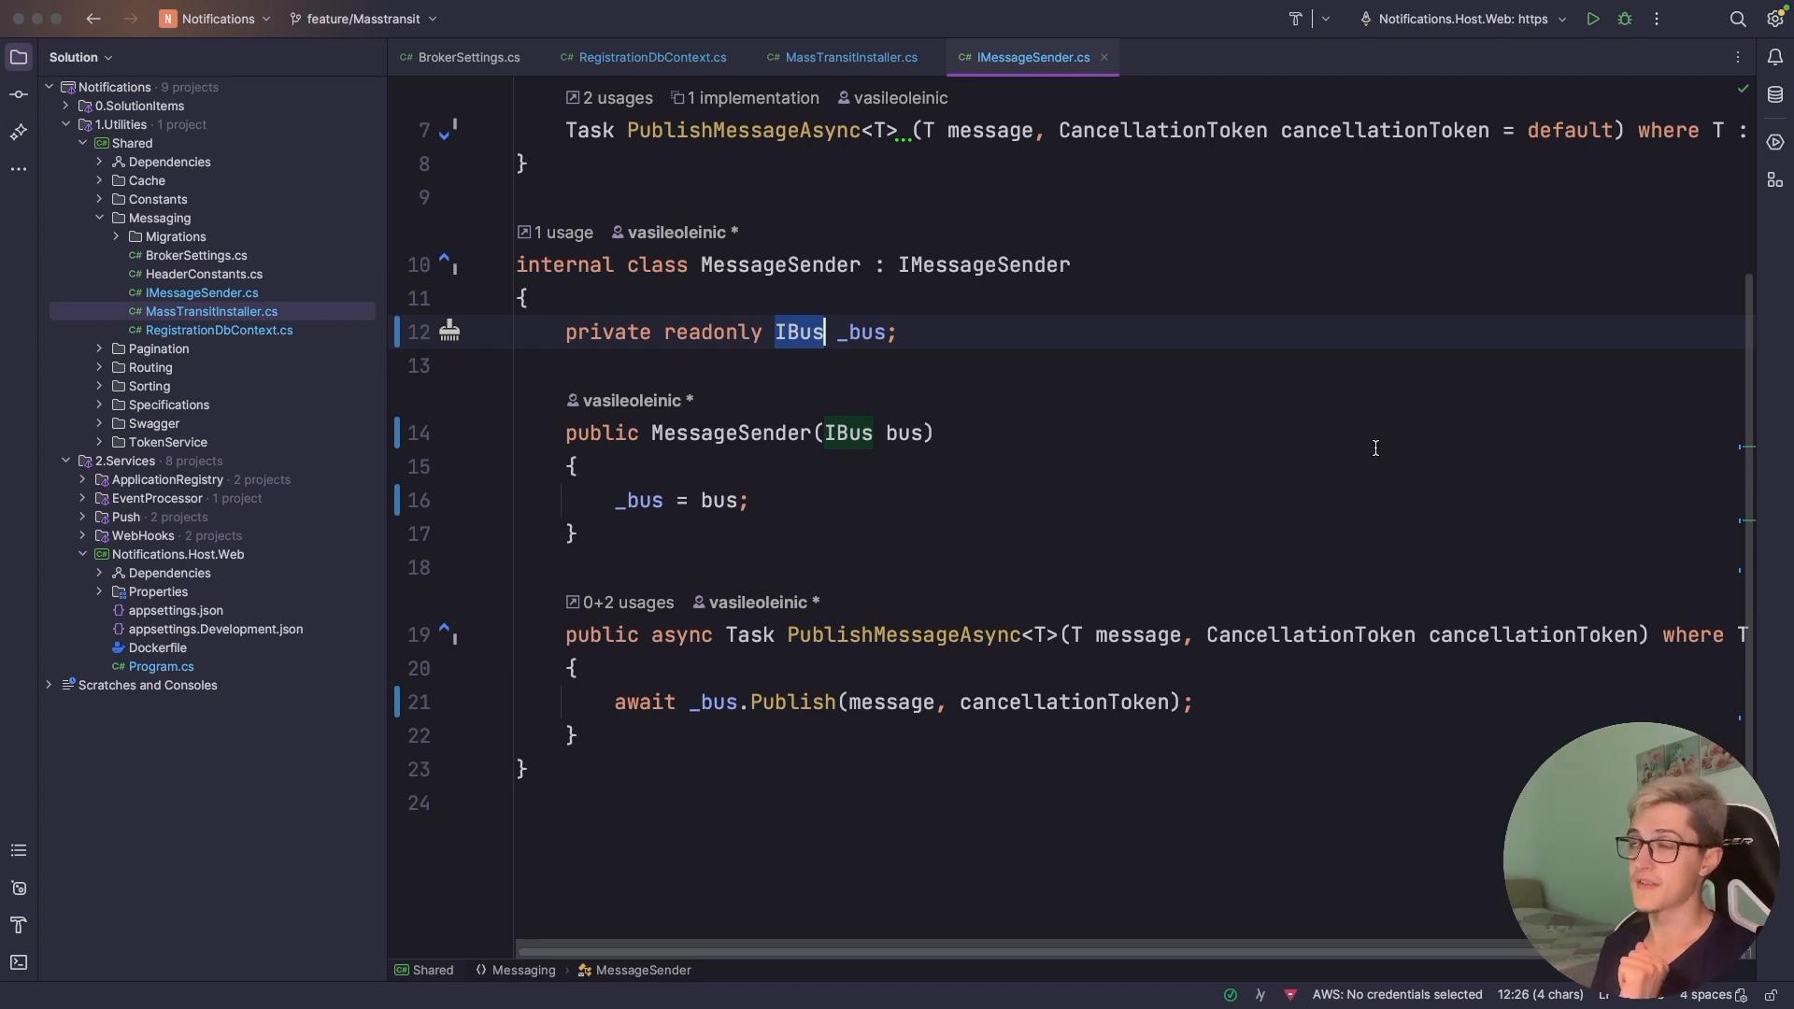
click(824, 701)
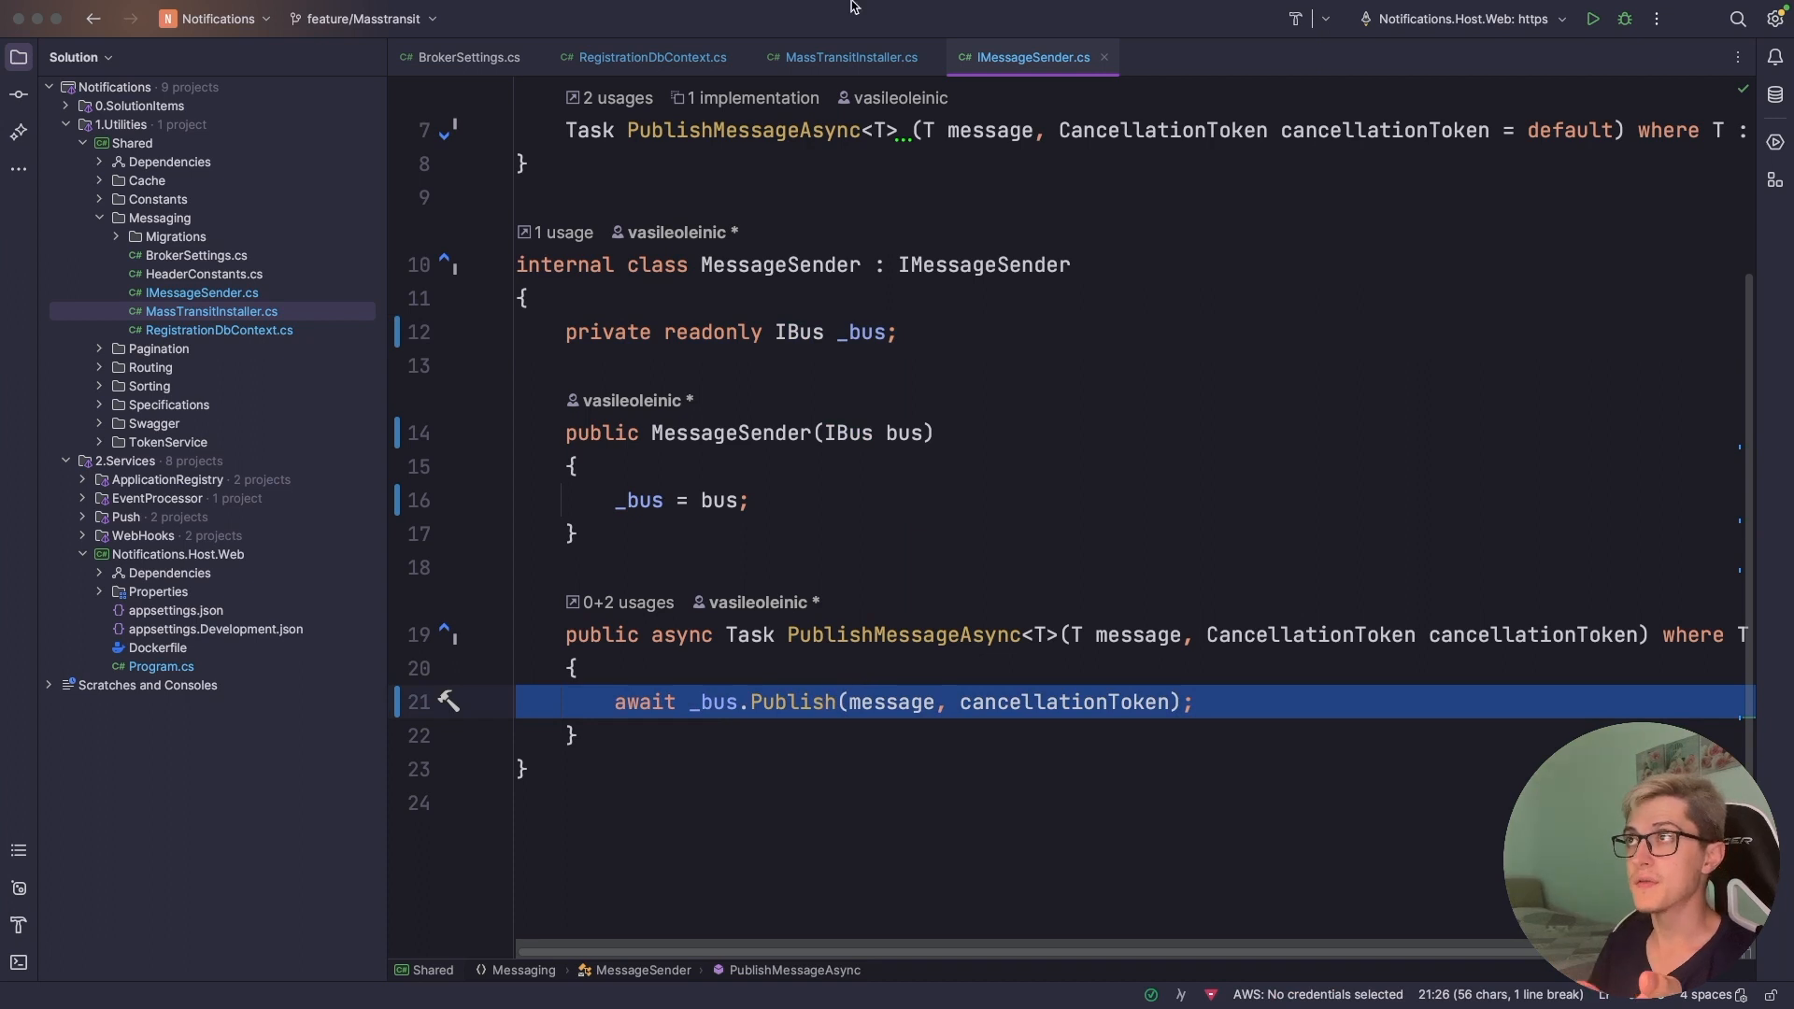
click(851, 57)
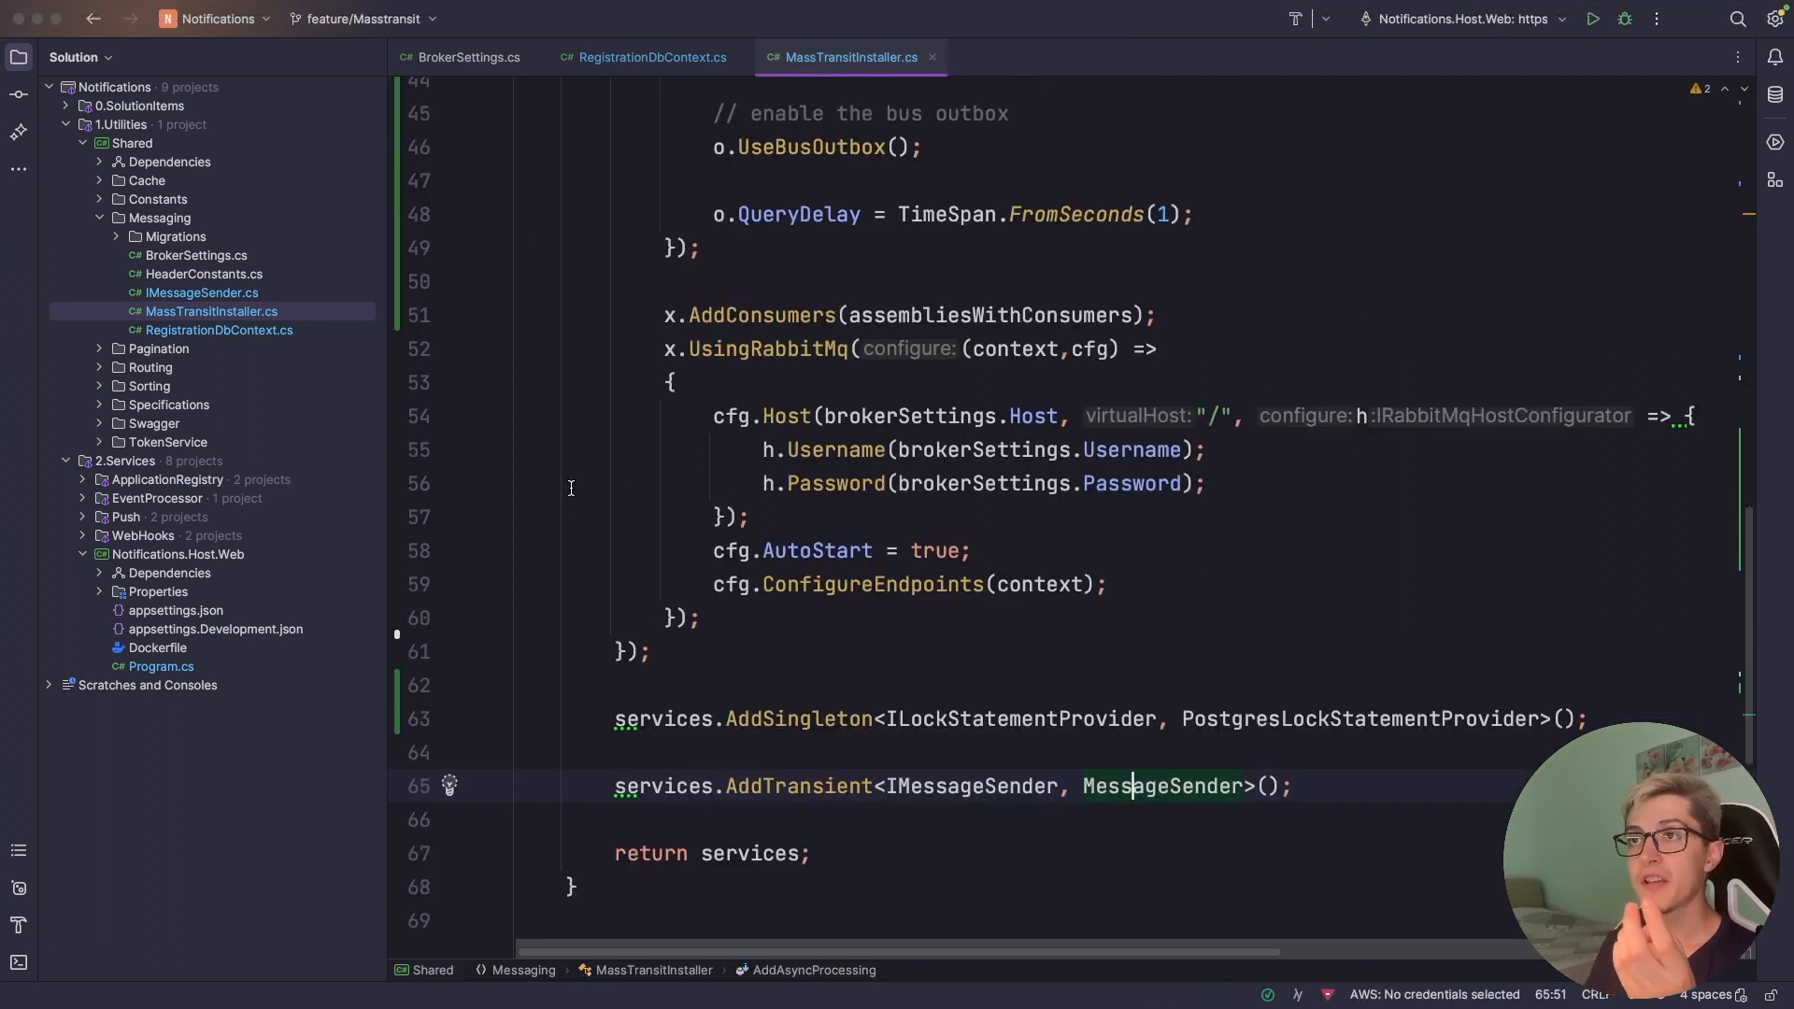
mouse_move(637, 256)
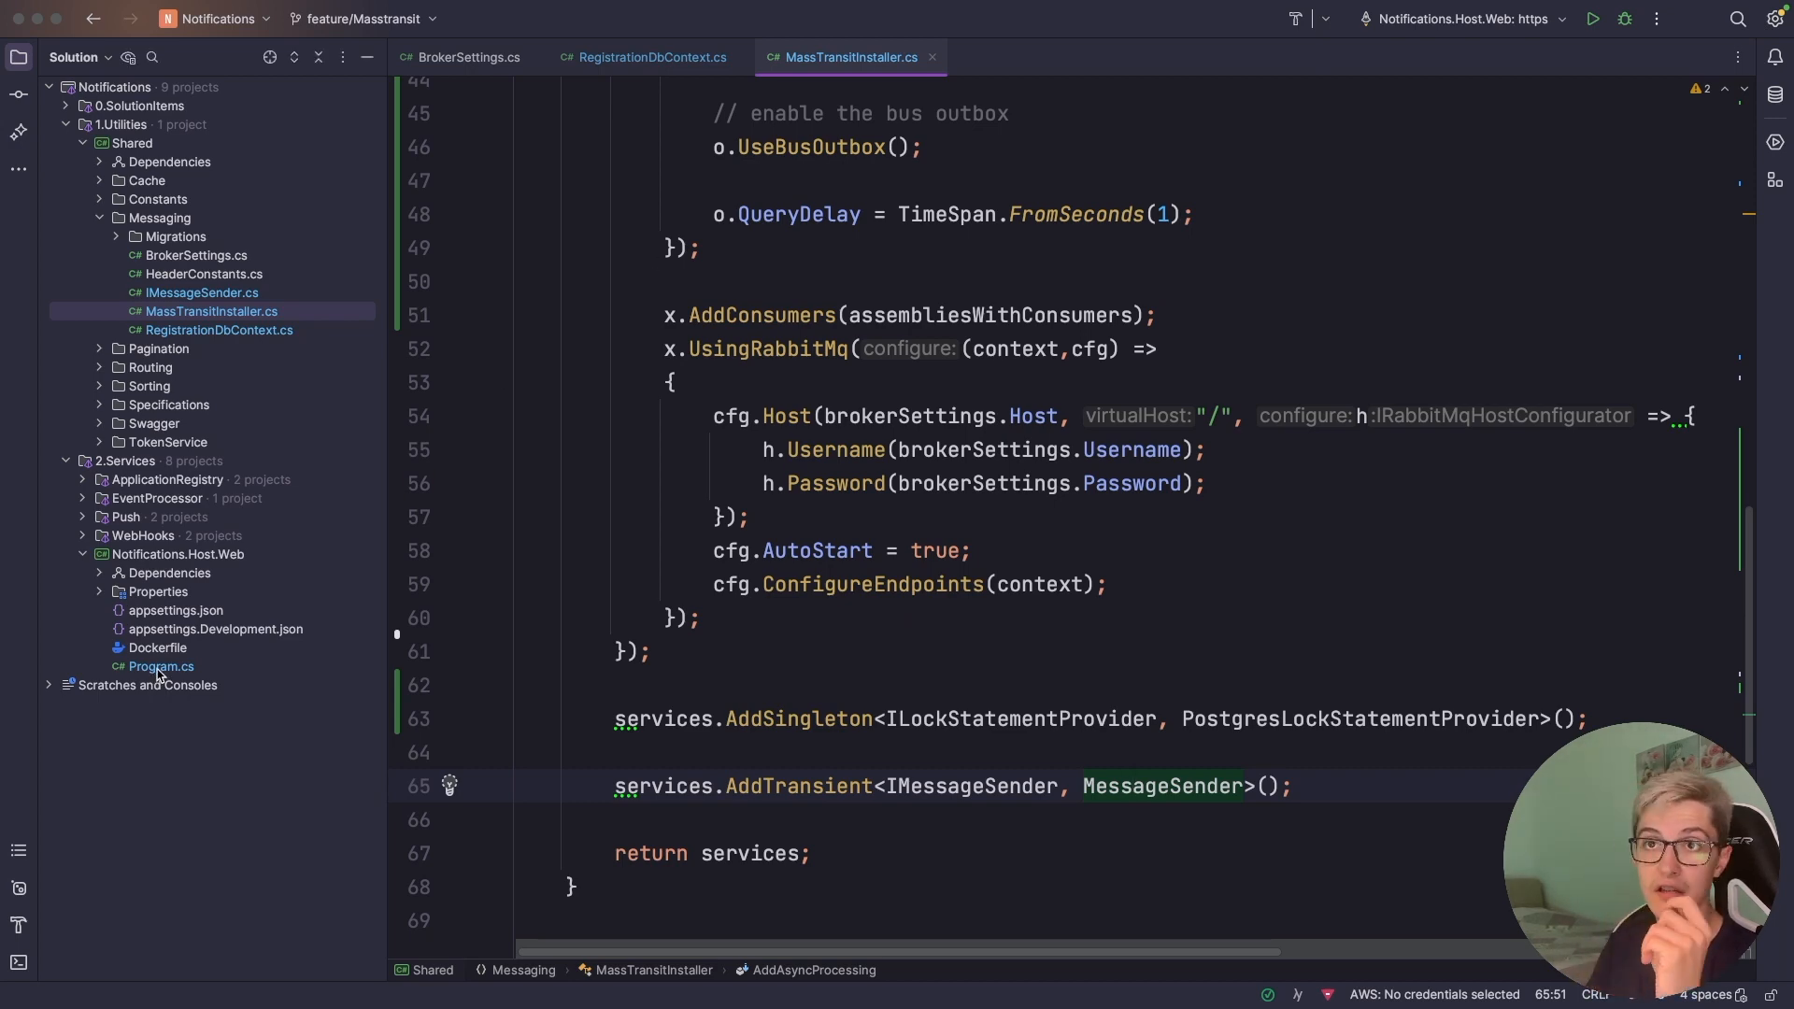
- Open the web host's Program.cs and scroll to AddAsyncProcessing's consumer assemblies
click(160, 667)
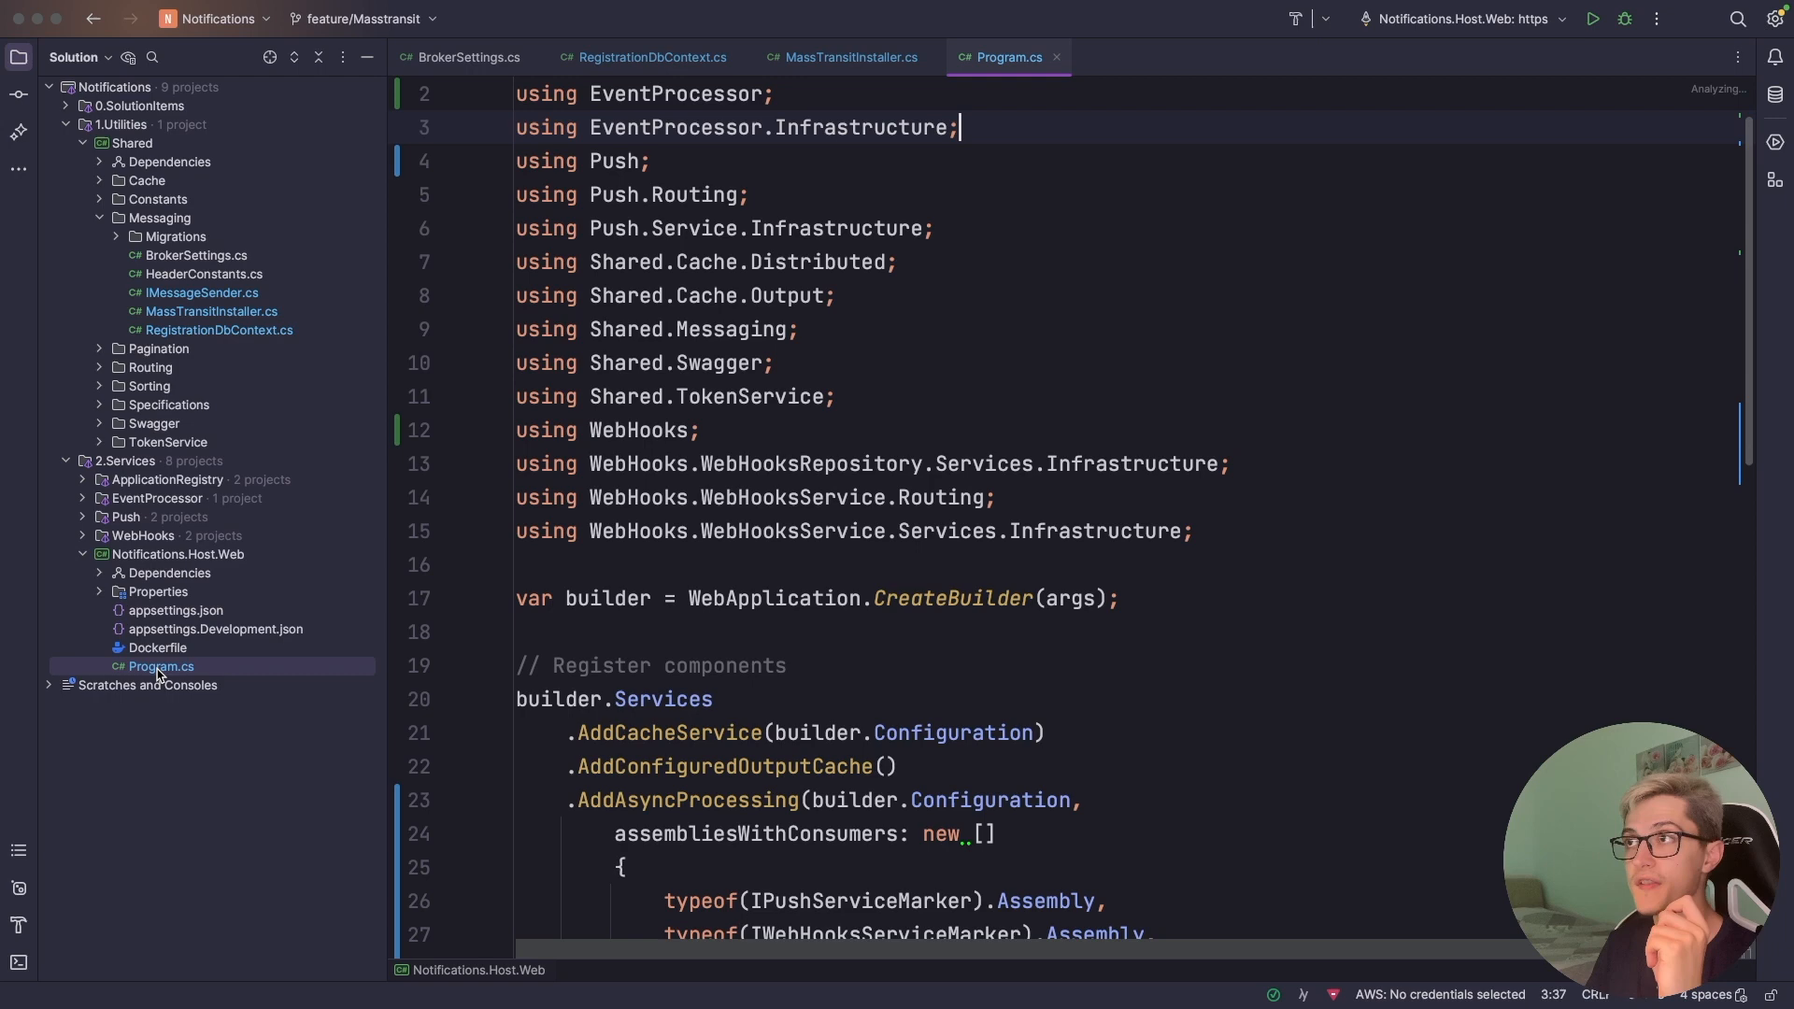
scroll(down, 3)
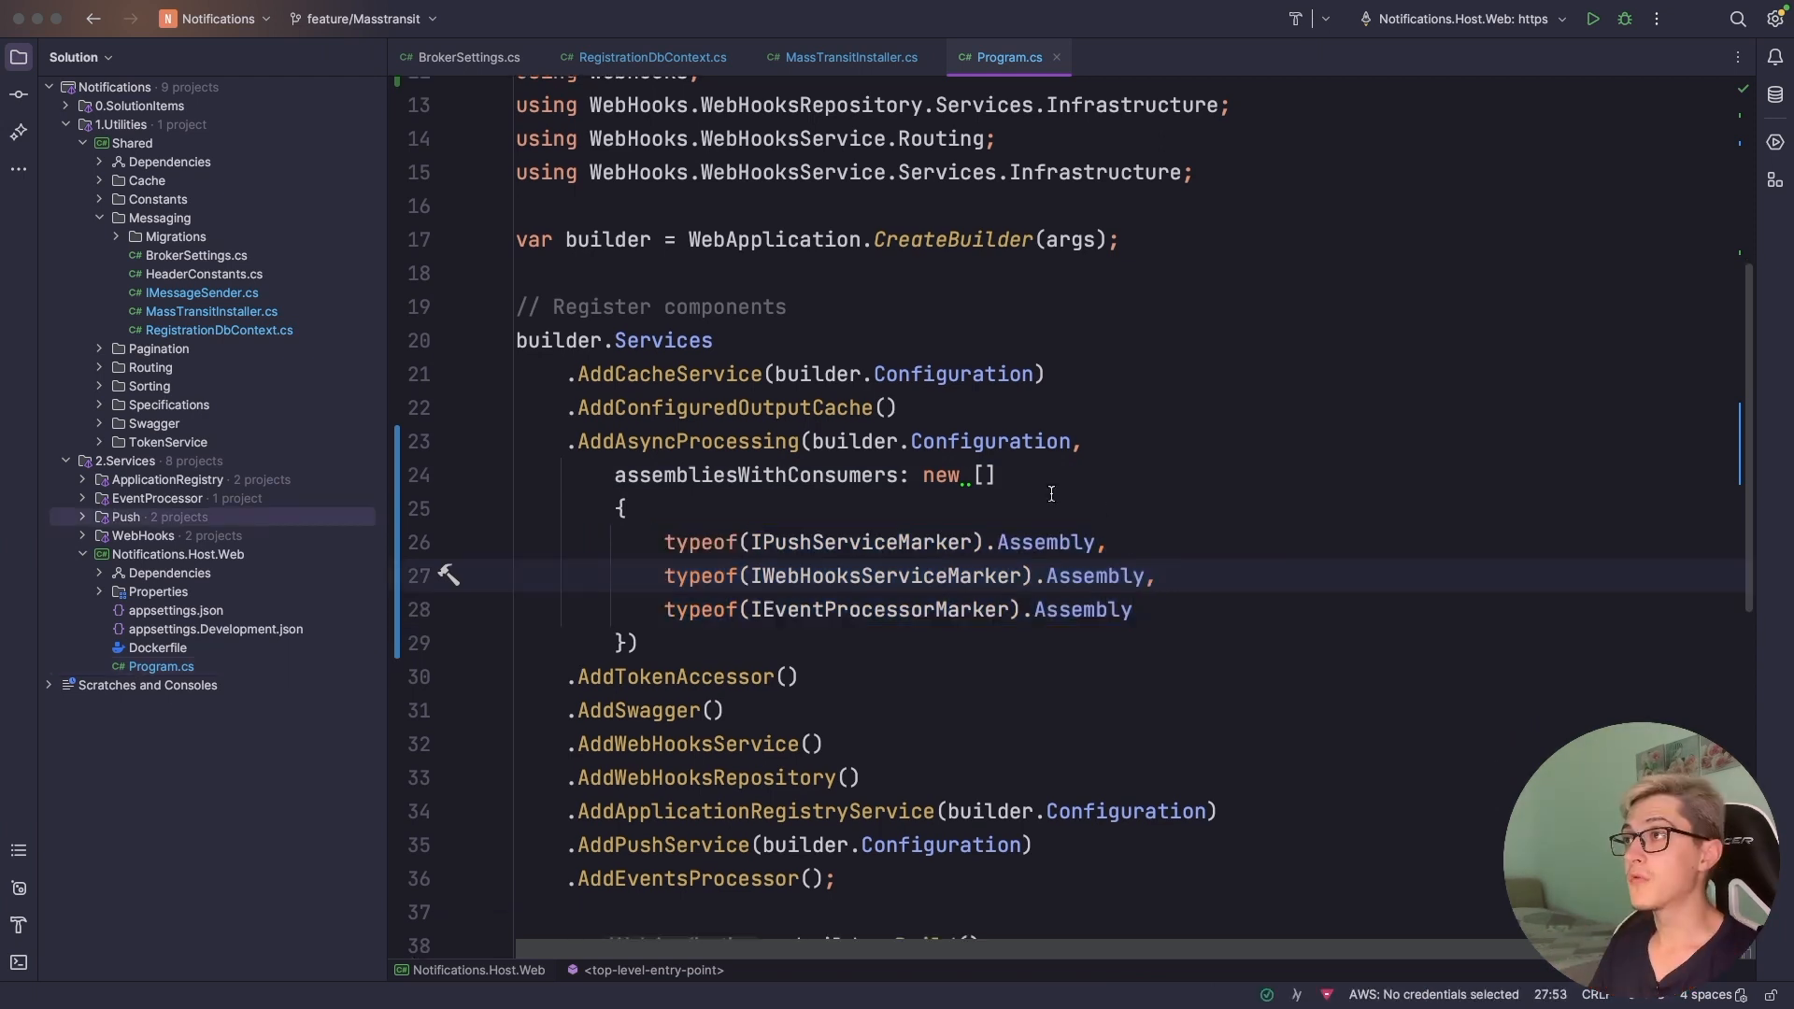
mouse_move(947, 581)
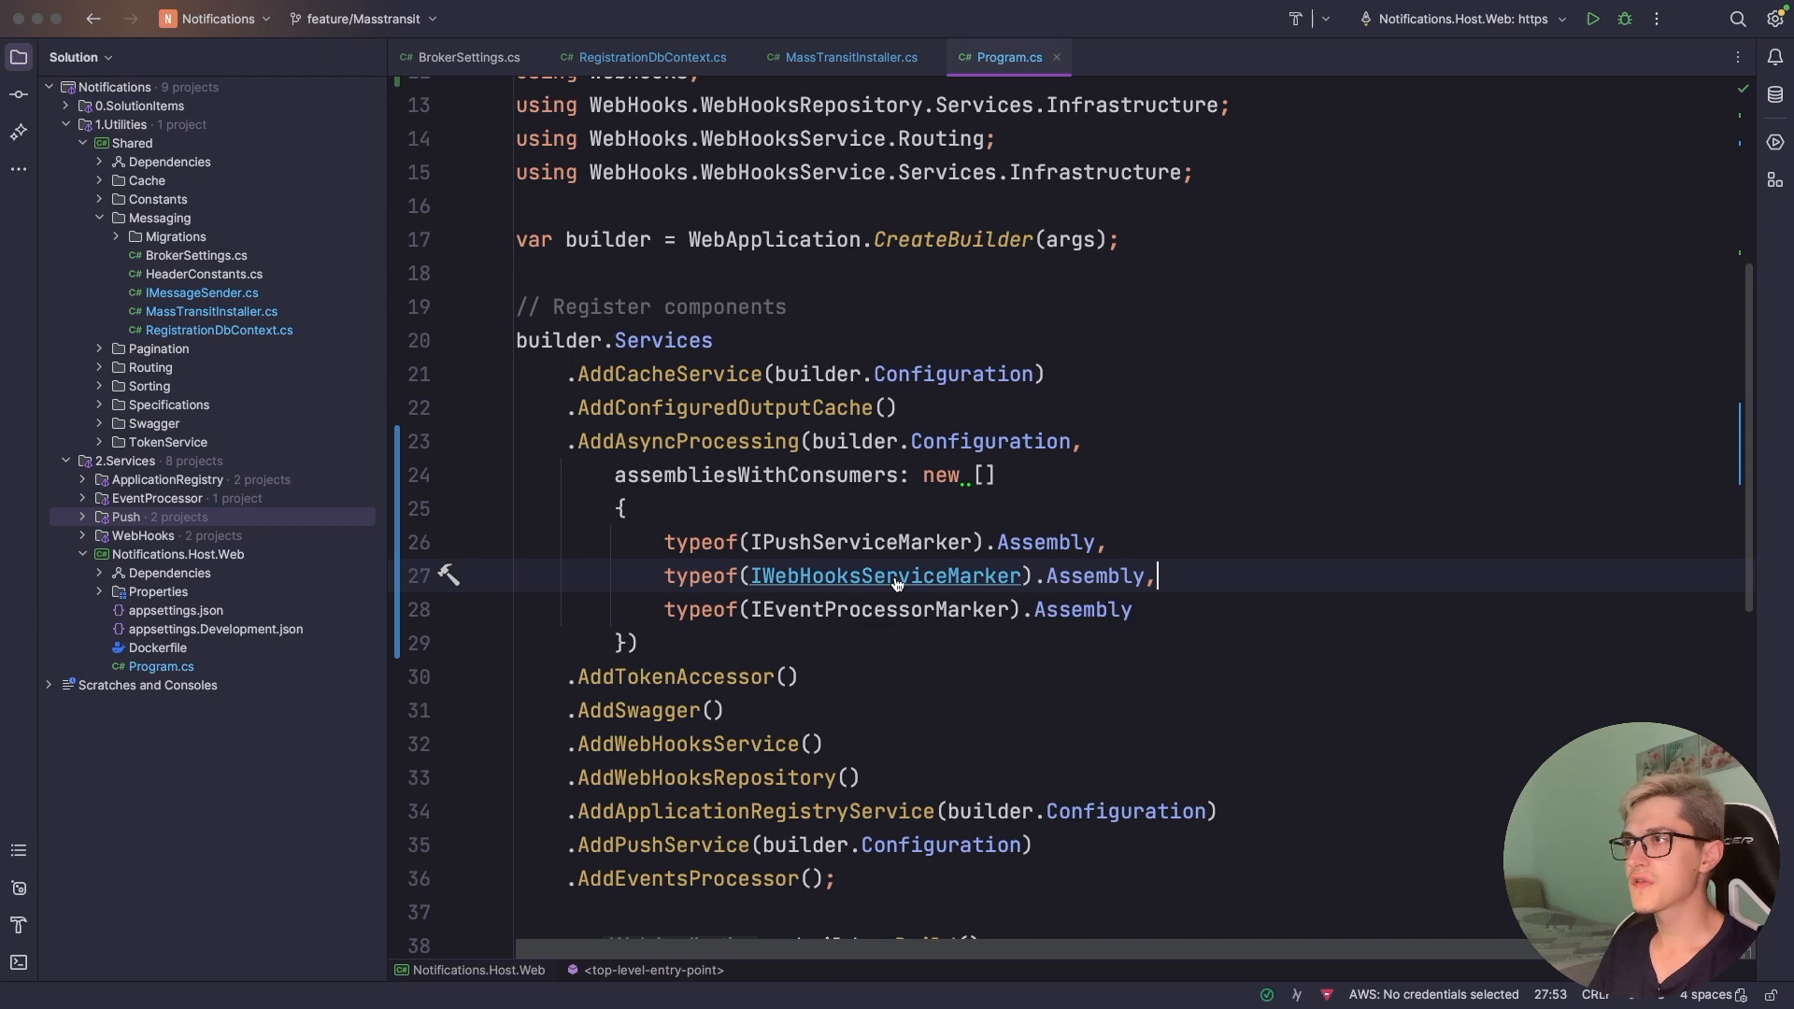
mouse_move(876, 608)
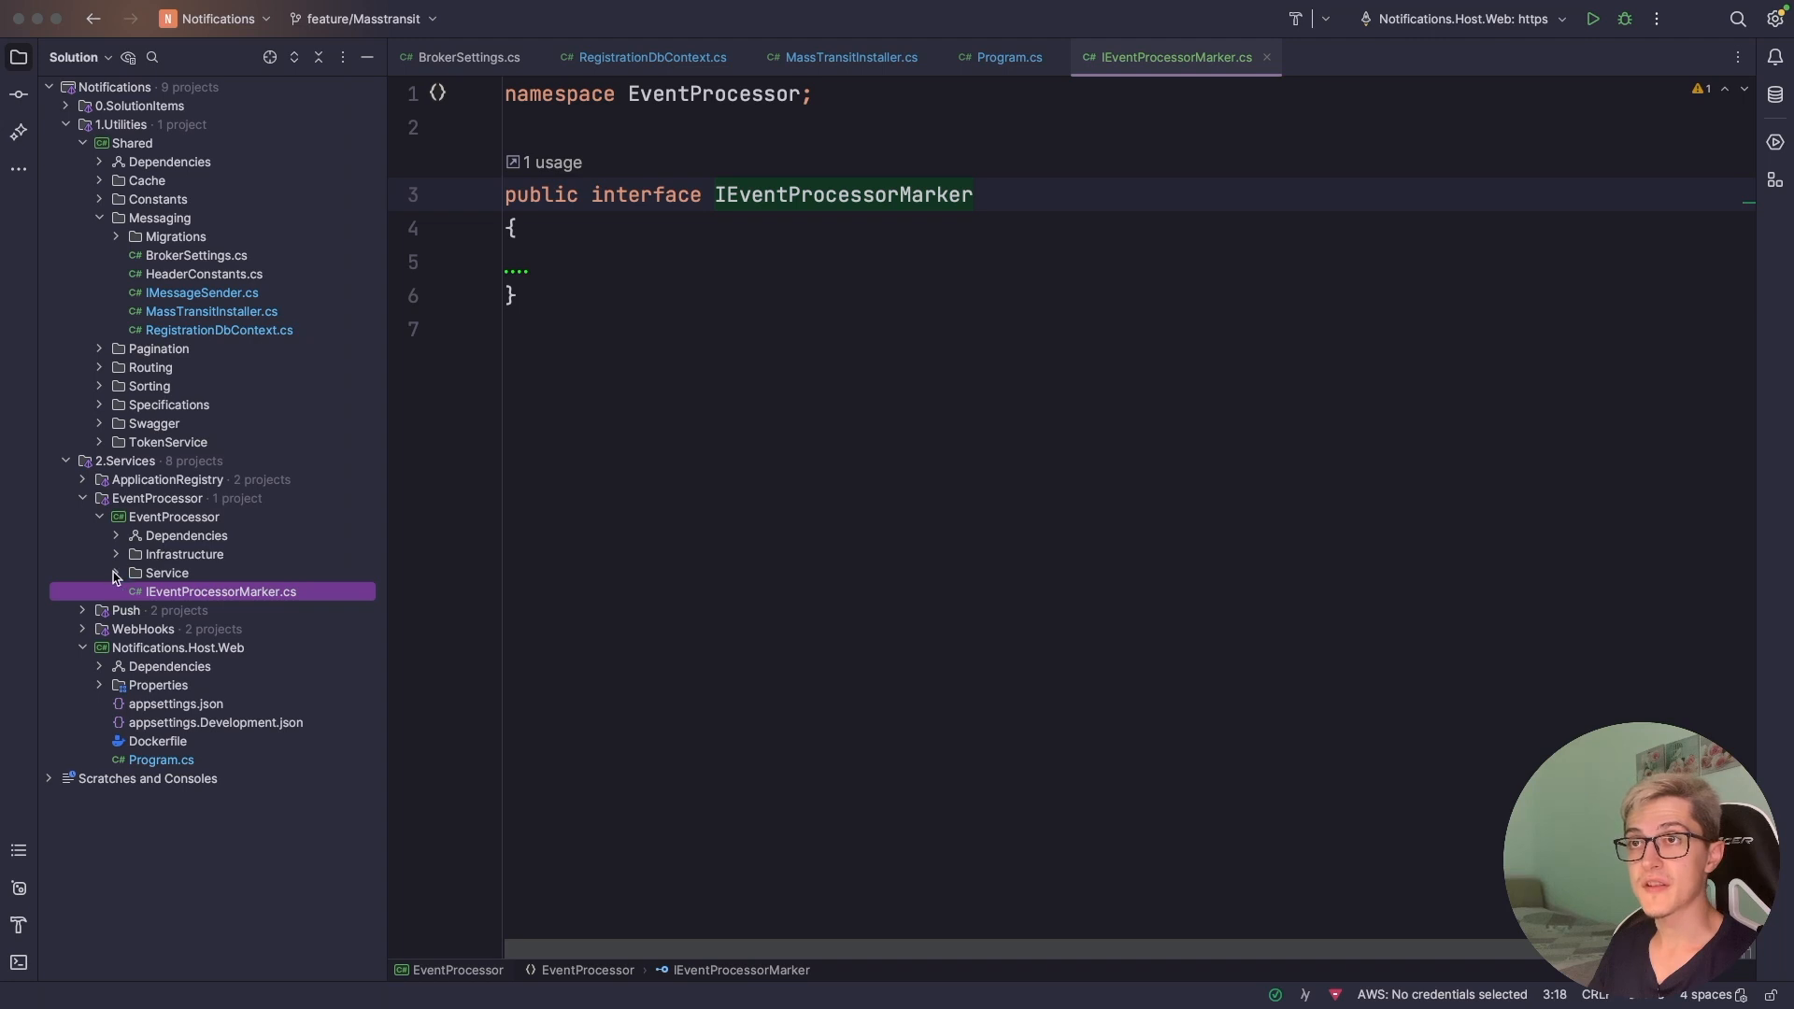
- Open RelayWebHookCommandHandler.cs and highlight its RelayWebHookCommand message type
click(116, 571)
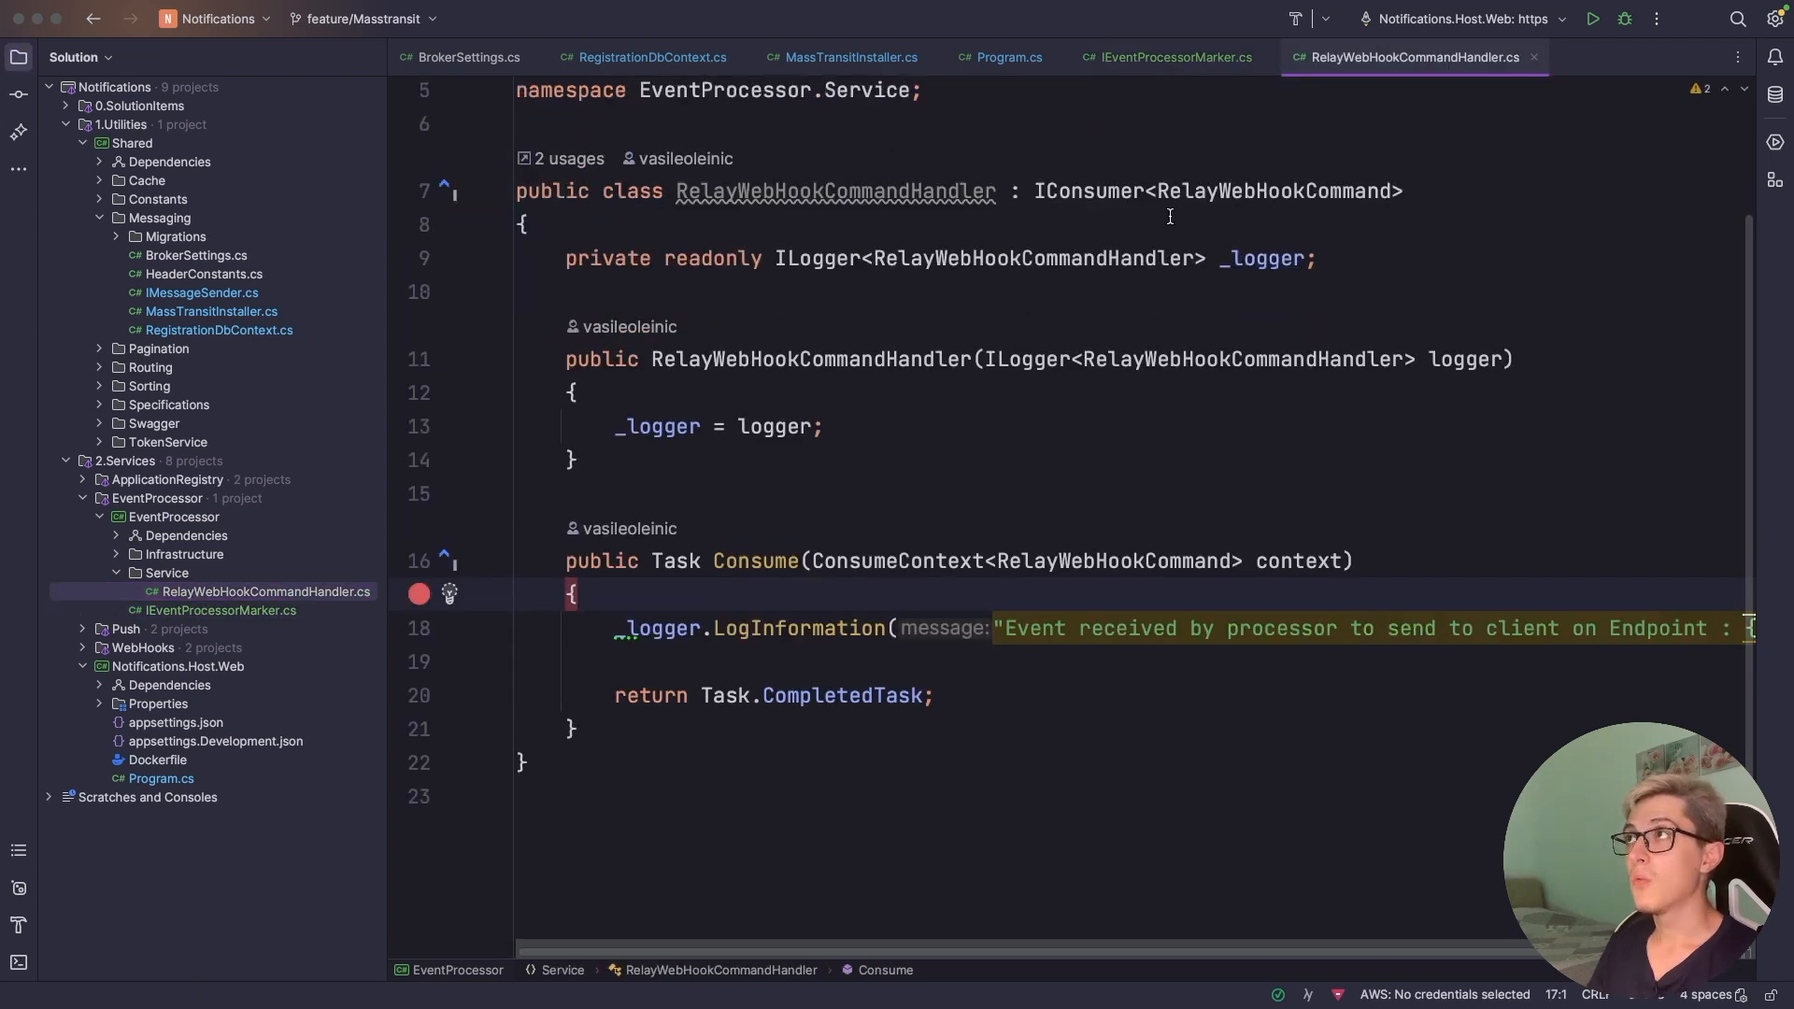
scroll(up, 3)
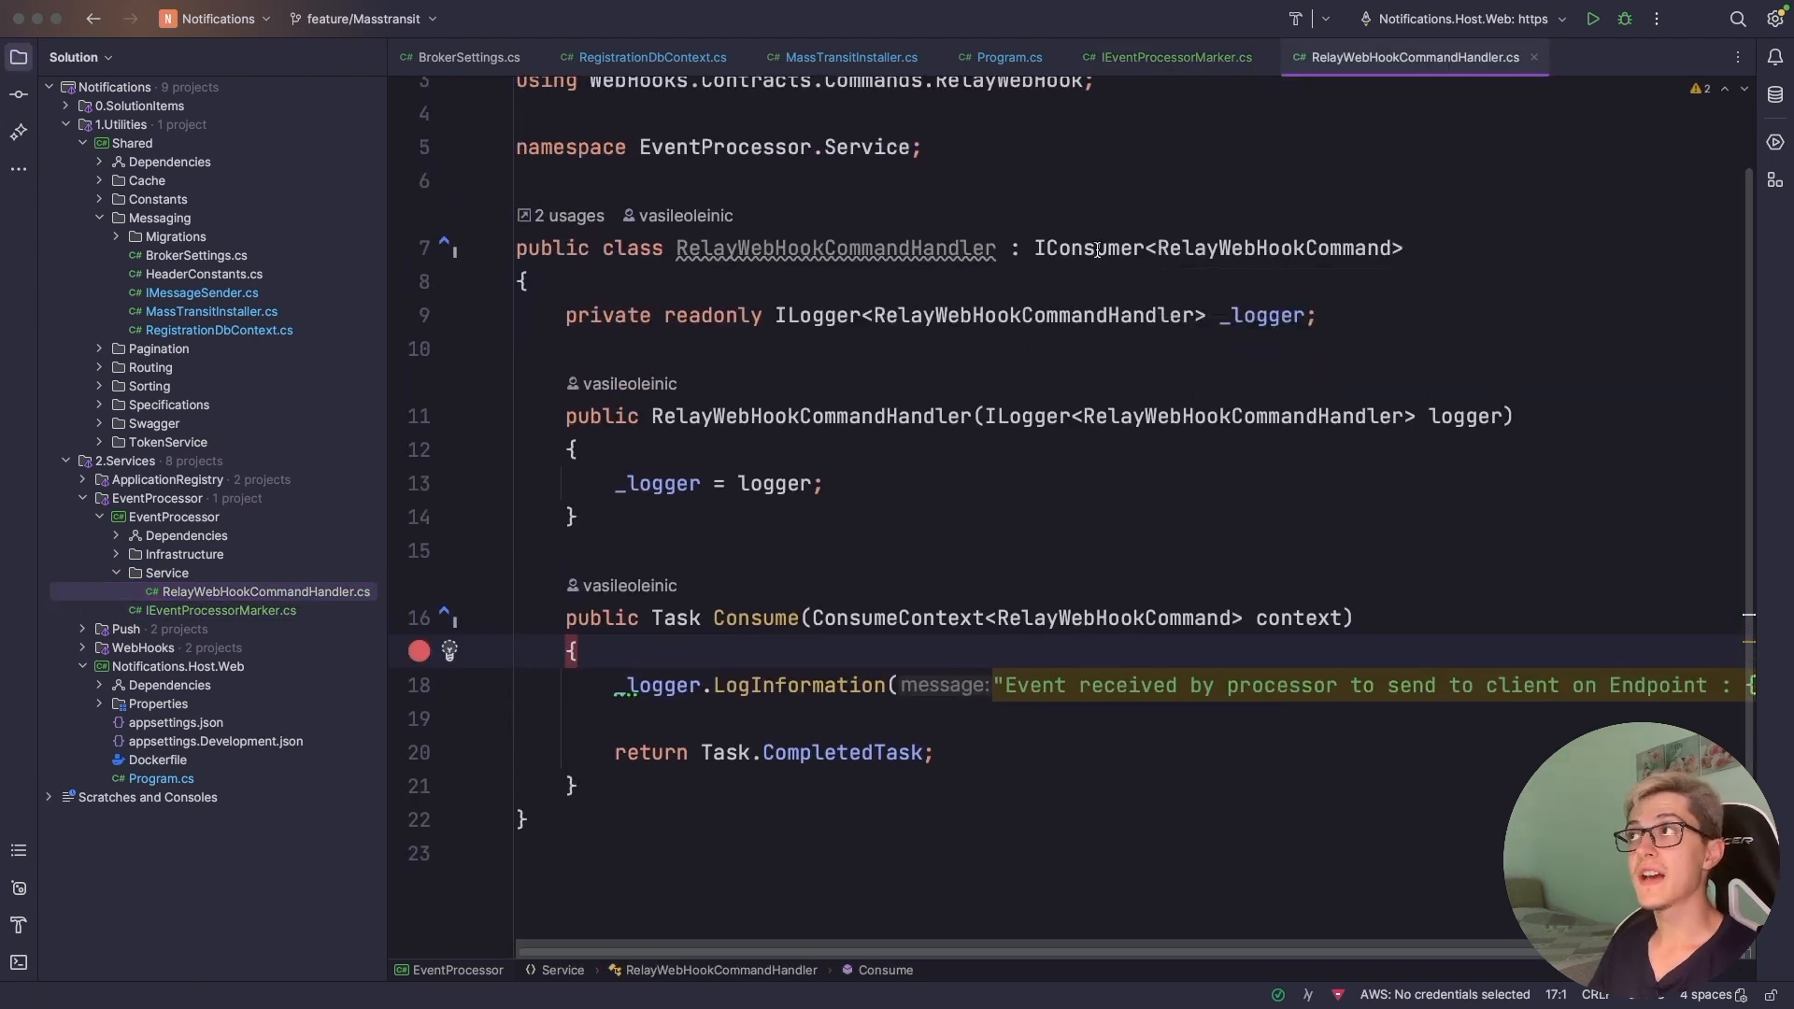
double_click(1273, 247)
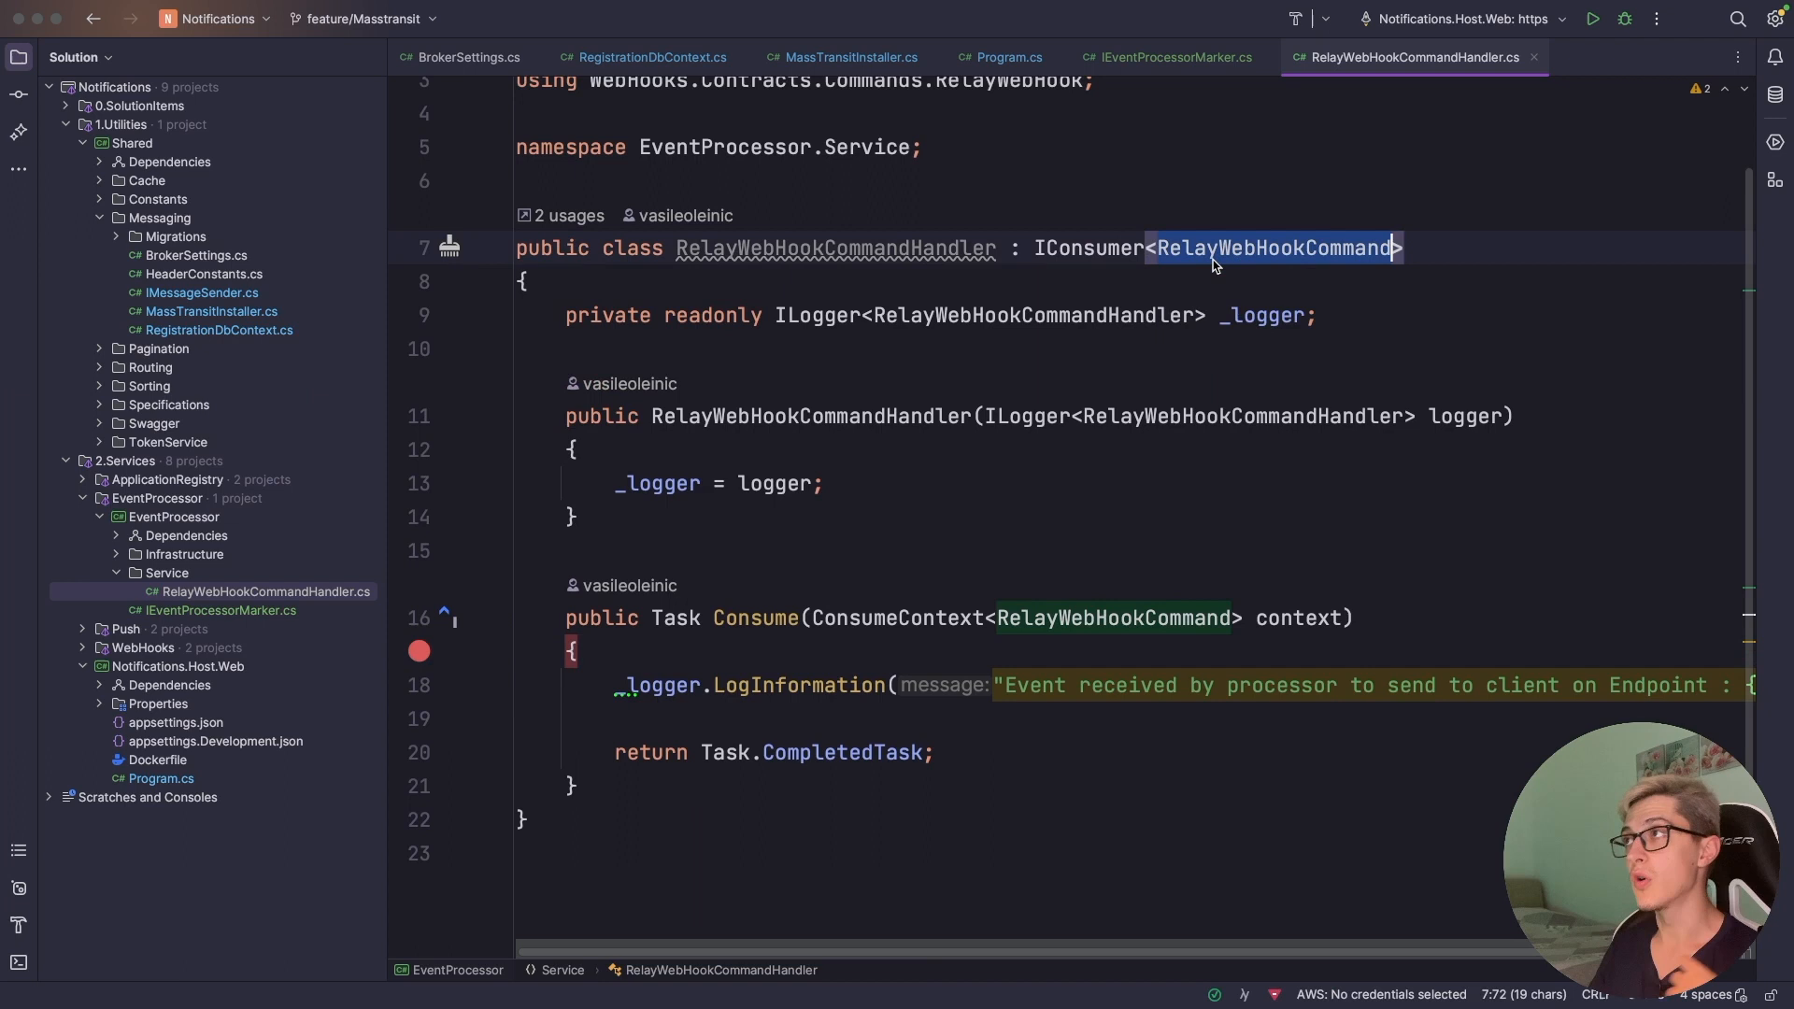
mouse_move(1219, 257)
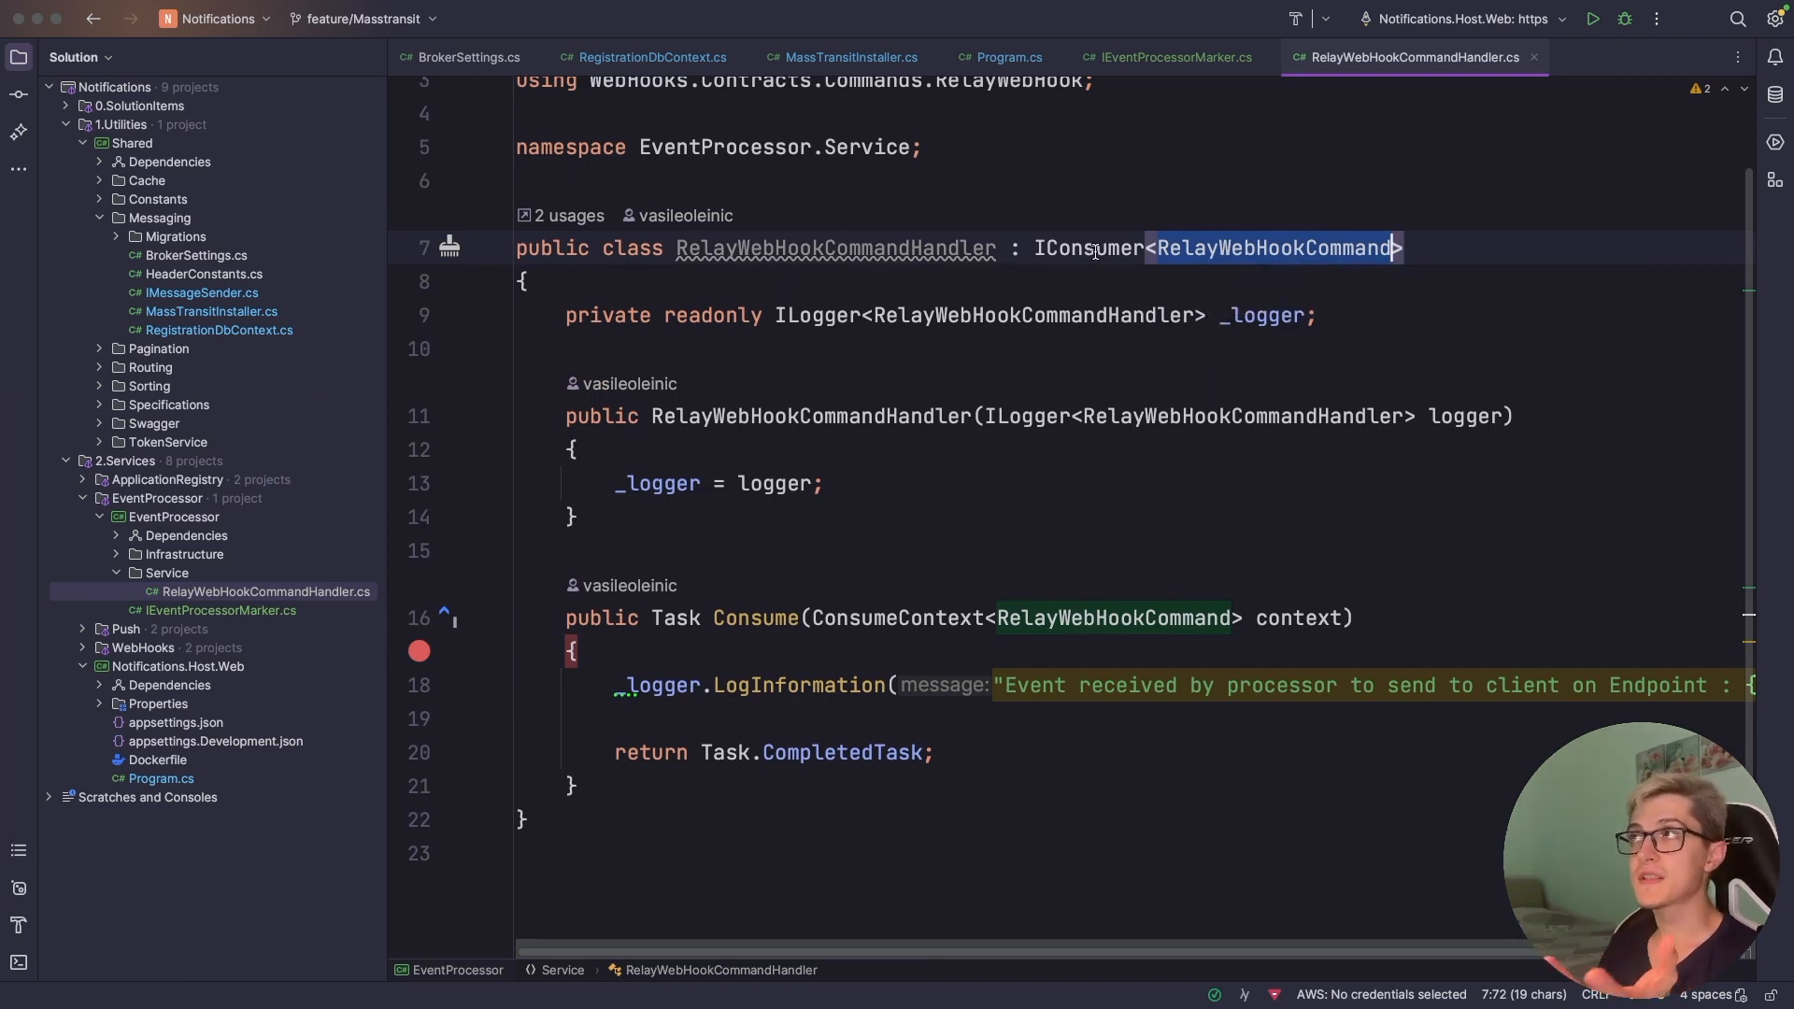
click(1090, 248)
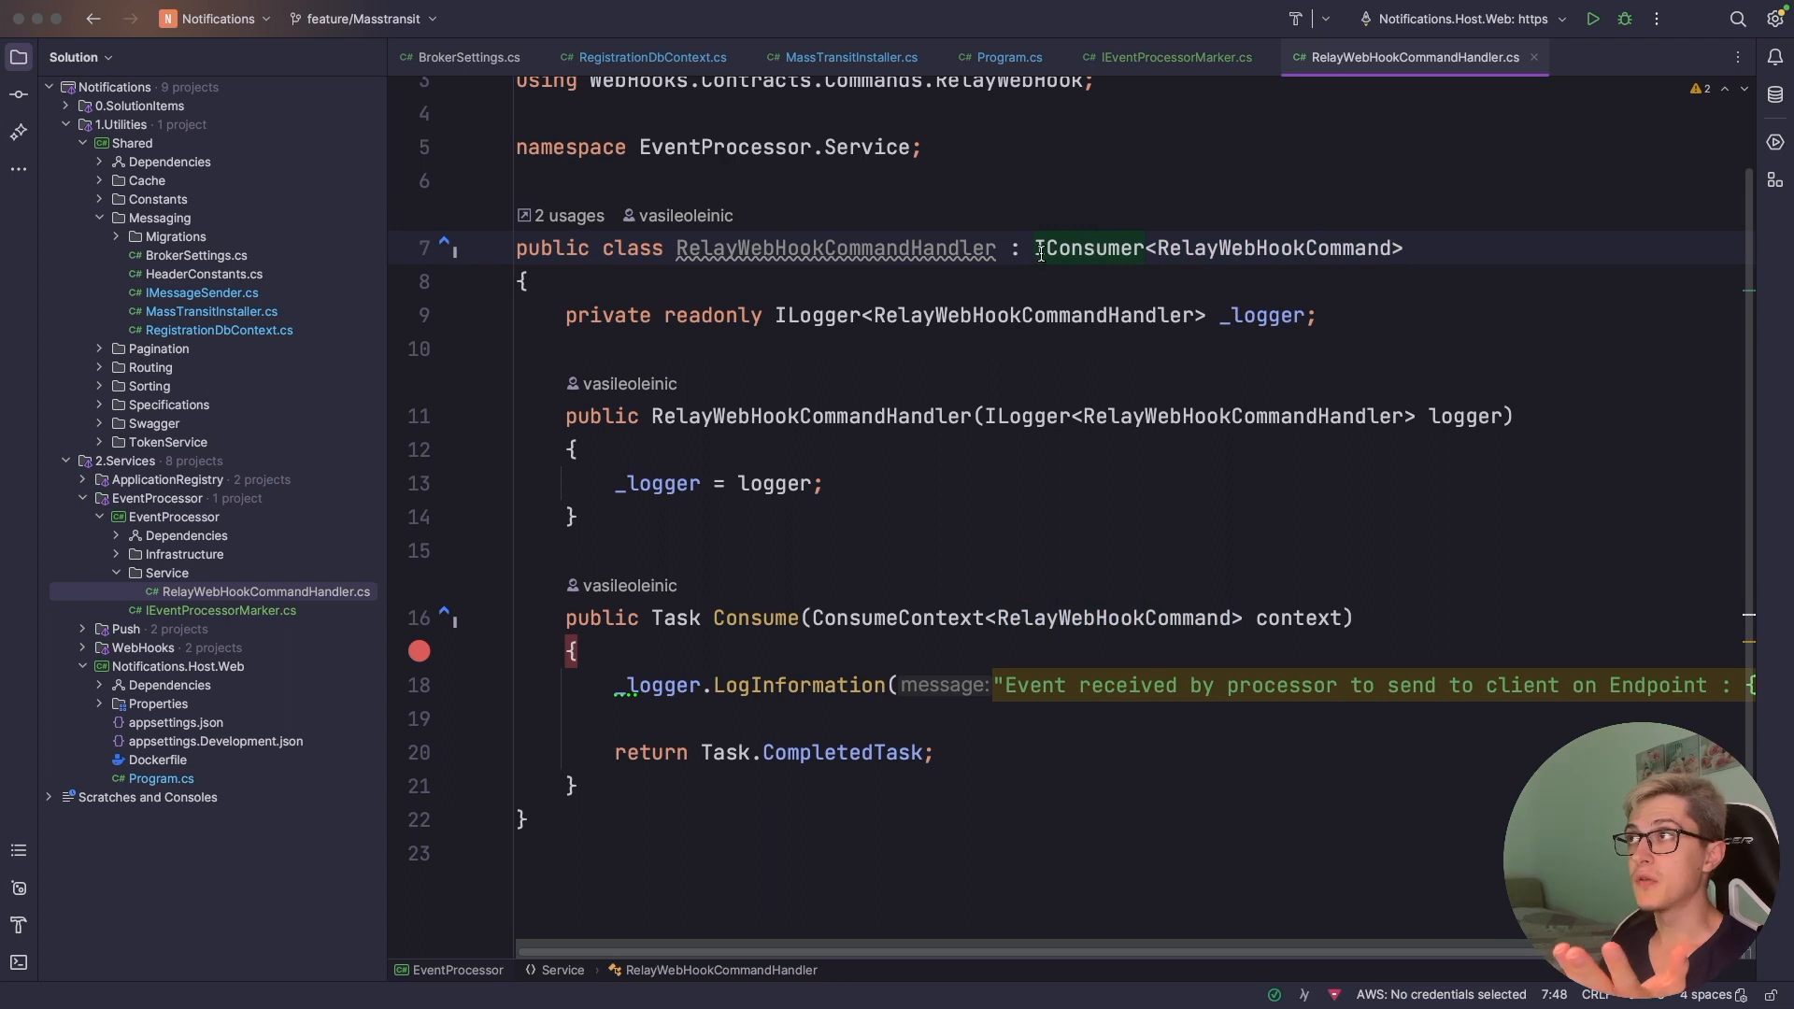
double_click(1092, 248)
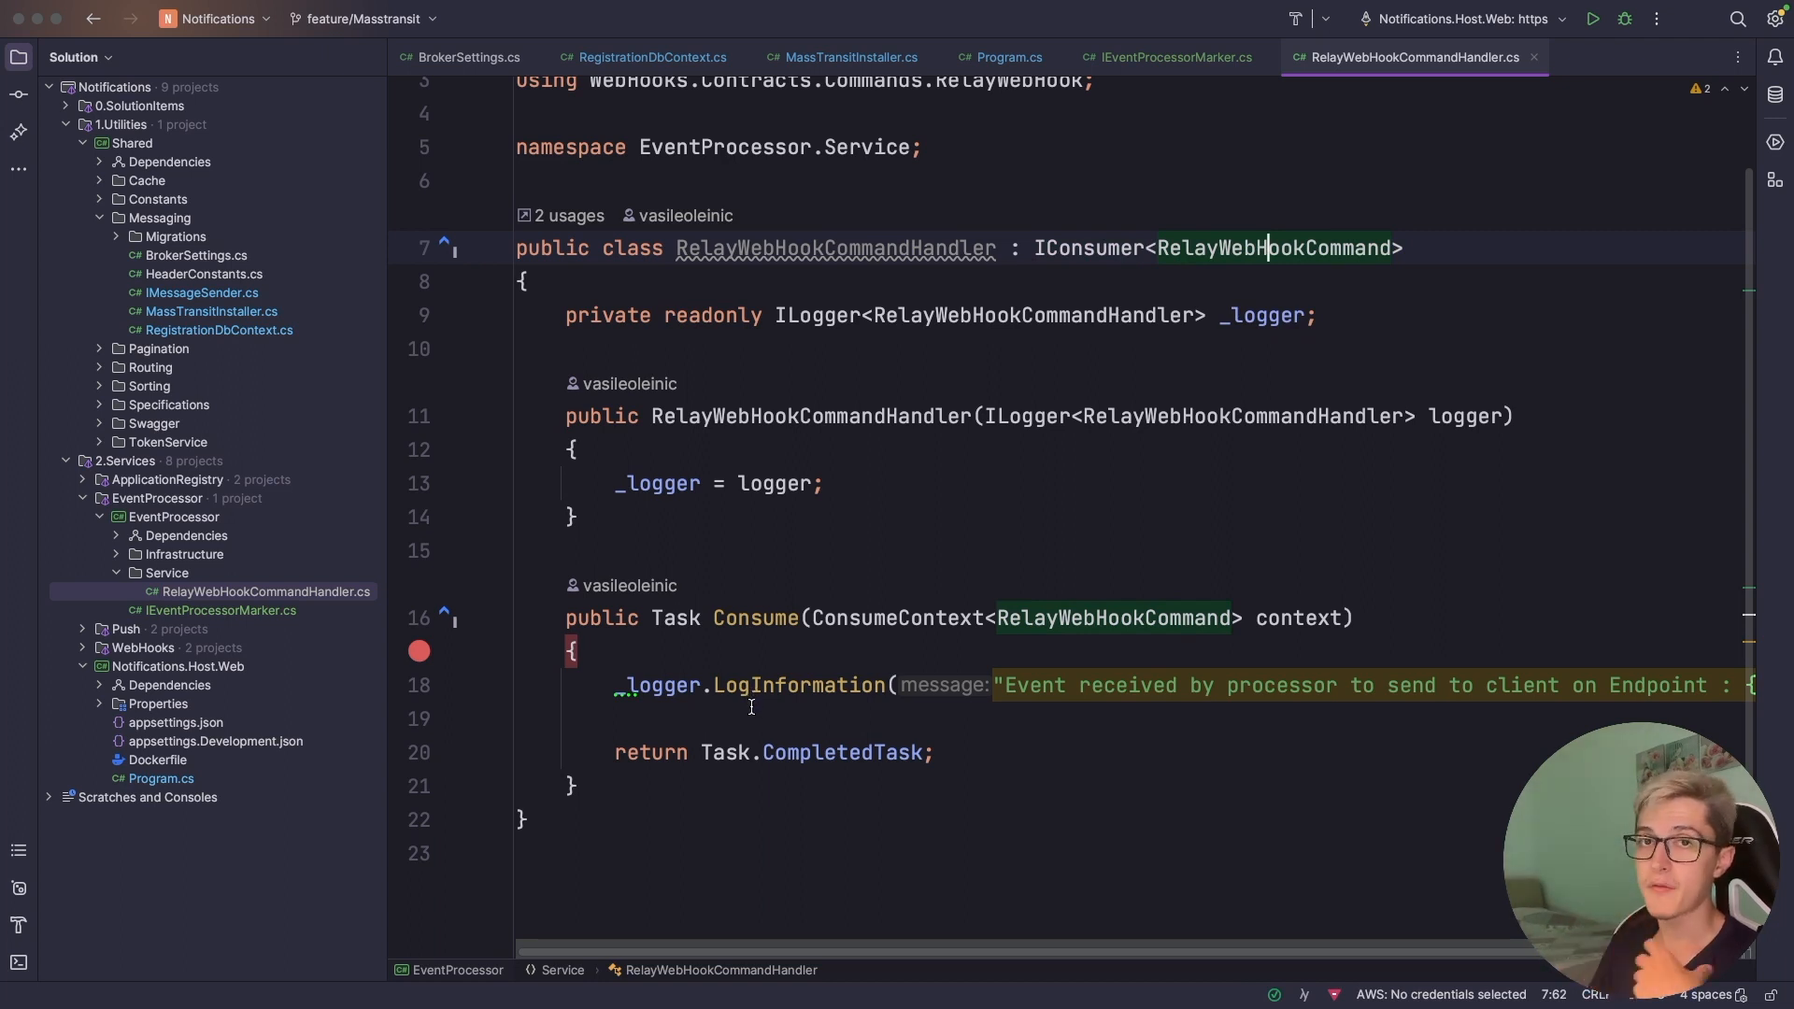
- Expand WebHooks > WebHooksService > Services > Handlers in the Solution explorer
click(82, 647)
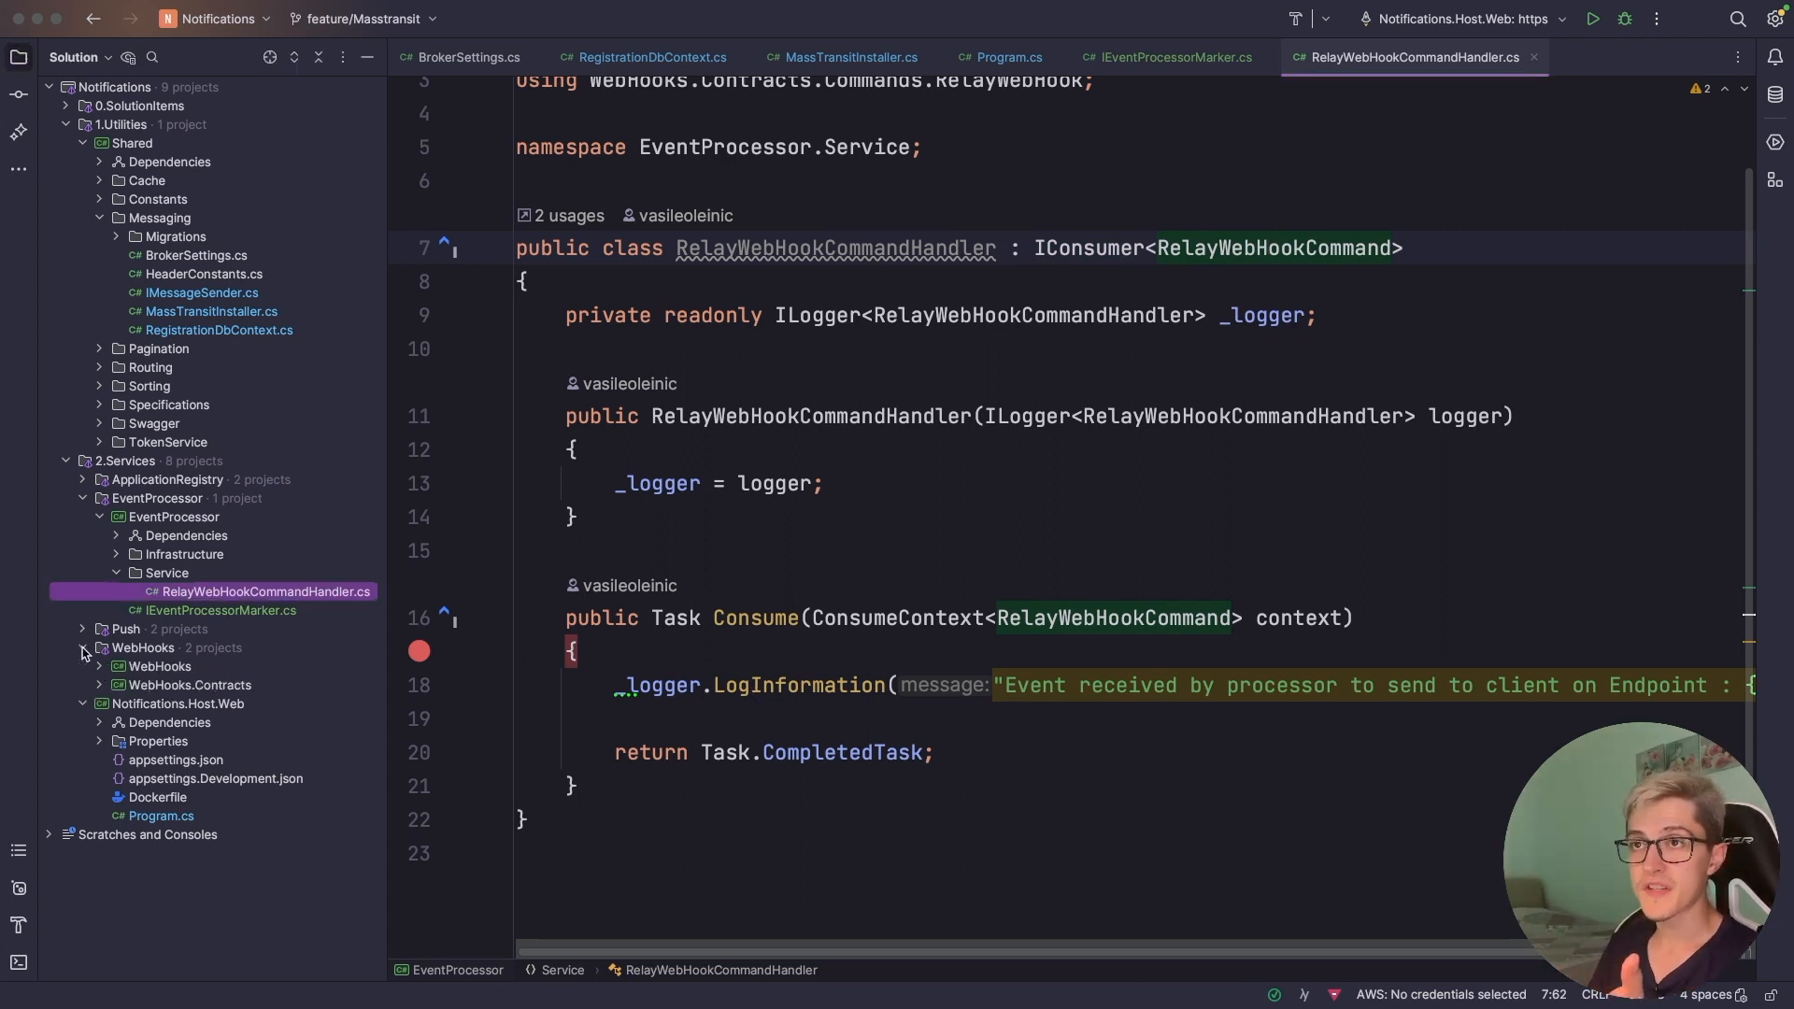
click(98, 666)
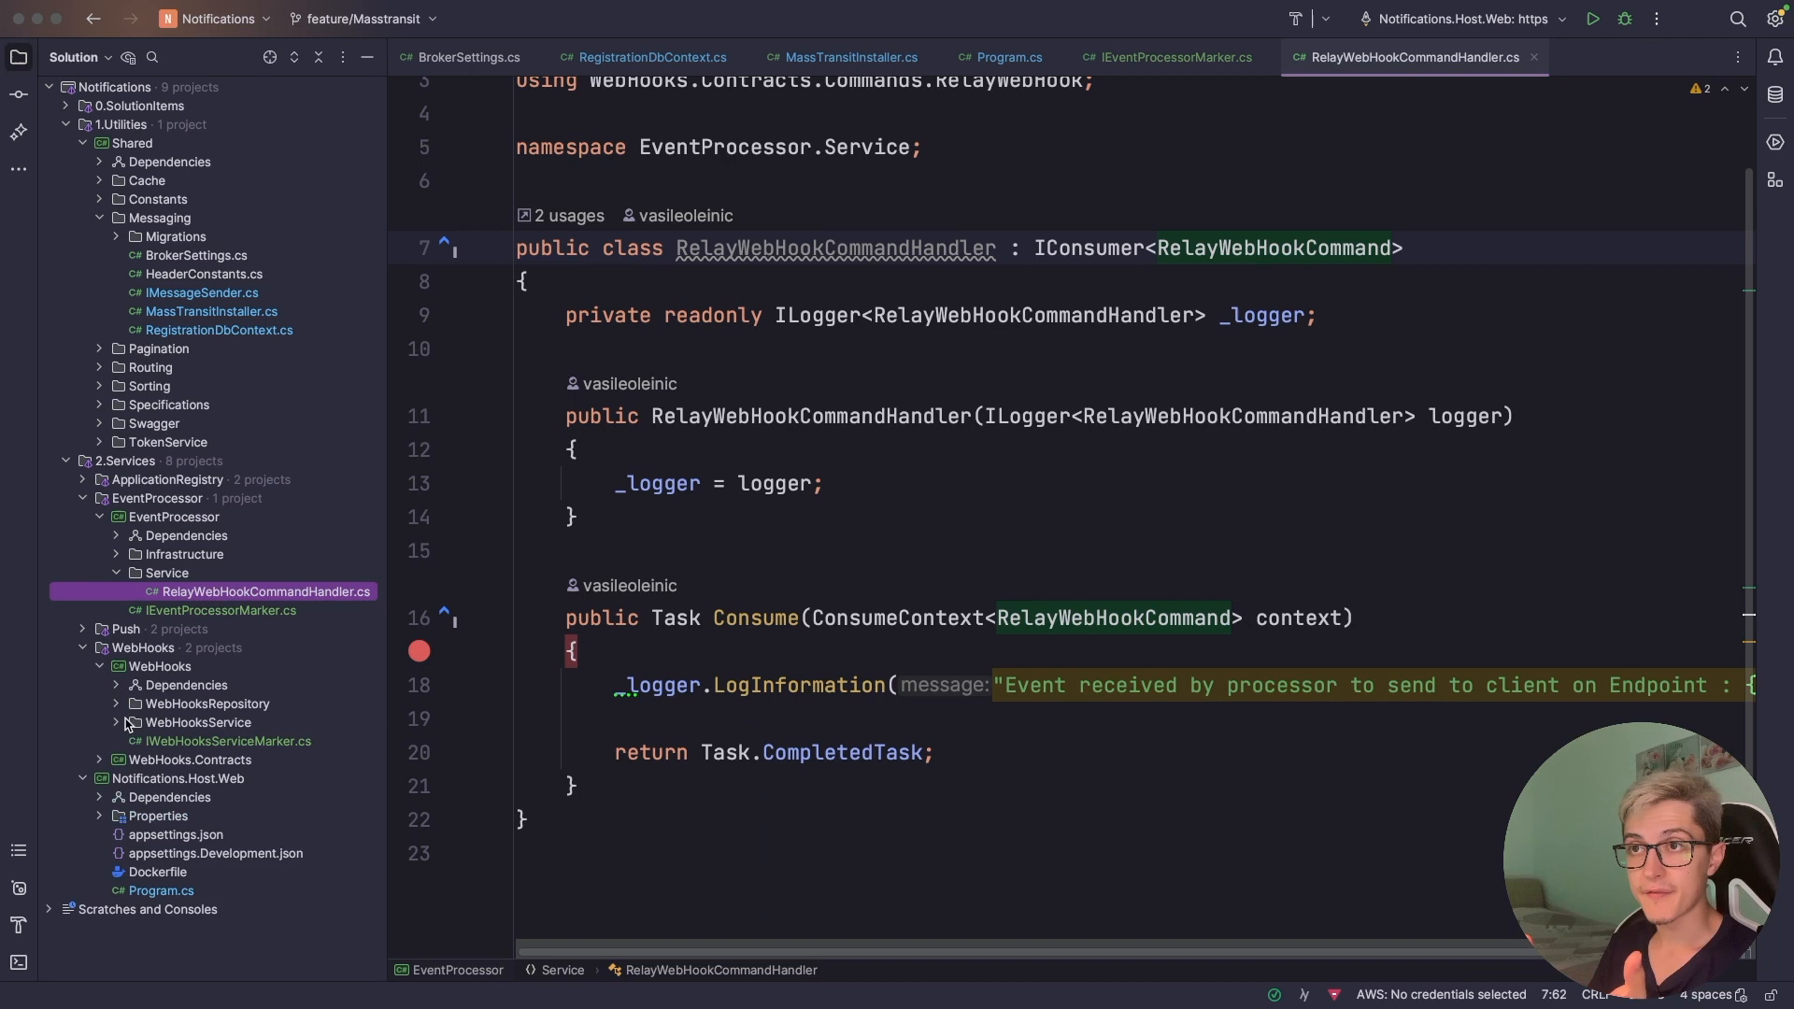
click(116, 722)
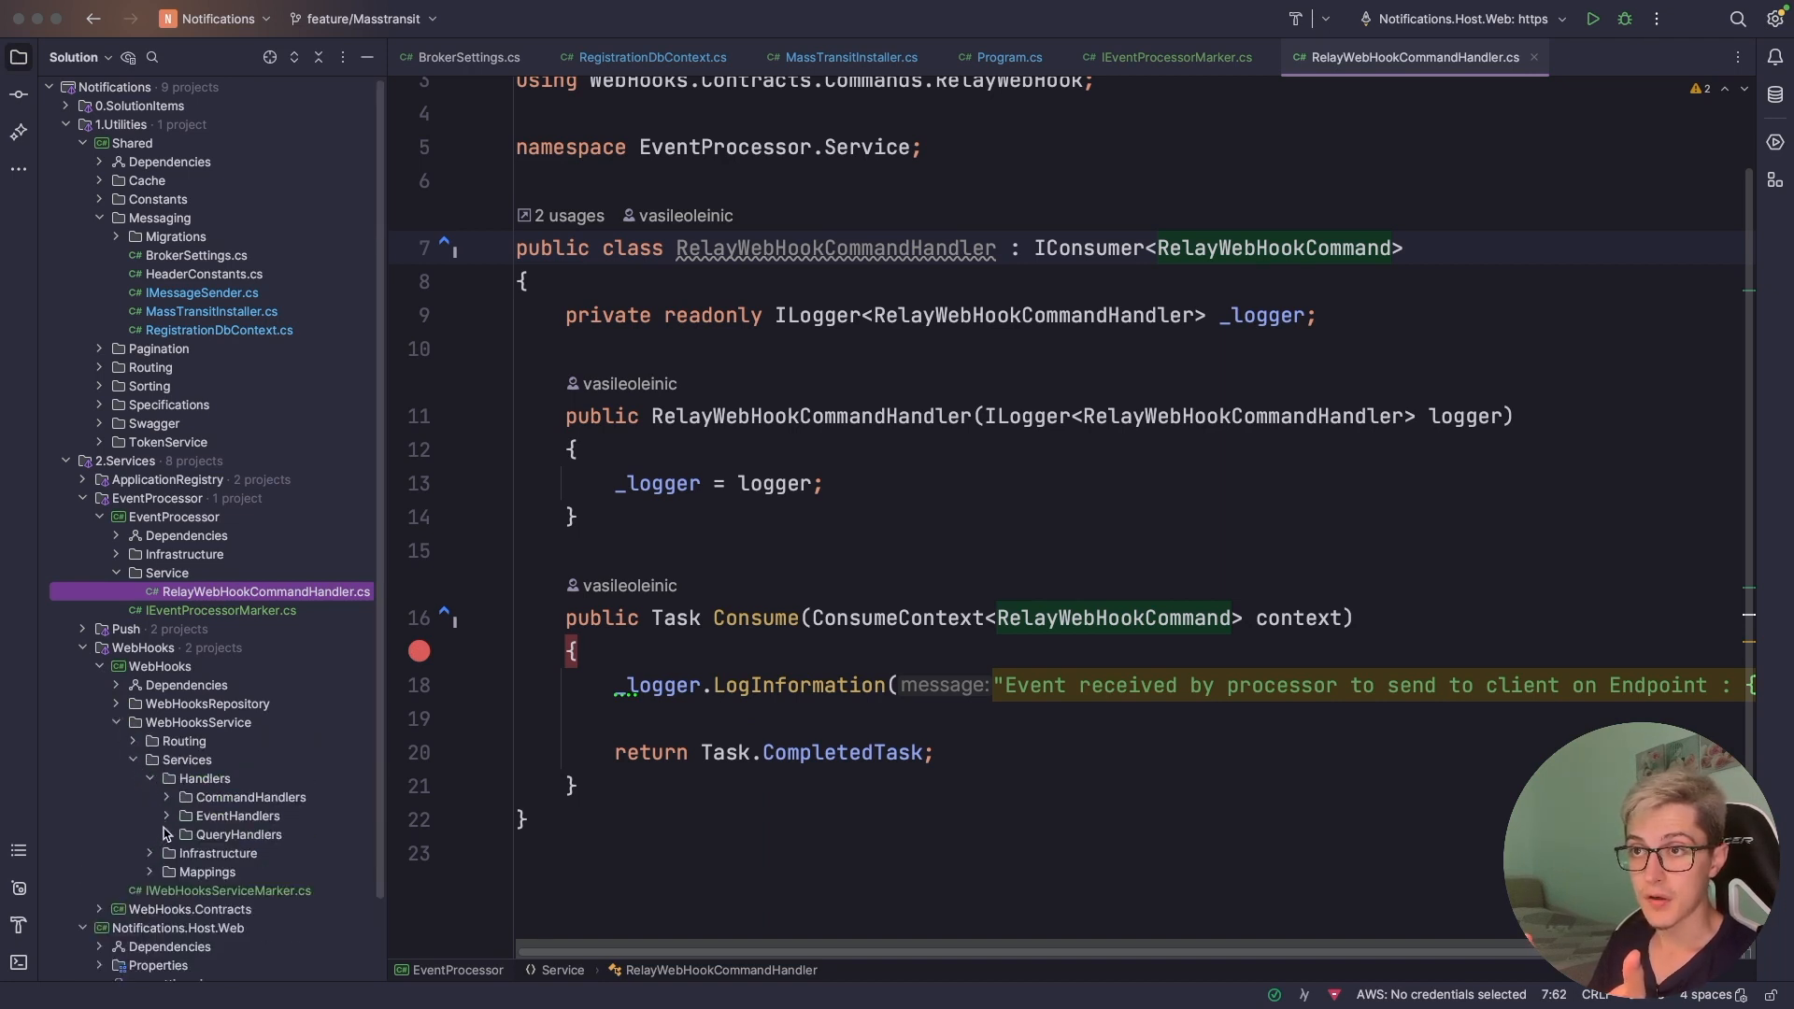
- Open EventHandlers/EventReceivedListener.cs and scroll through its Consume method
click(286, 835)
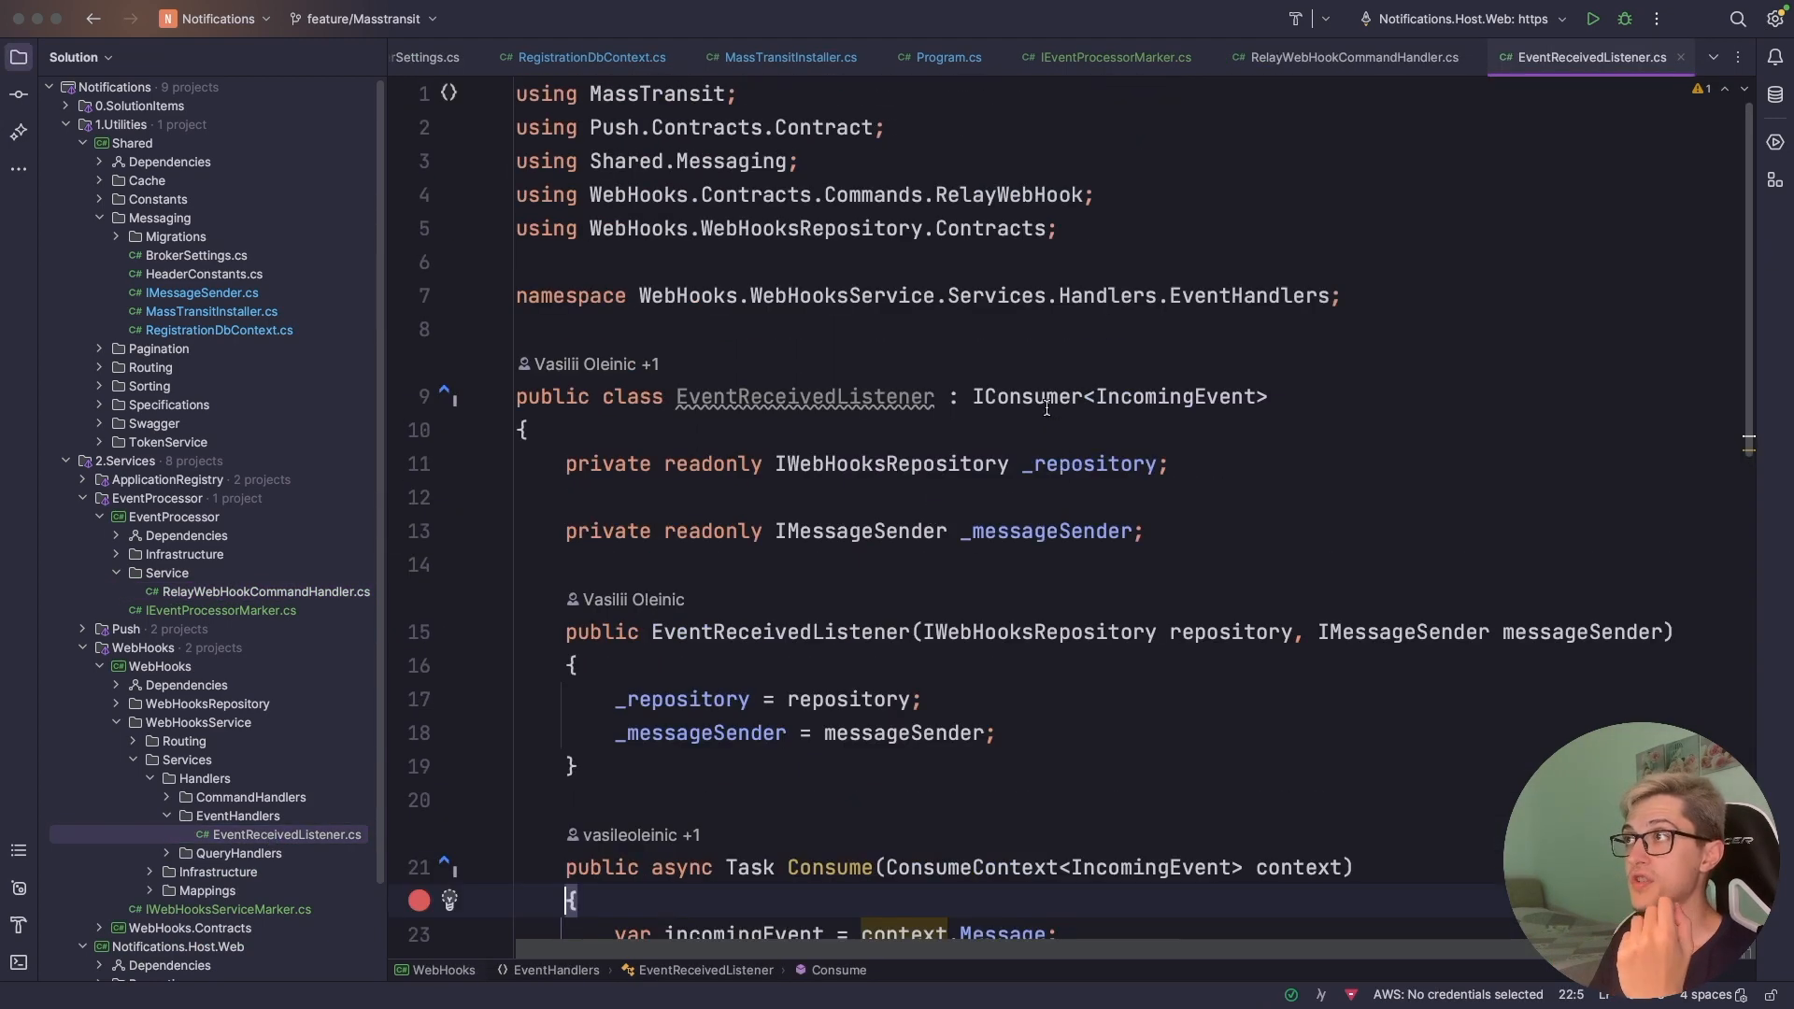
double_click(999, 396)
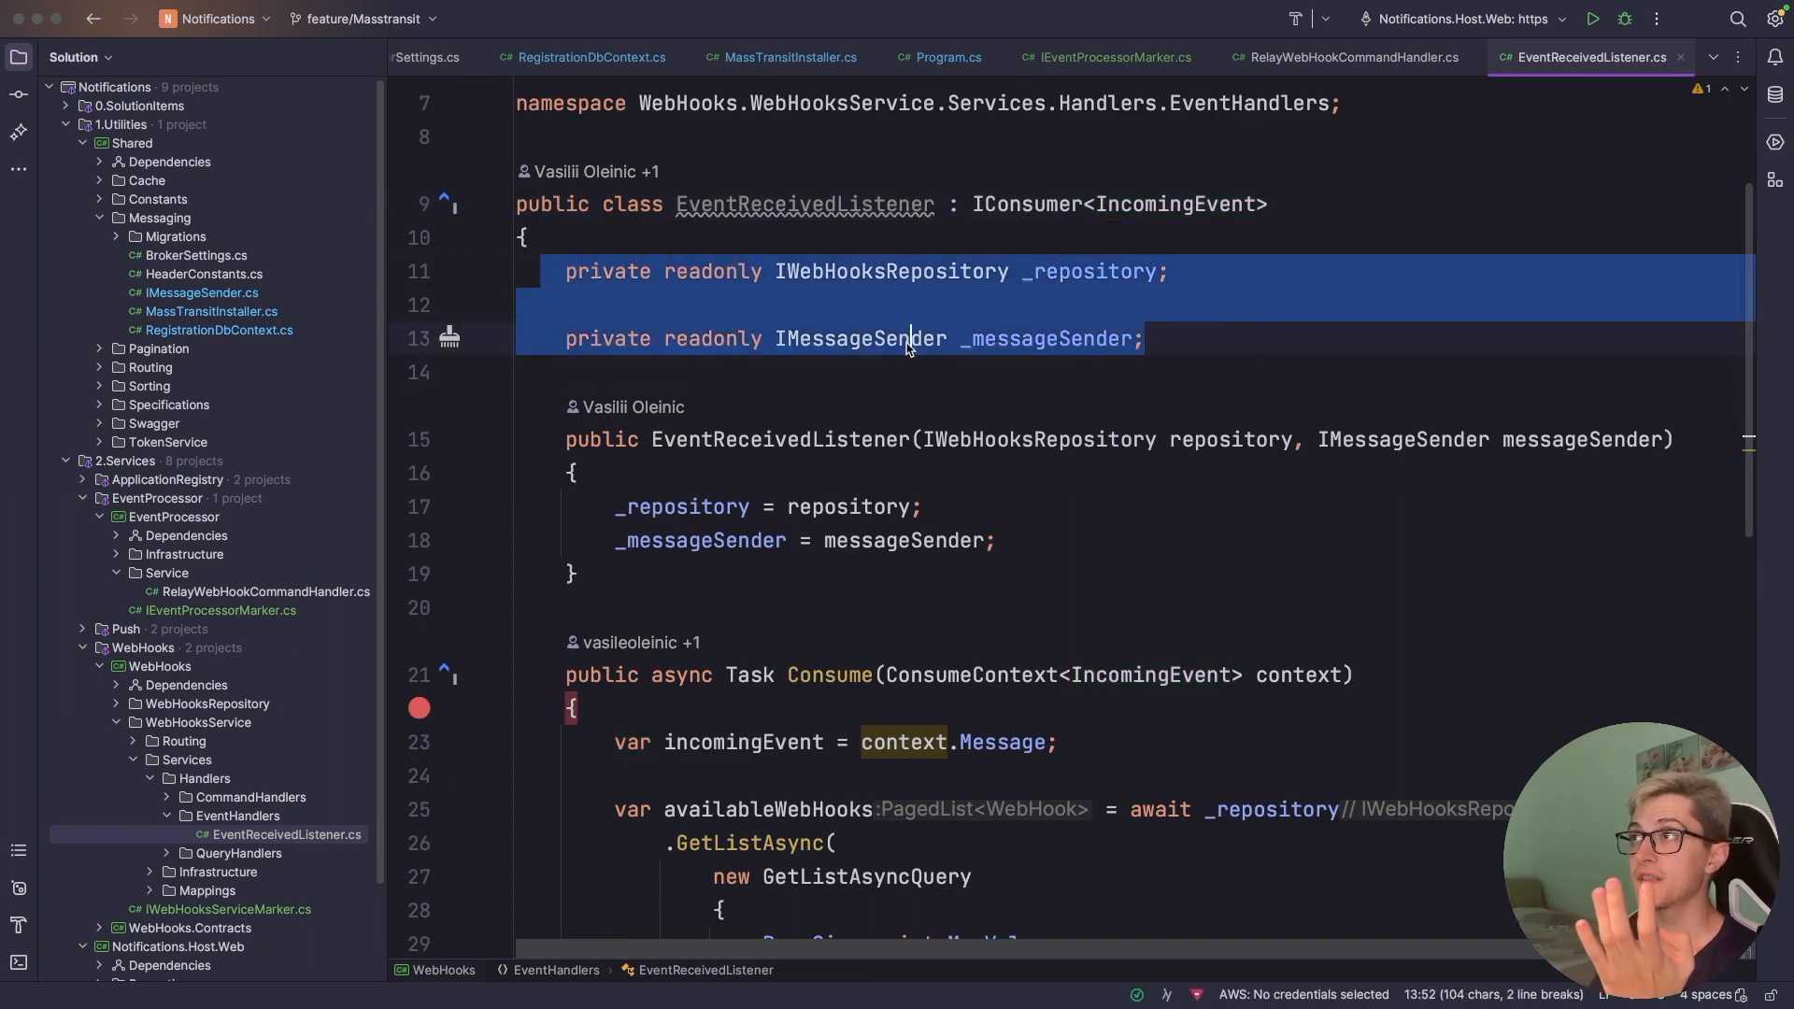
click(891, 271)
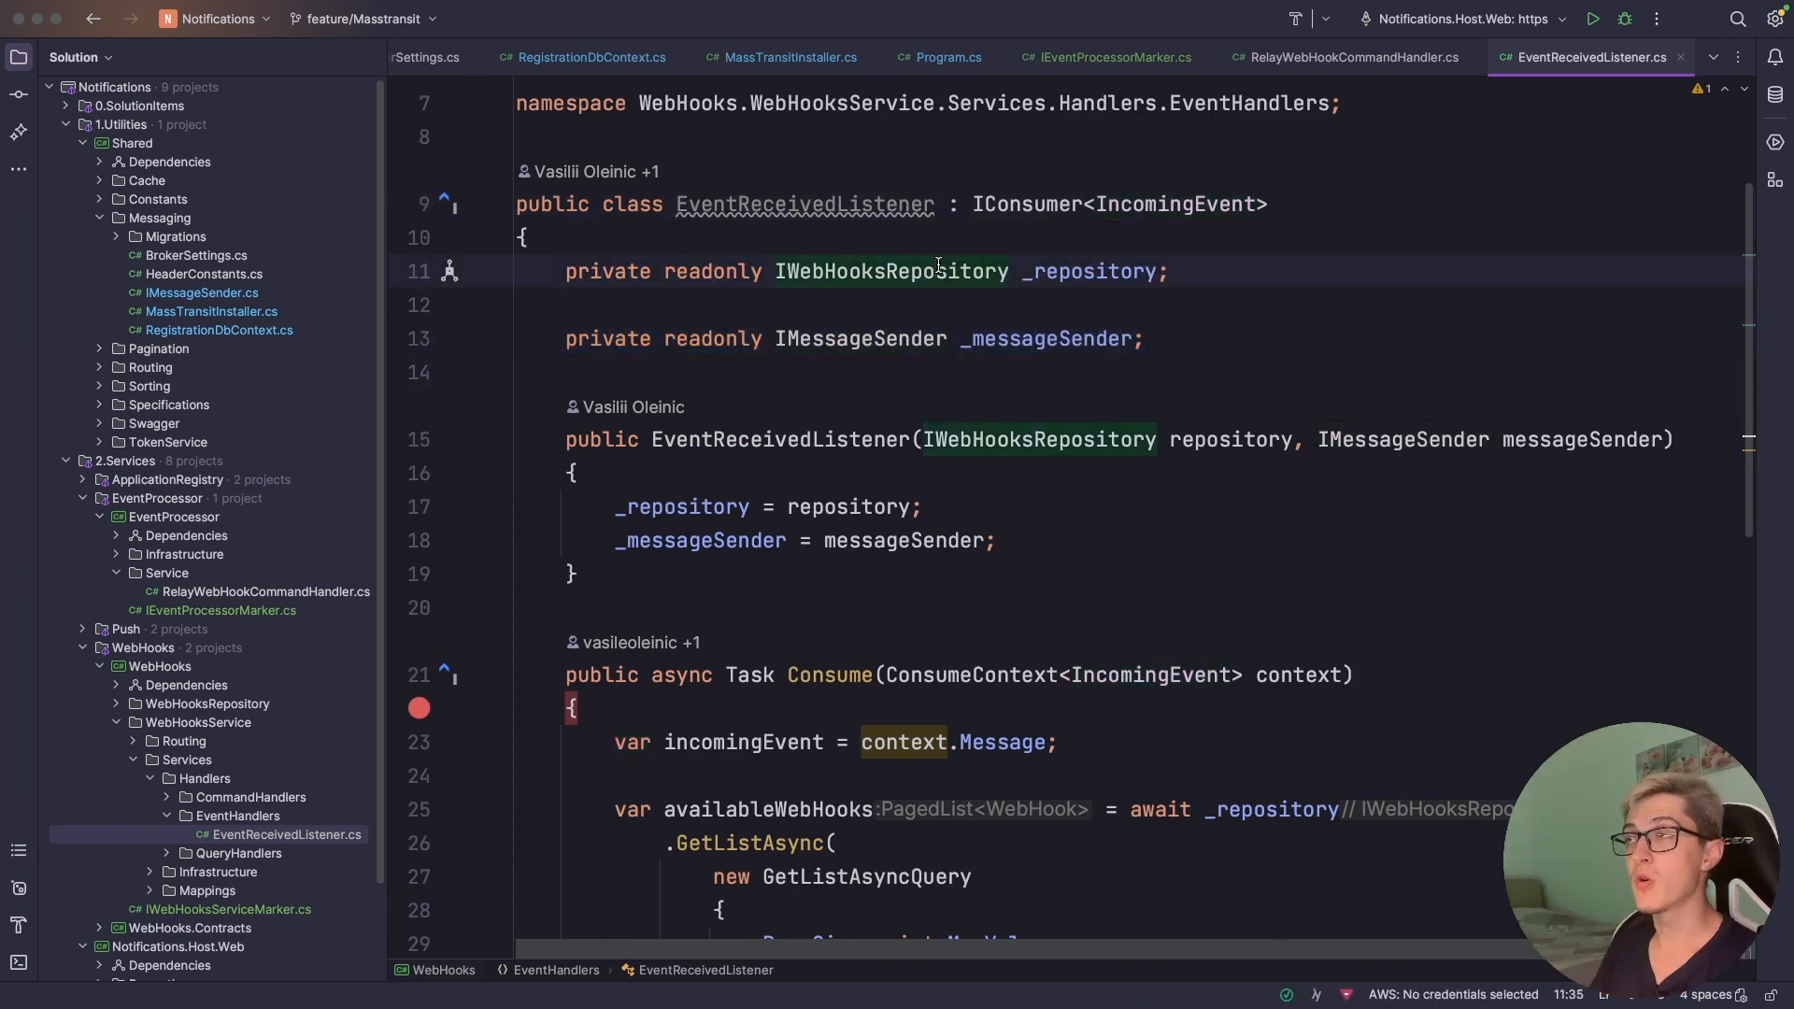
scroll(down, 3)
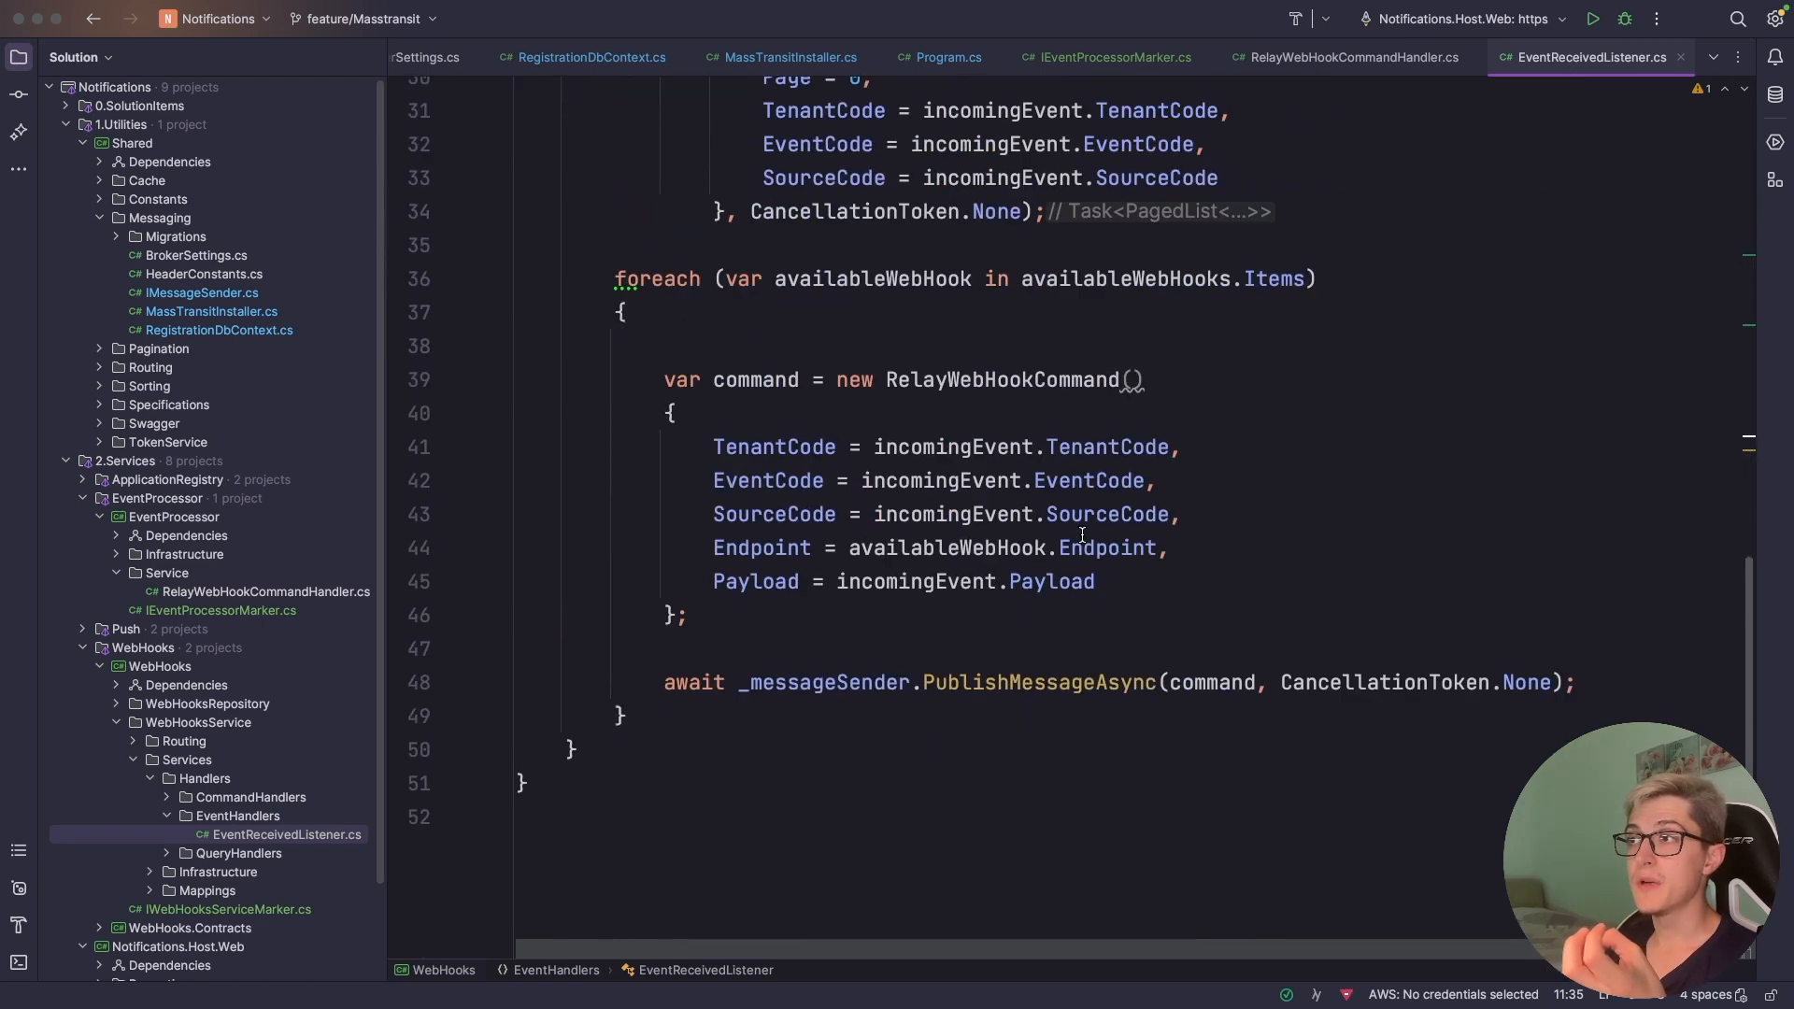
scroll(up, 3)
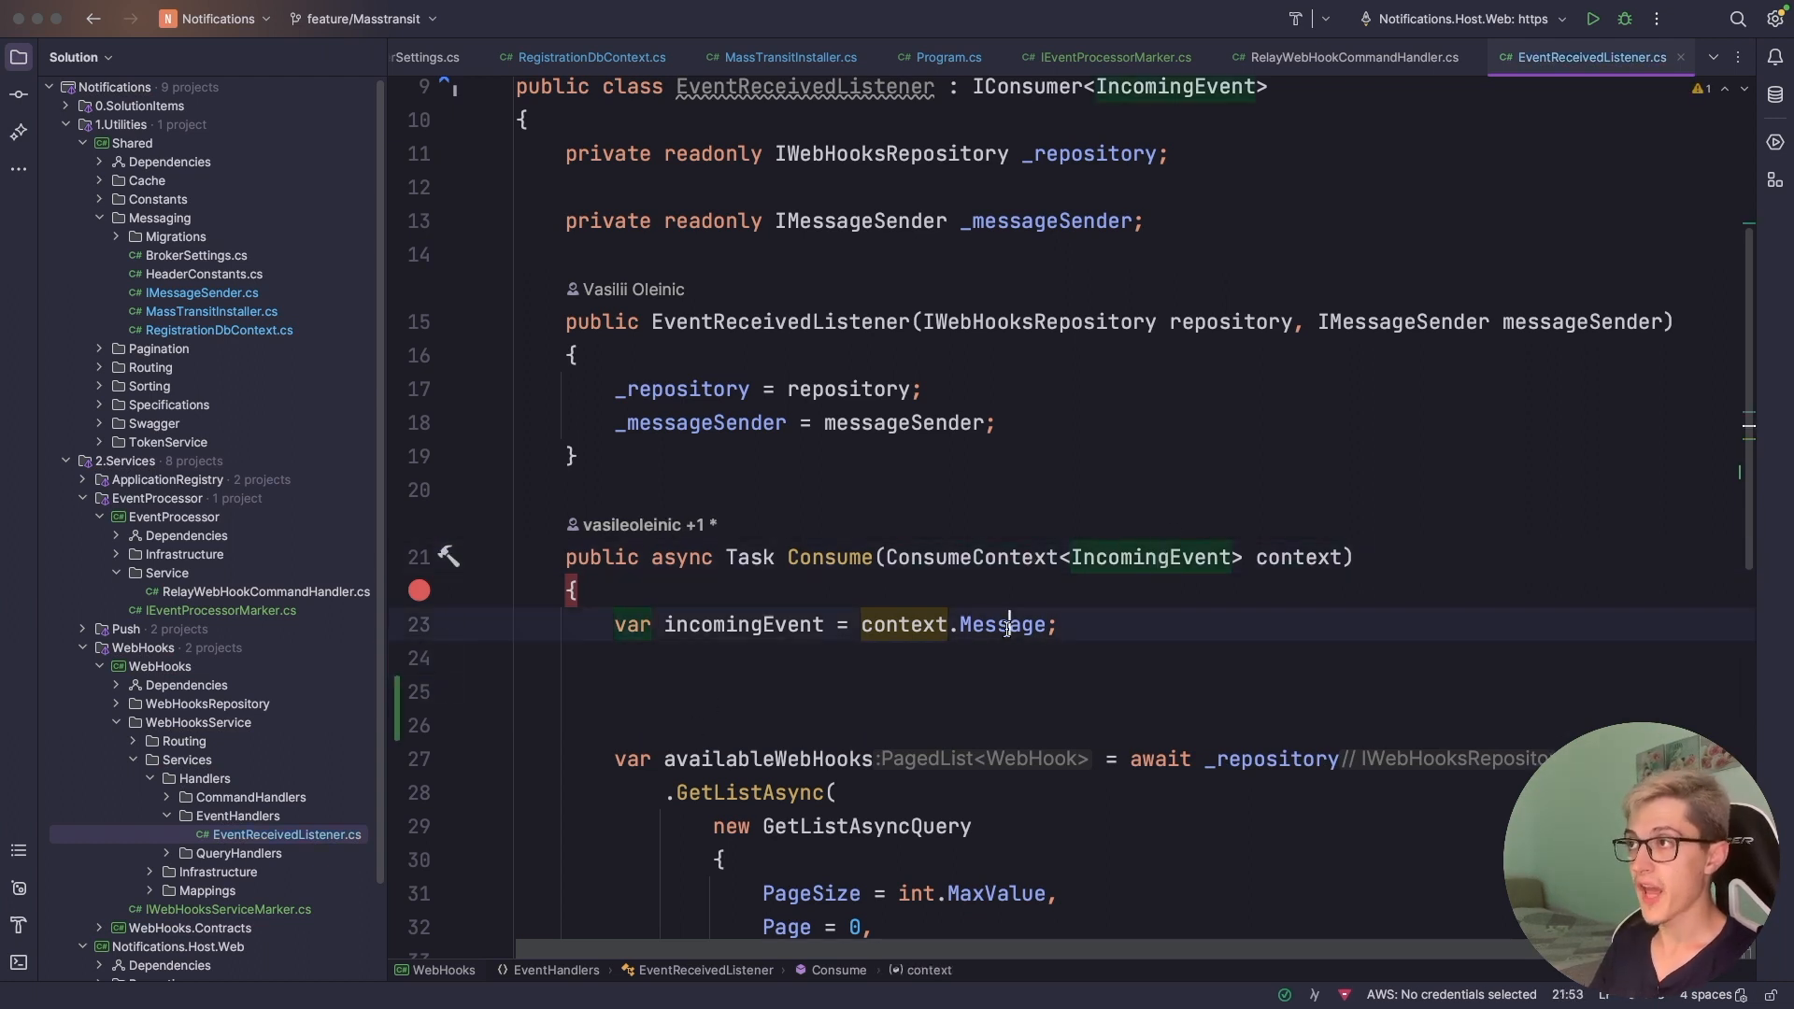
- Type a trial 'context.' member lookup in Consume, then remove it
text(context.)
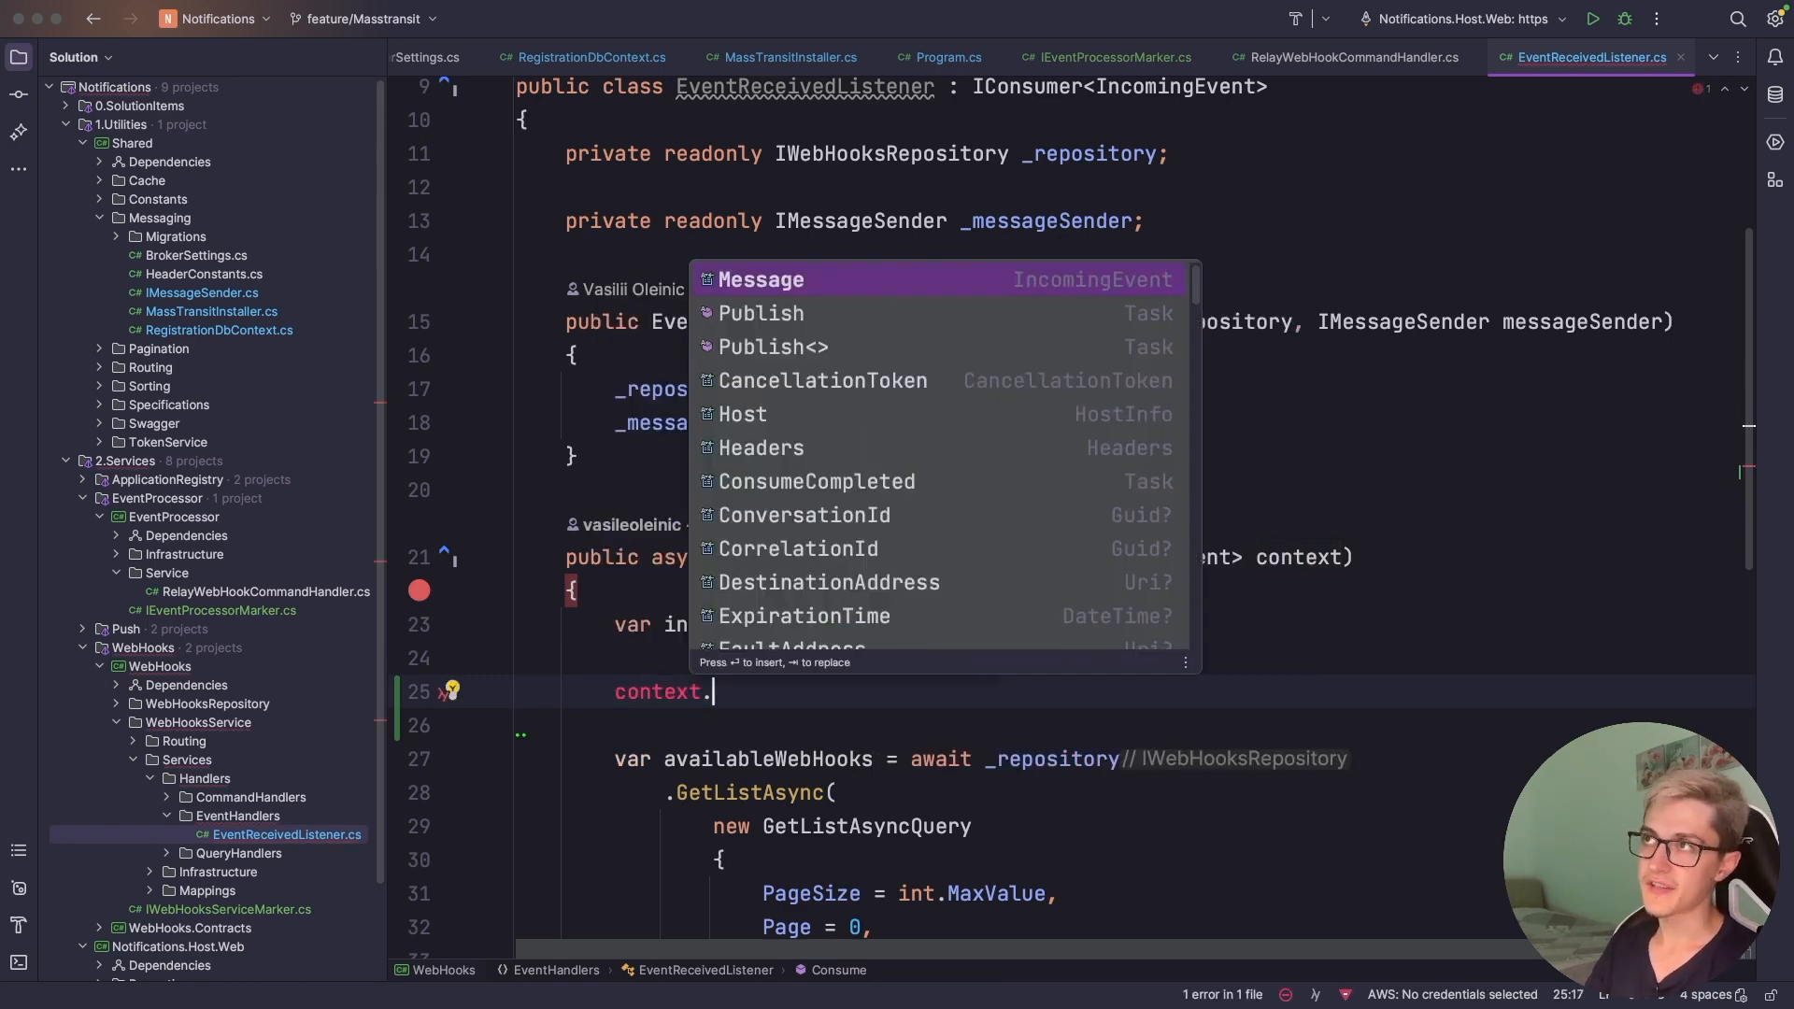
text(he)
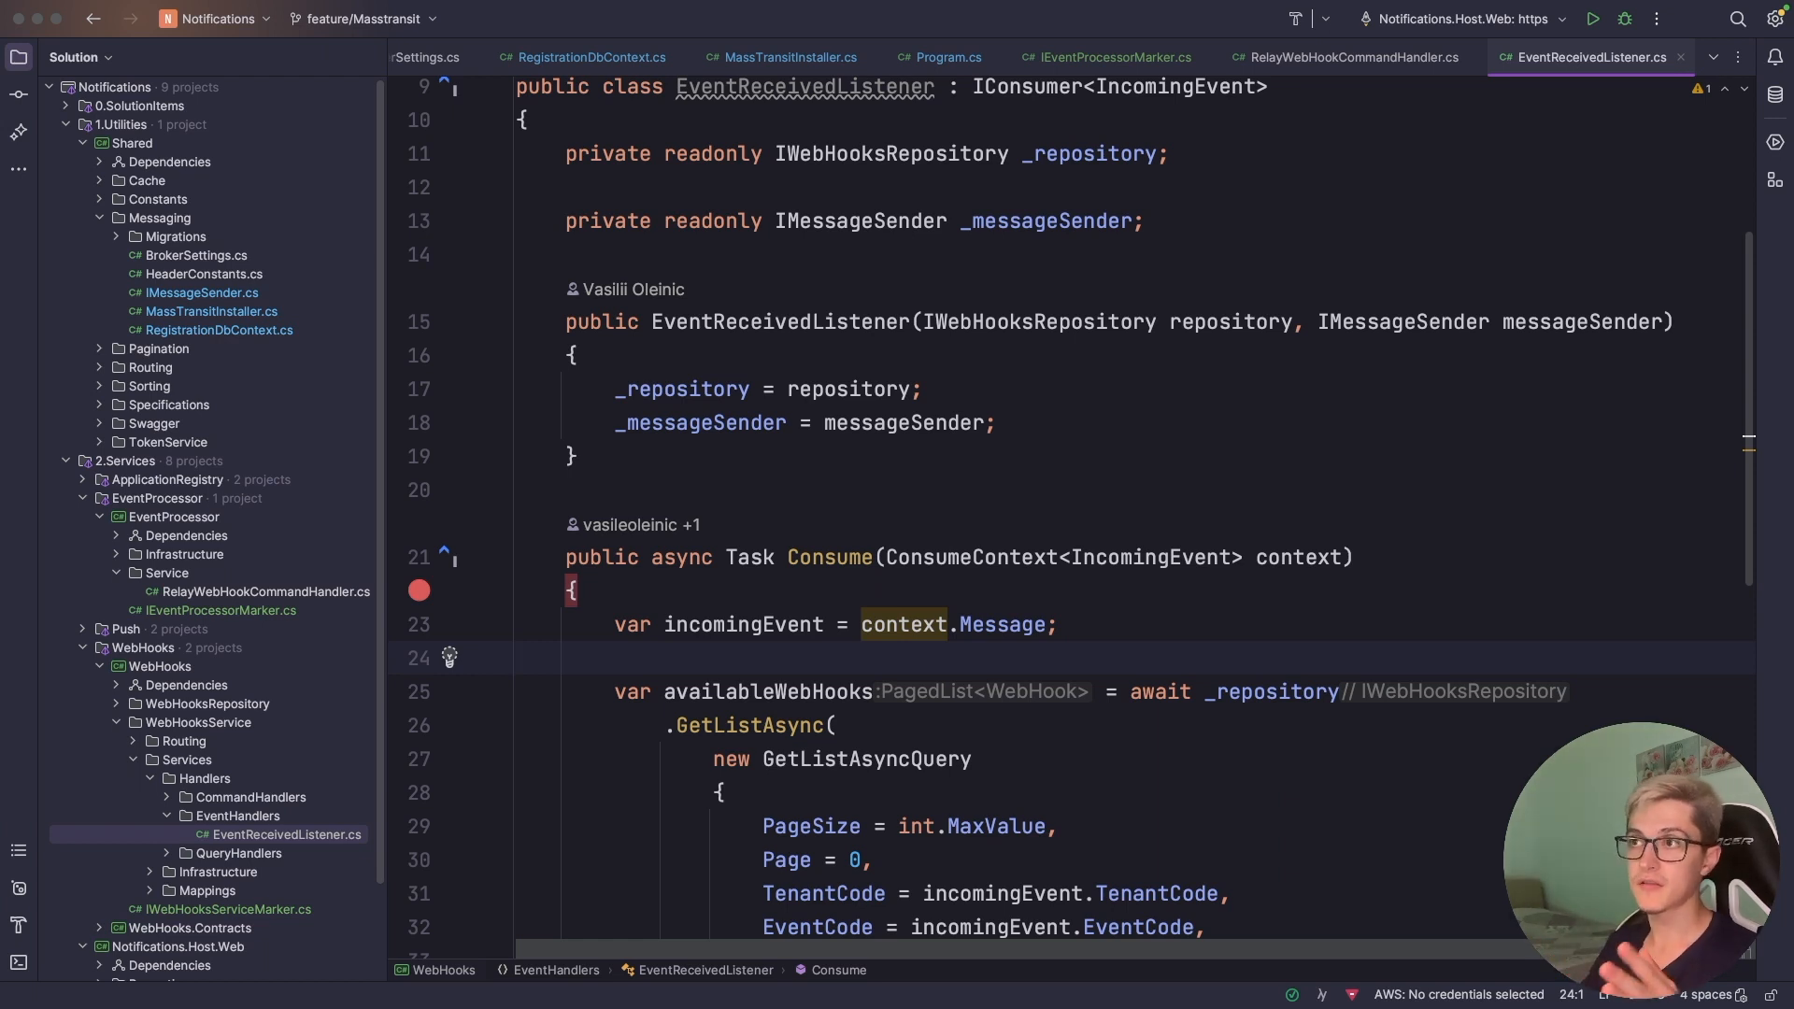
click(515, 658)
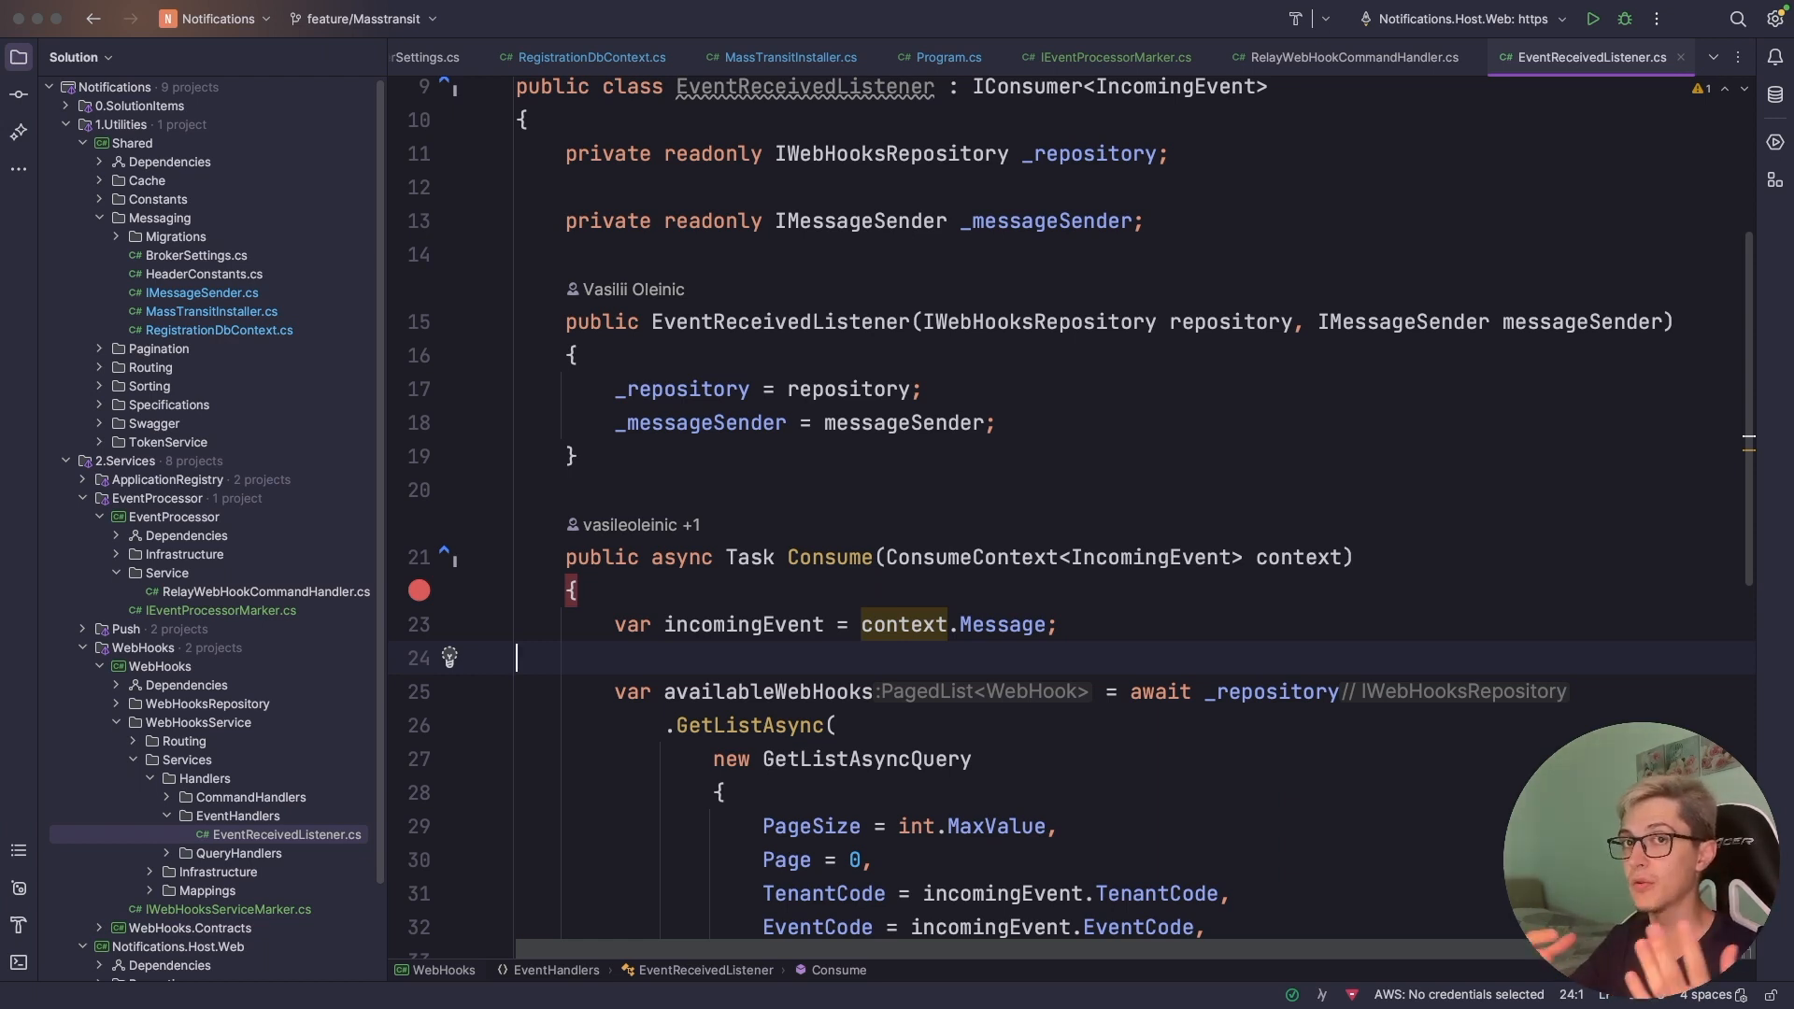